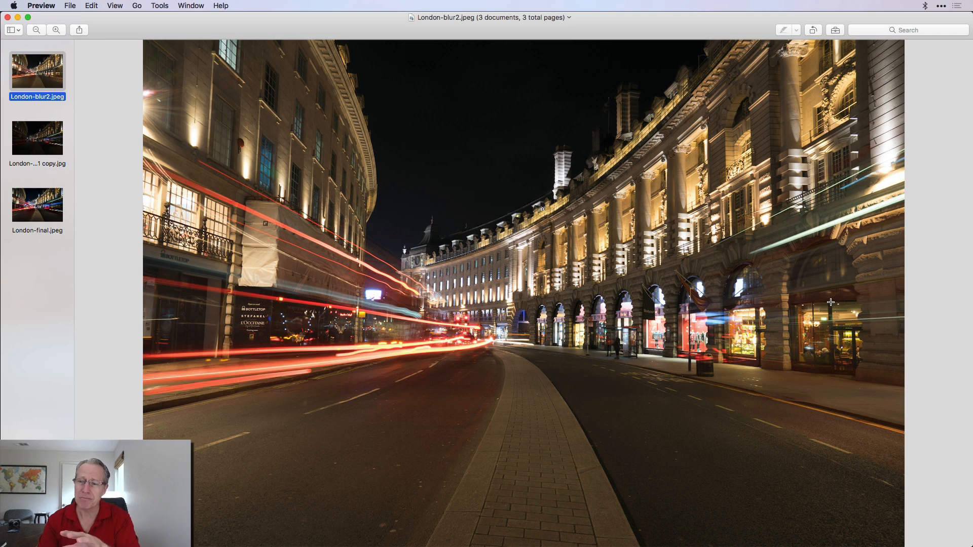
mouse_move(273, 191)
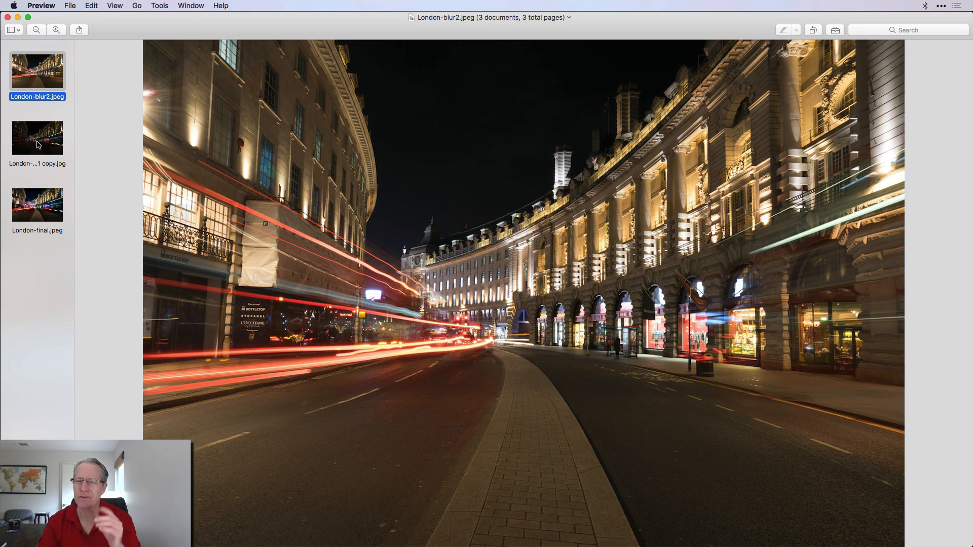
Flip between the bright light-trail photo and its darker copy in Preview, ending on London-blur1 copy.jpg.
click(37, 138)
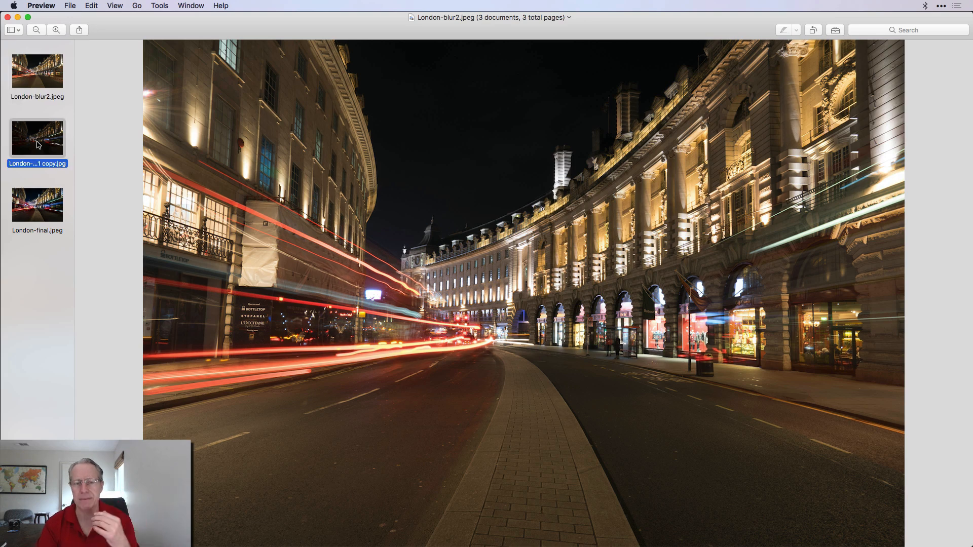
click(37, 138)
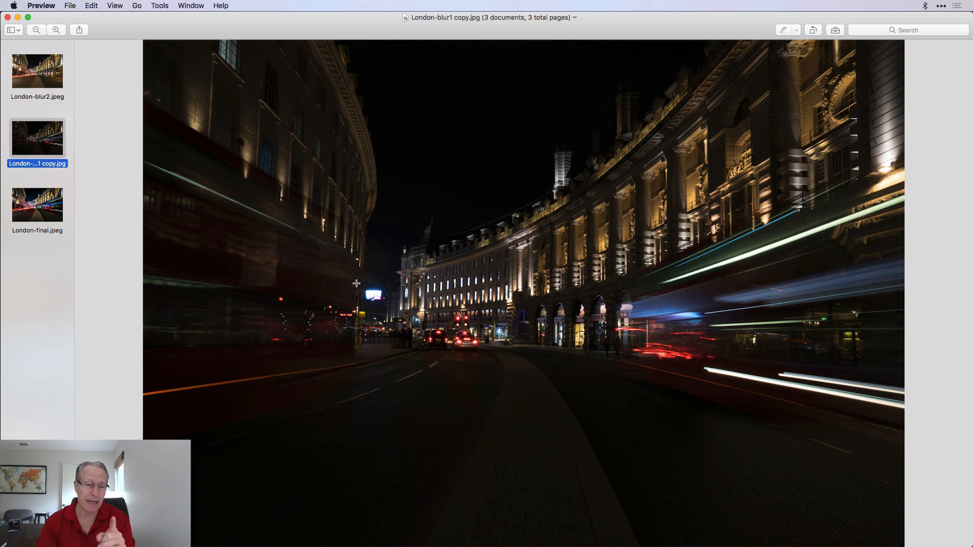
mouse_move(811, 318)
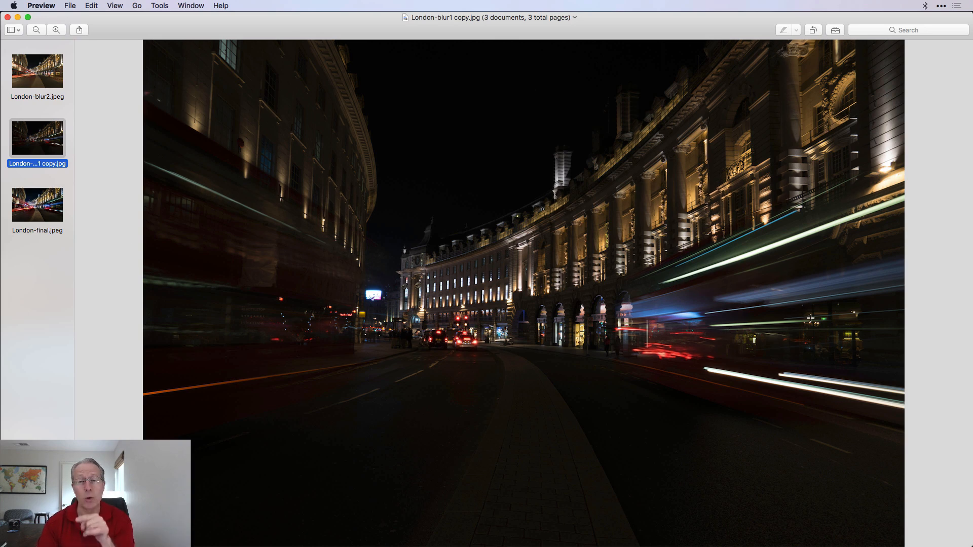
mouse_move(294, 180)
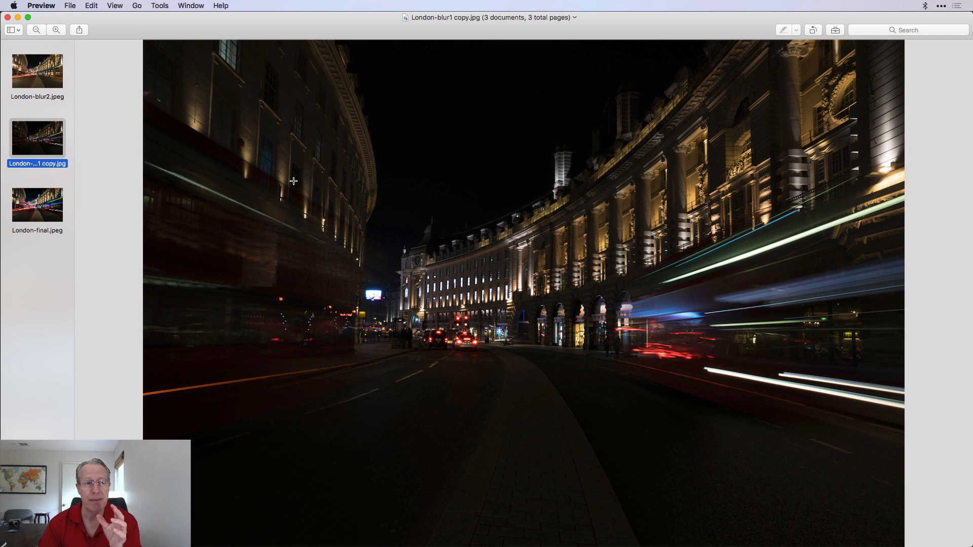
click(37, 70)
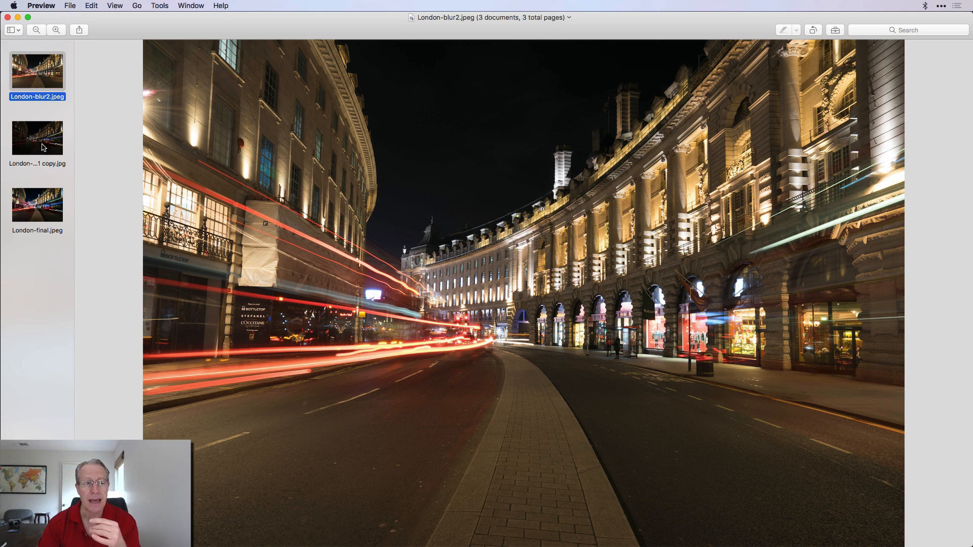
click(37, 138)
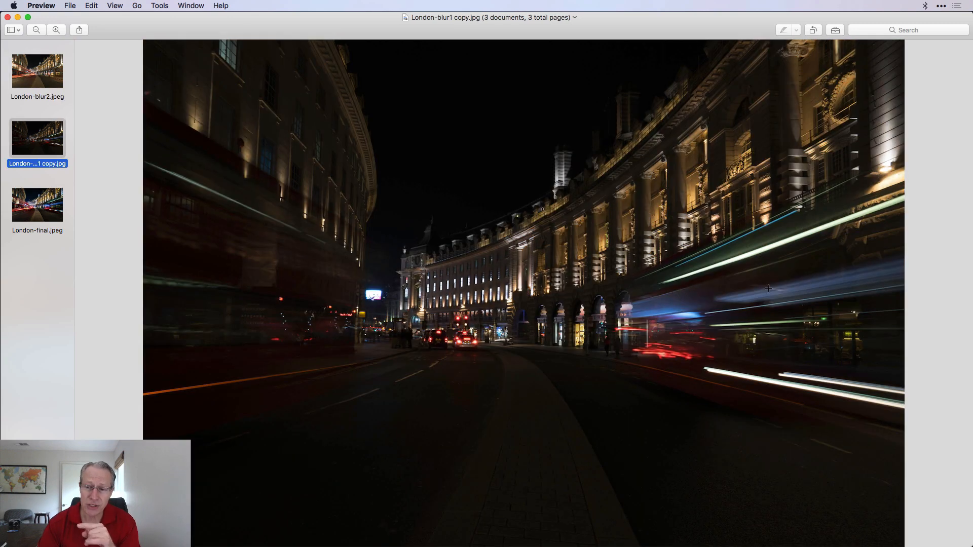
mouse_move(745, 322)
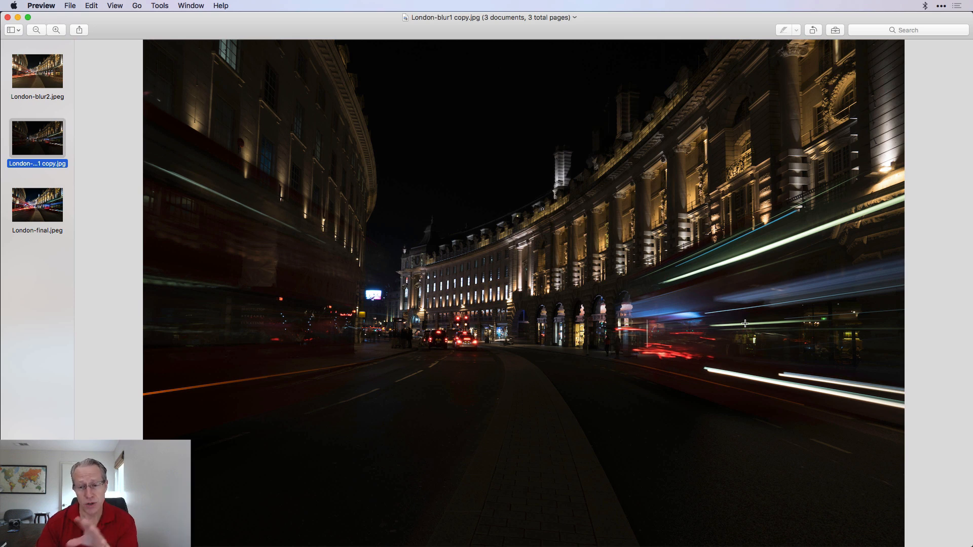
mouse_move(483, 304)
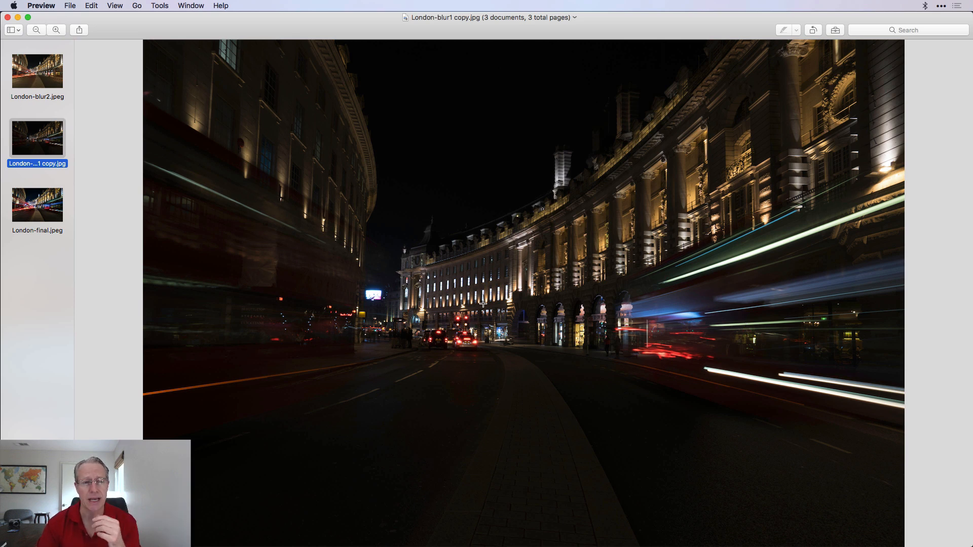
click(37, 205)
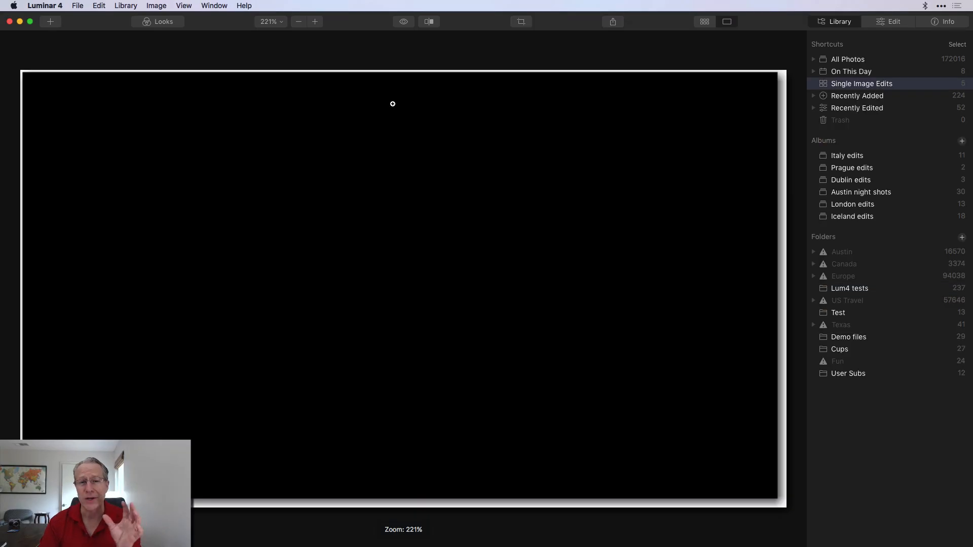
Switch Luminar 4 to the Edit view to show the Essentials tools.
click(892, 21)
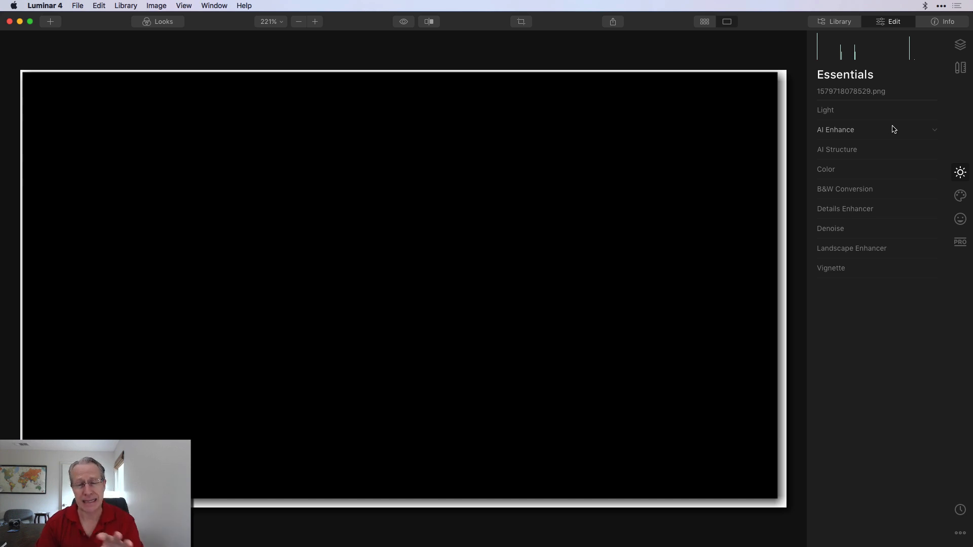
Load Bisbee-2.jpg as a new image layer from the Layers panel.
click(959, 45)
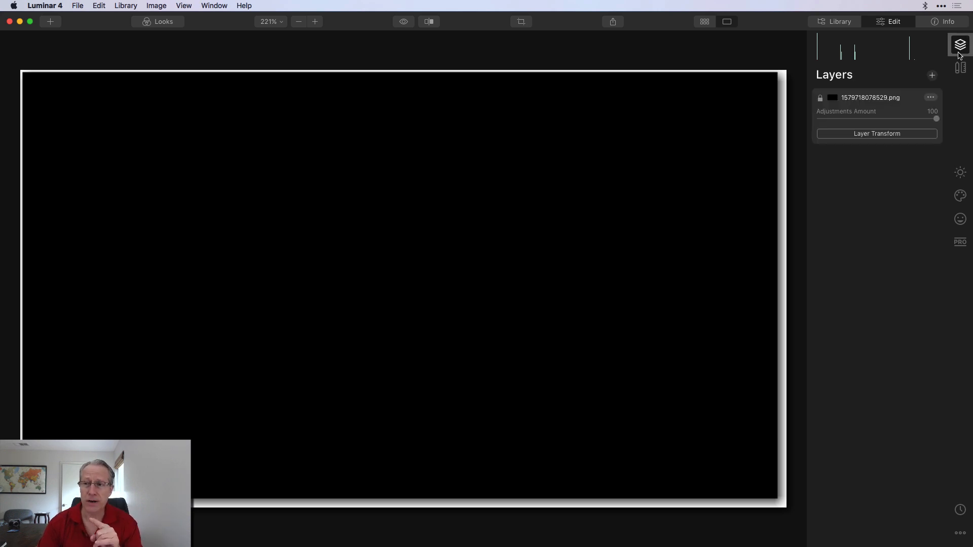
click(931, 75)
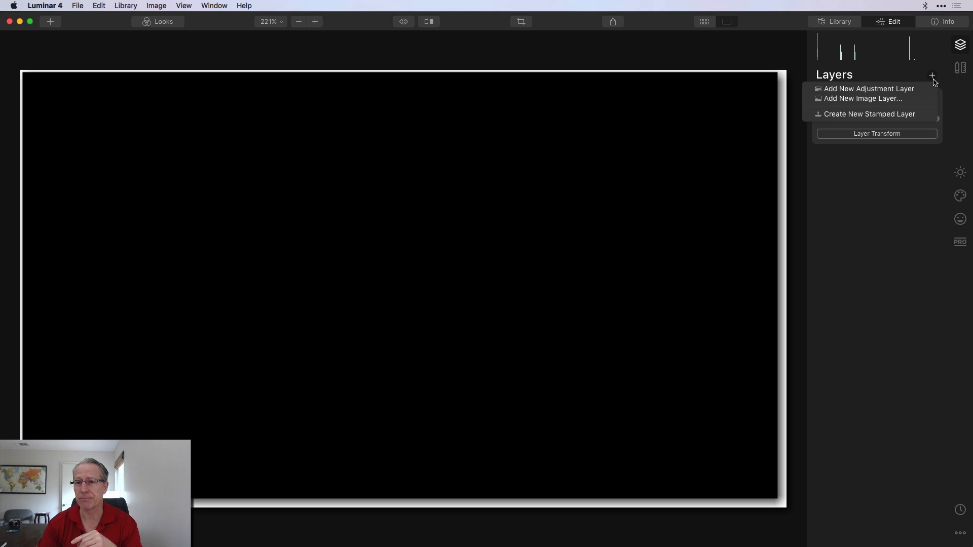
click(862, 98)
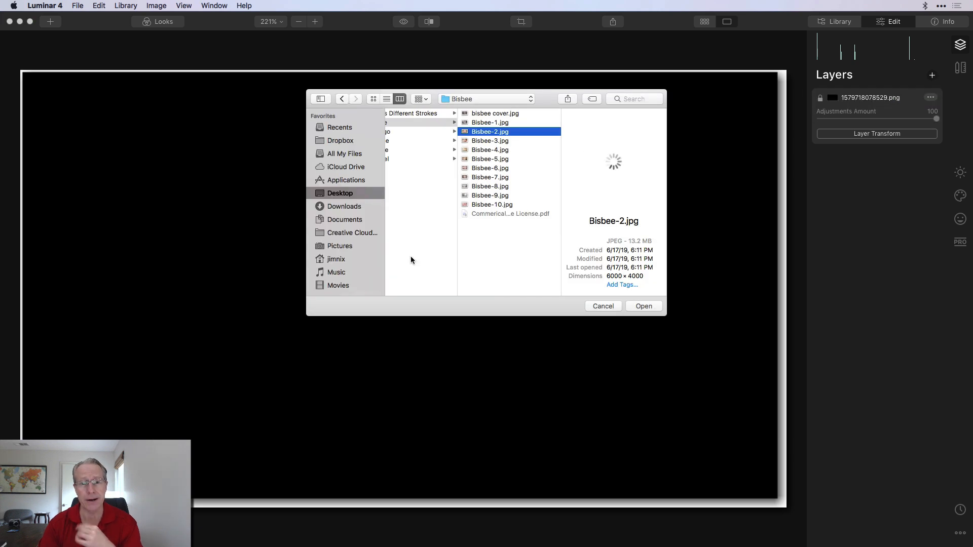
click(644, 306)
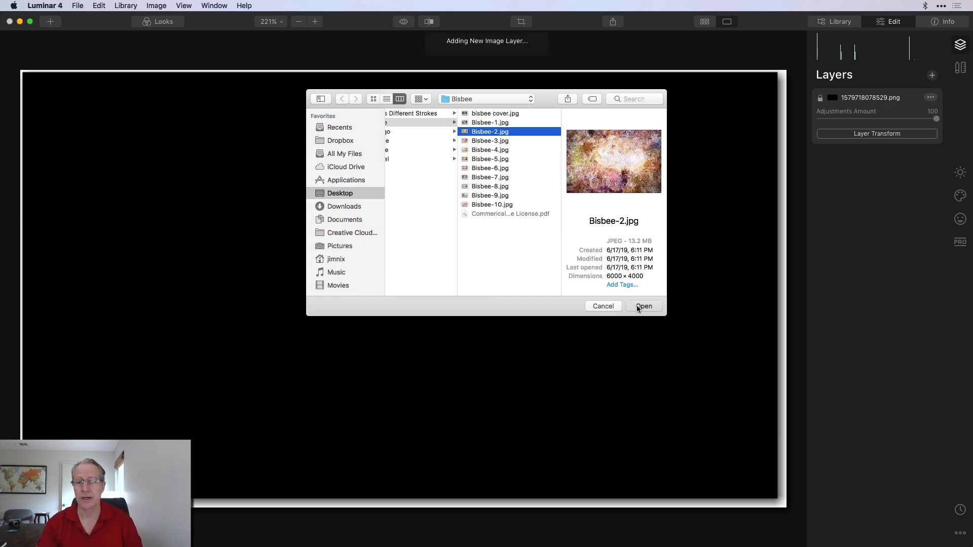
click(644, 306)
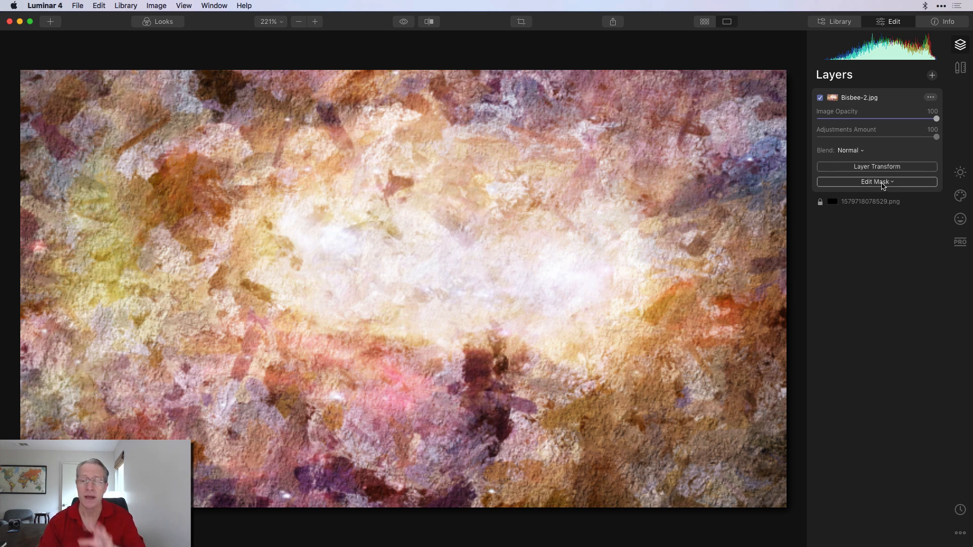
Brush the texture layer's mask into lower-left, centre and top-centre patches.
click(876, 181)
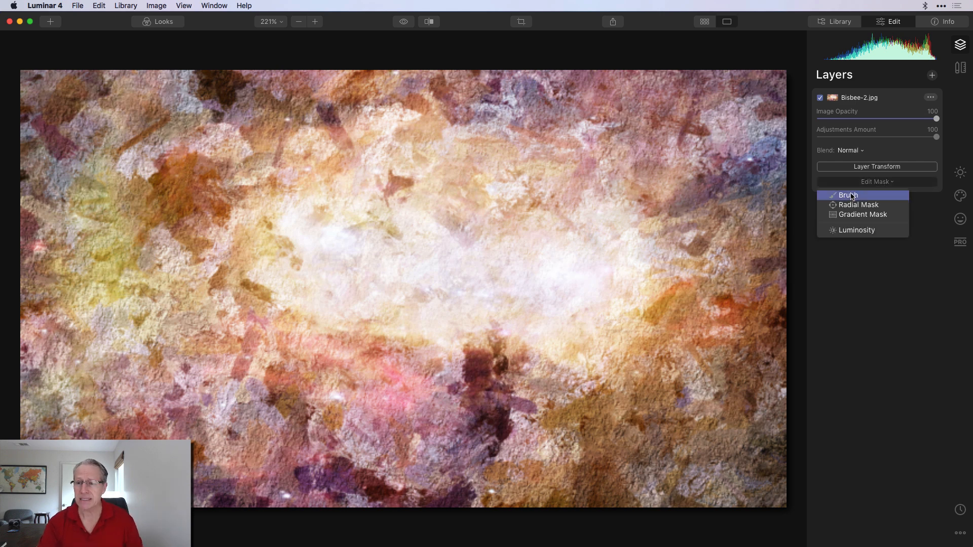
click(846, 195)
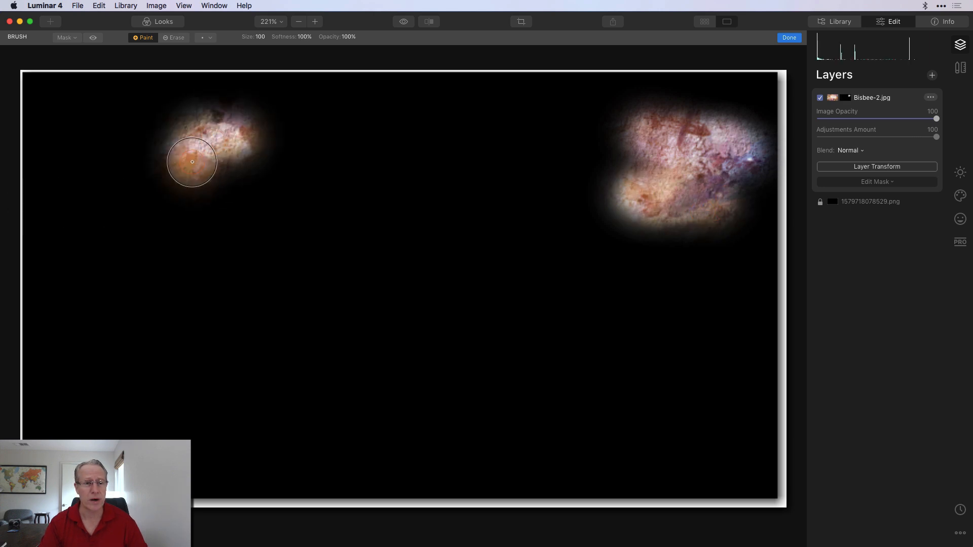
drag(193, 161, 272, 365)
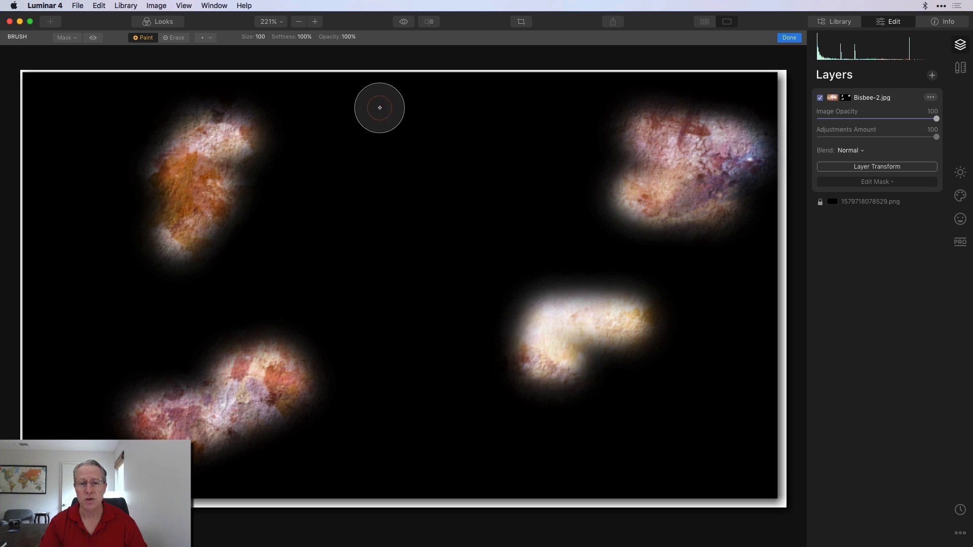
drag(379, 108, 358, 251)
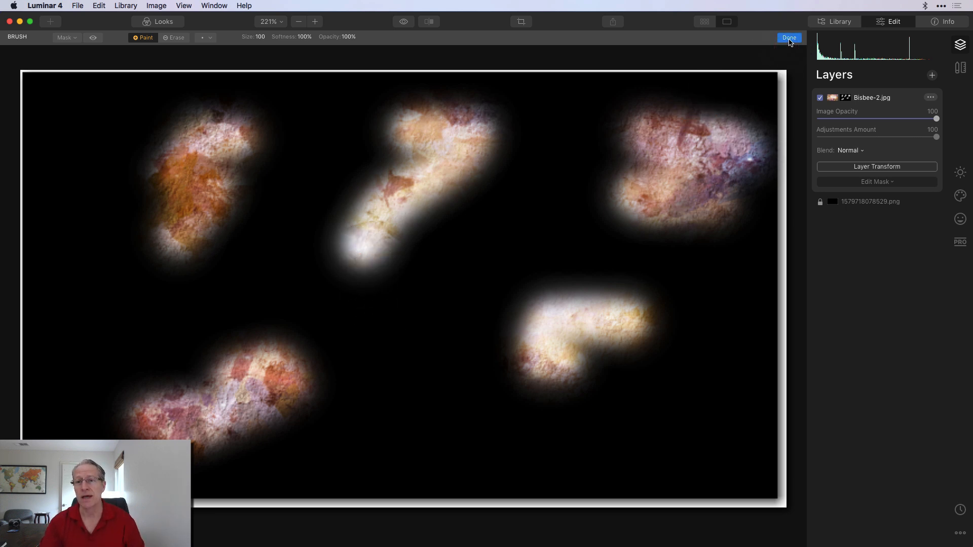
click(788, 37)
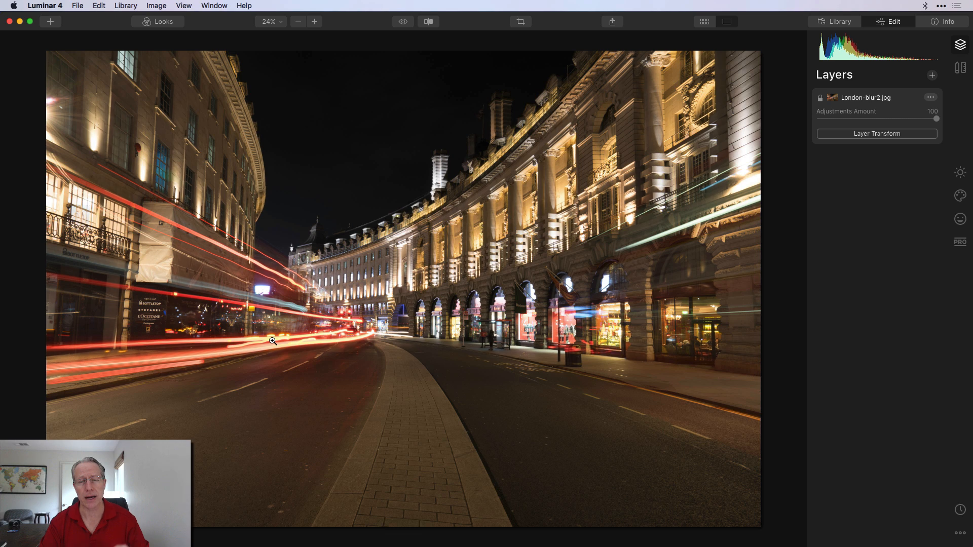
mouse_move(395, 327)
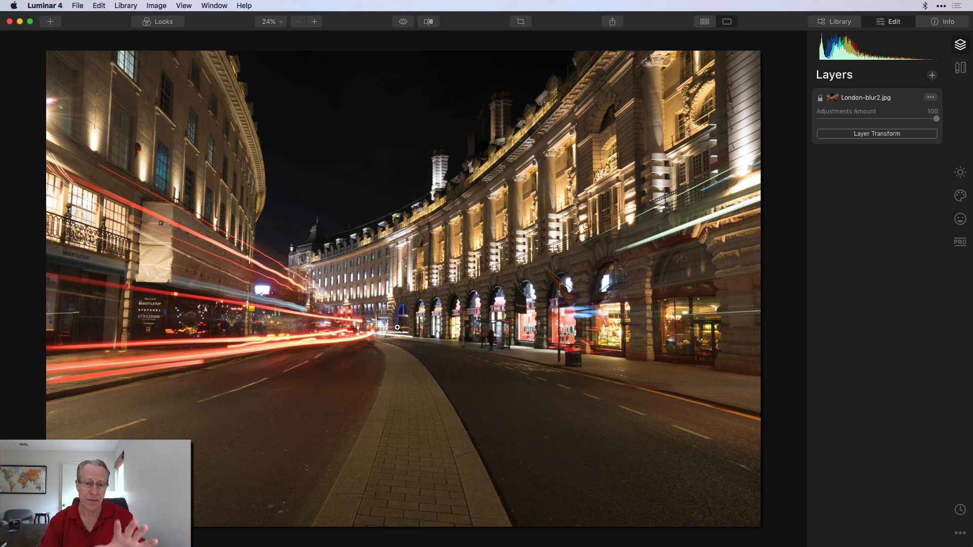
mouse_move(417, 338)
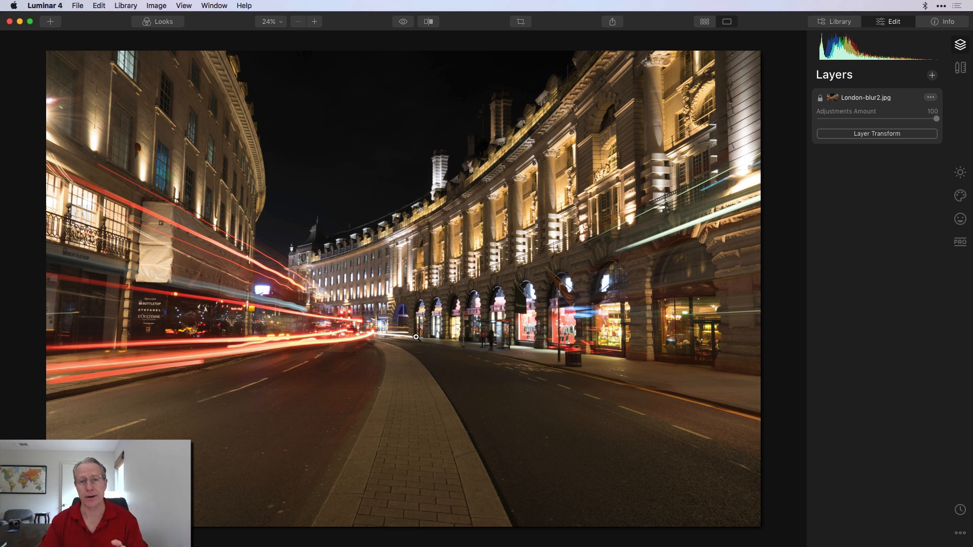
Lower Exposure under Essentials > Light to -0.72.
click(959, 173)
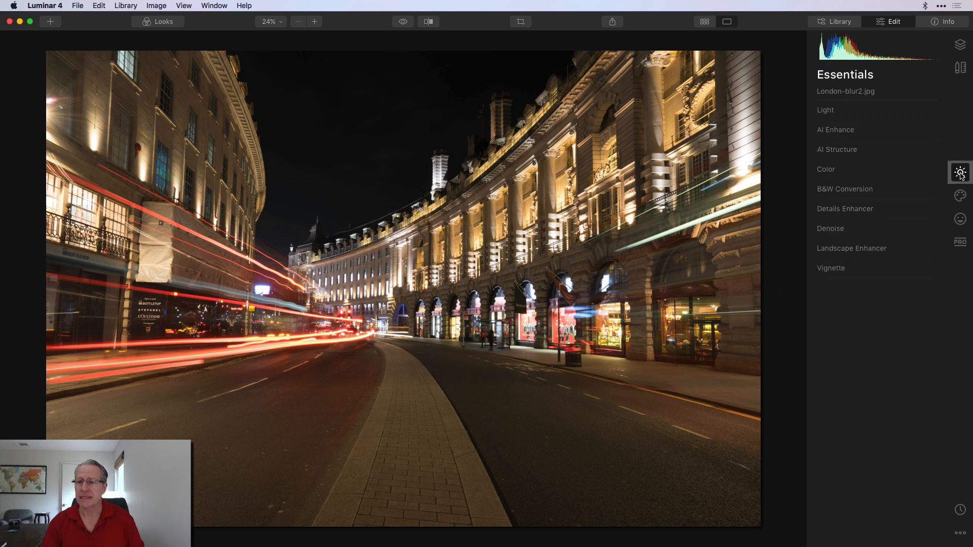
click(826, 110)
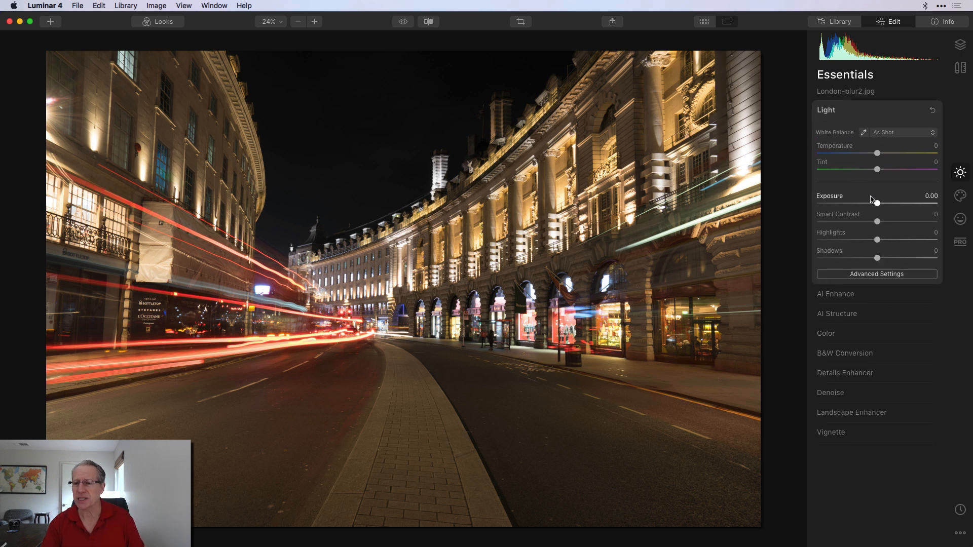
drag(876, 204, 869, 204)
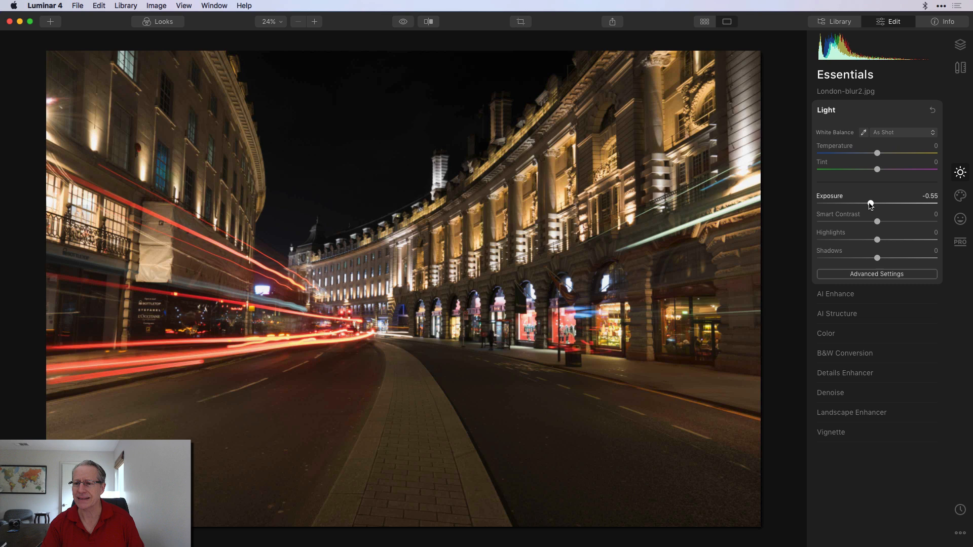
drag(869, 205, 867, 205)
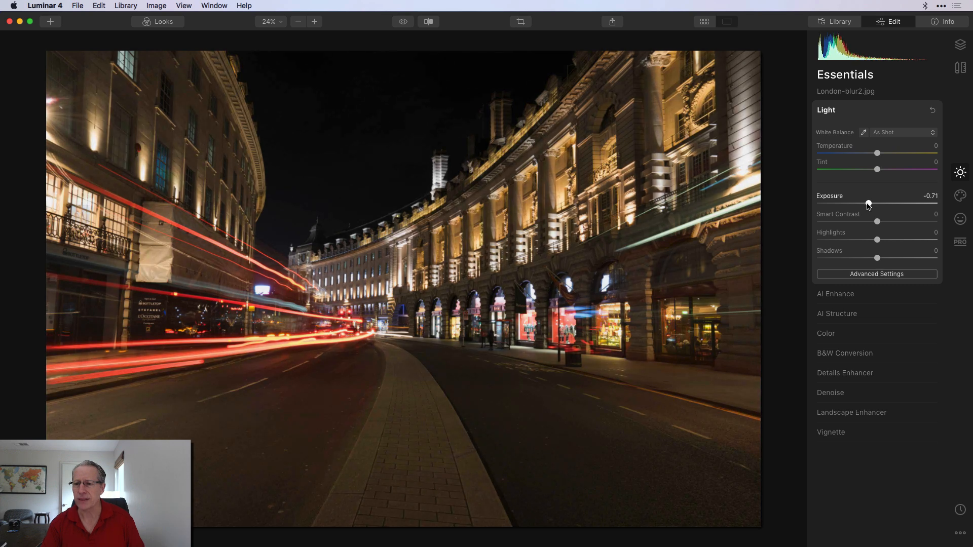
drag(869, 204, 868, 204)
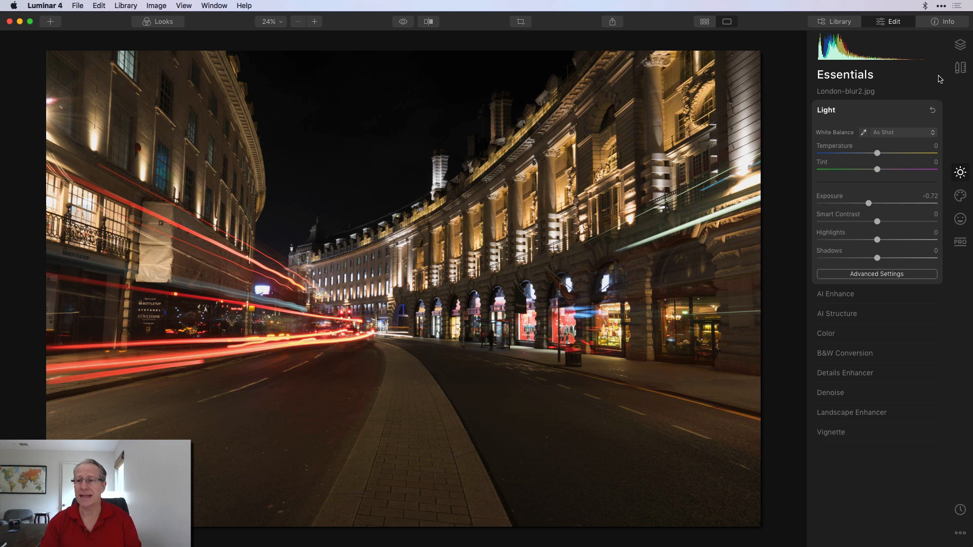
Load London-blur1 copy.jpg from Desktop as an image layer, then toggle its visibility off and on.
click(959, 44)
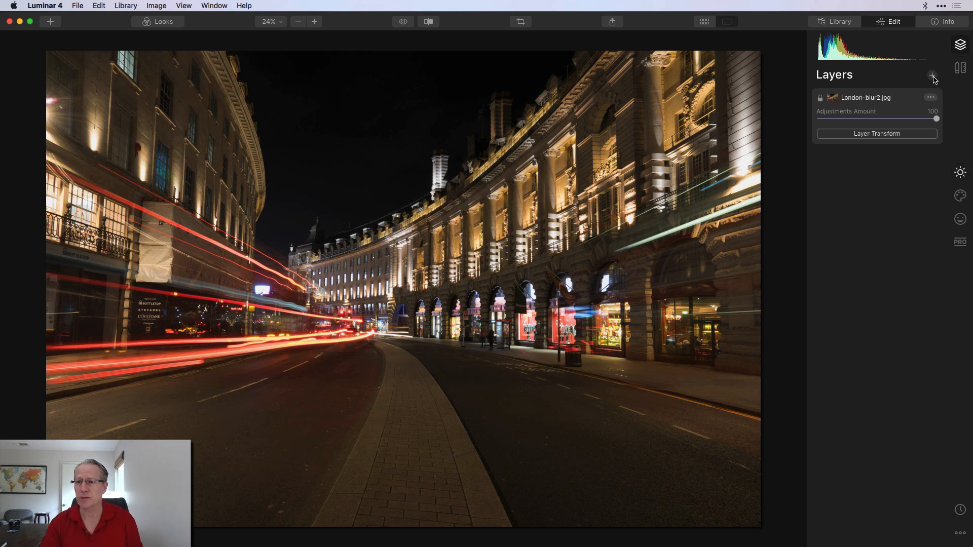
click(932, 77)
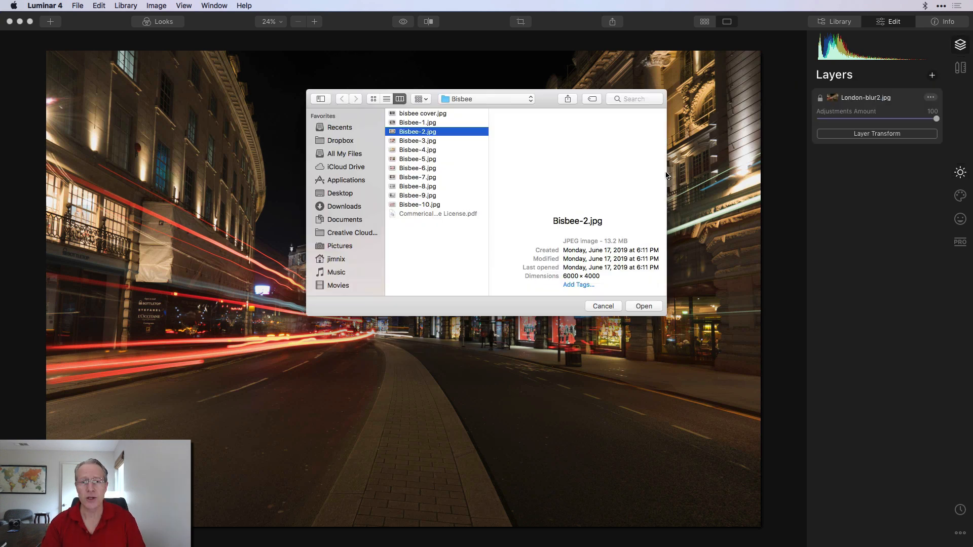
click(340, 193)
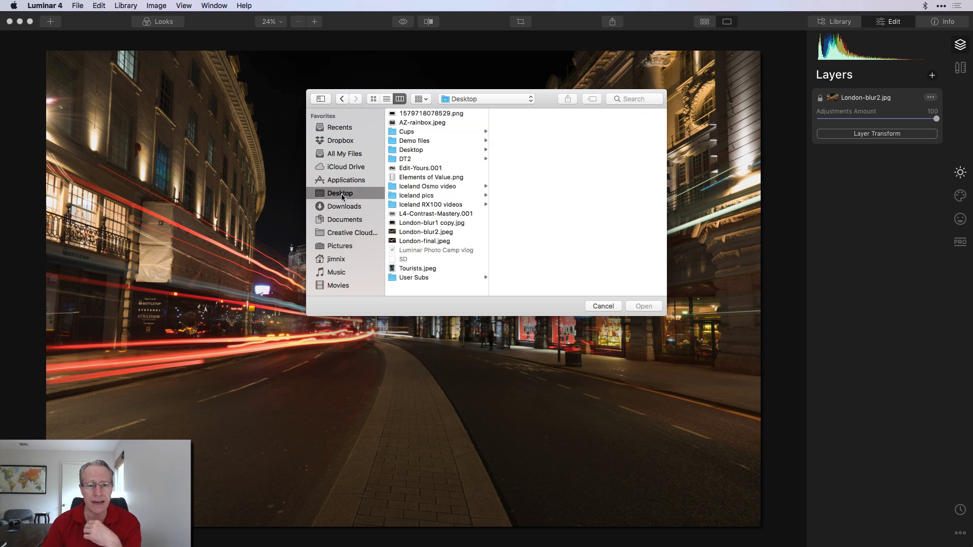
click(431, 223)
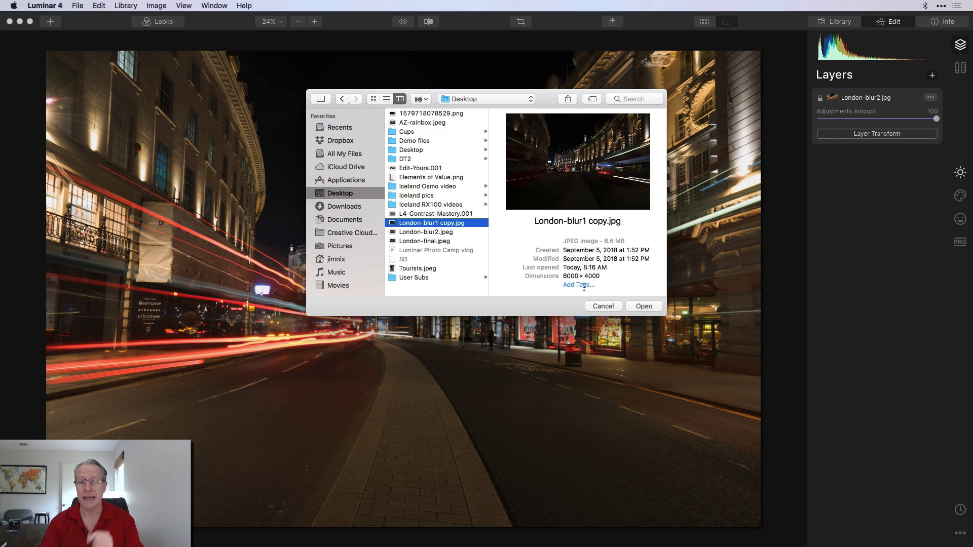
click(643, 306)
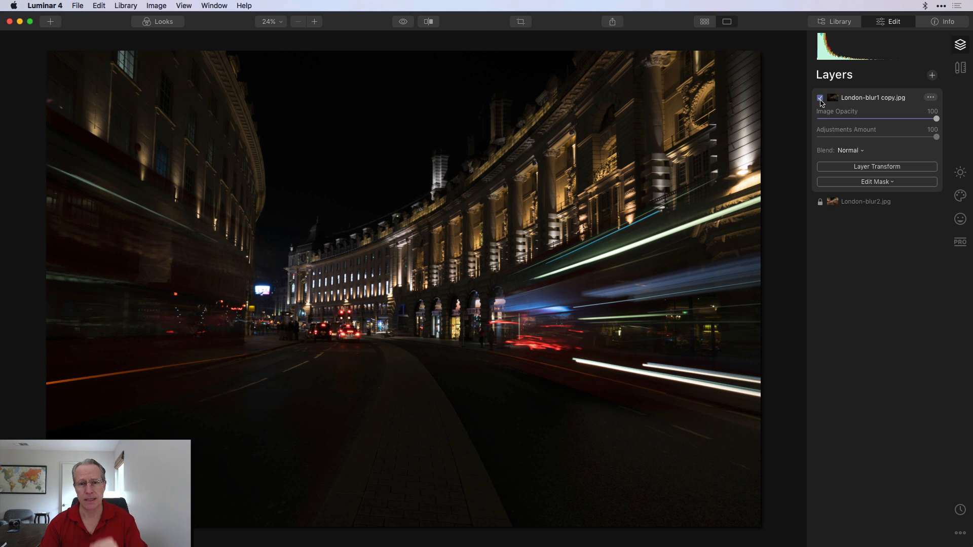
click(820, 97)
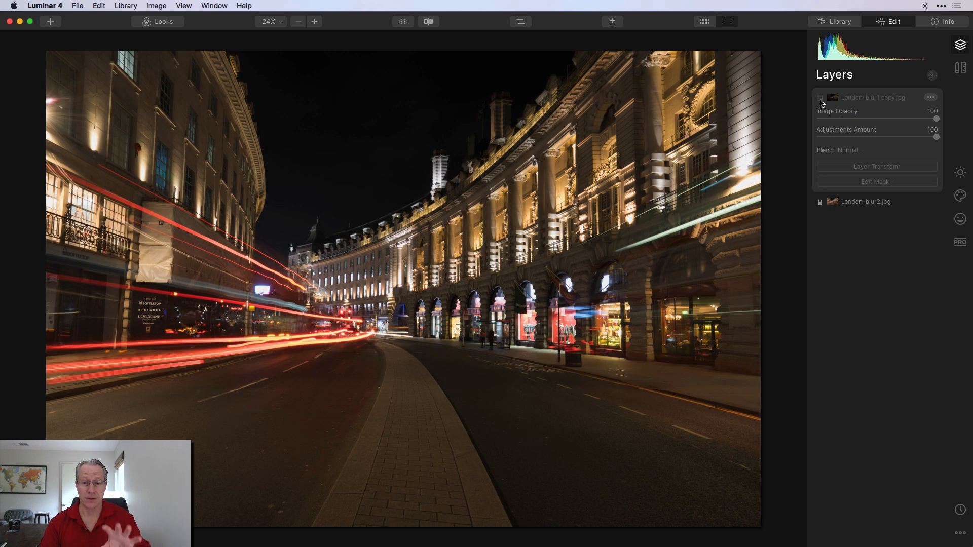
click(820, 98)
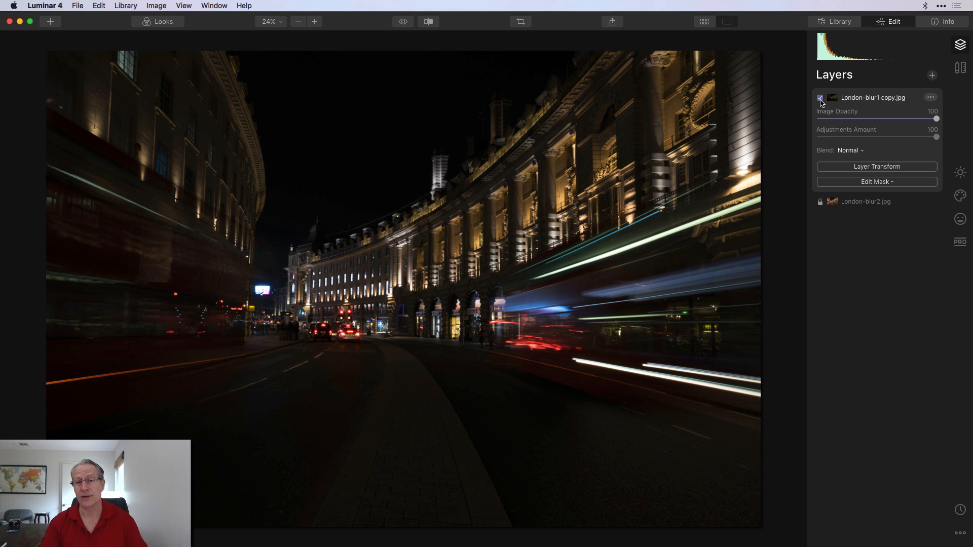
Start a brush mask and settle the blurred layer's opacity around 53.
click(876, 181)
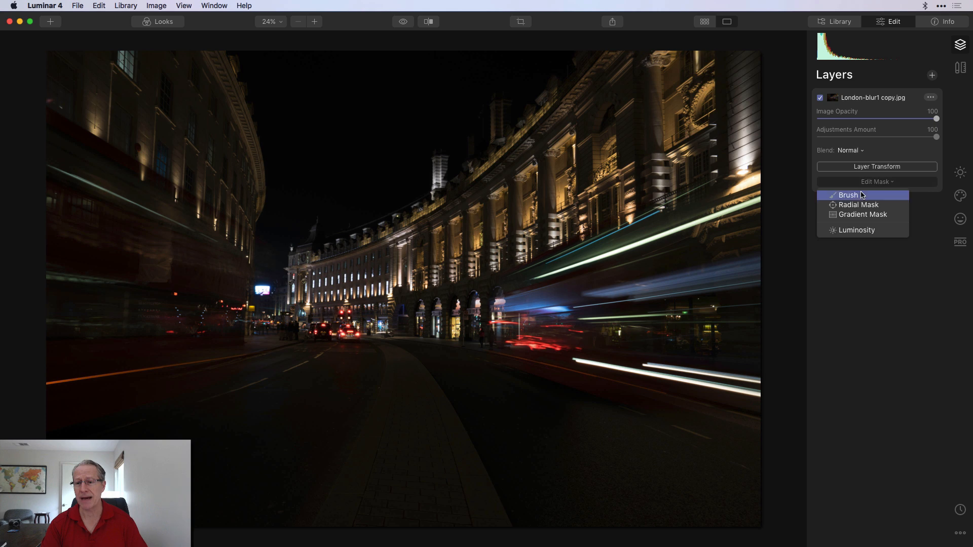
click(847, 195)
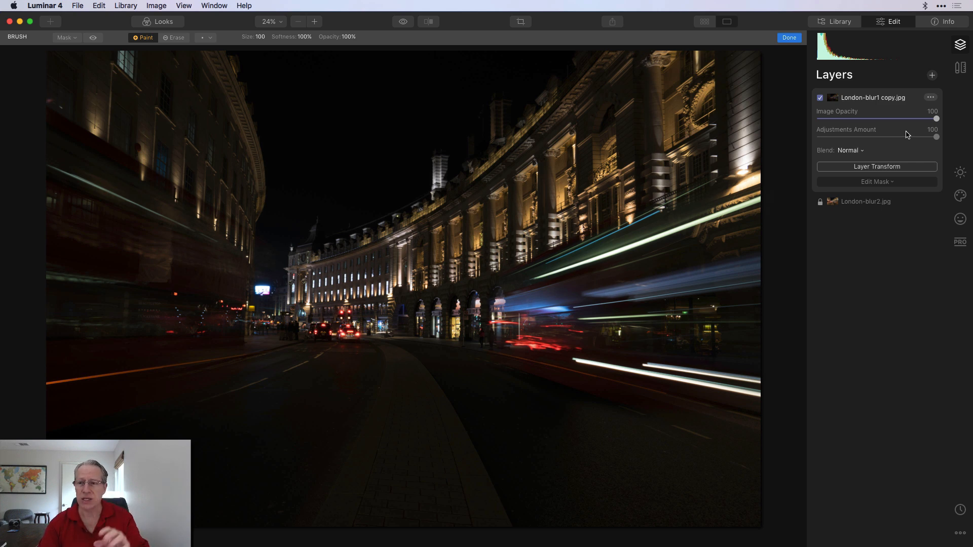
drag(936, 118, 882, 118)
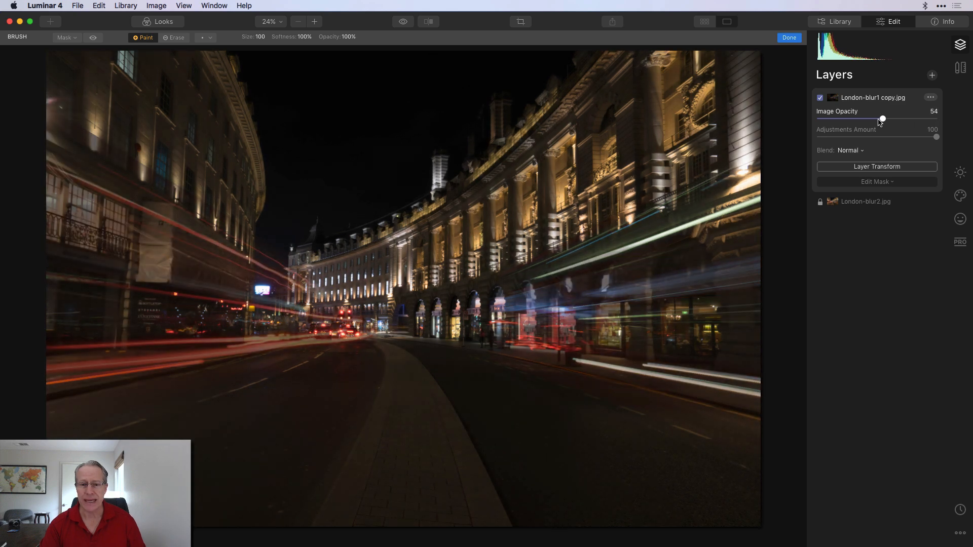
drag(883, 118, 872, 119)
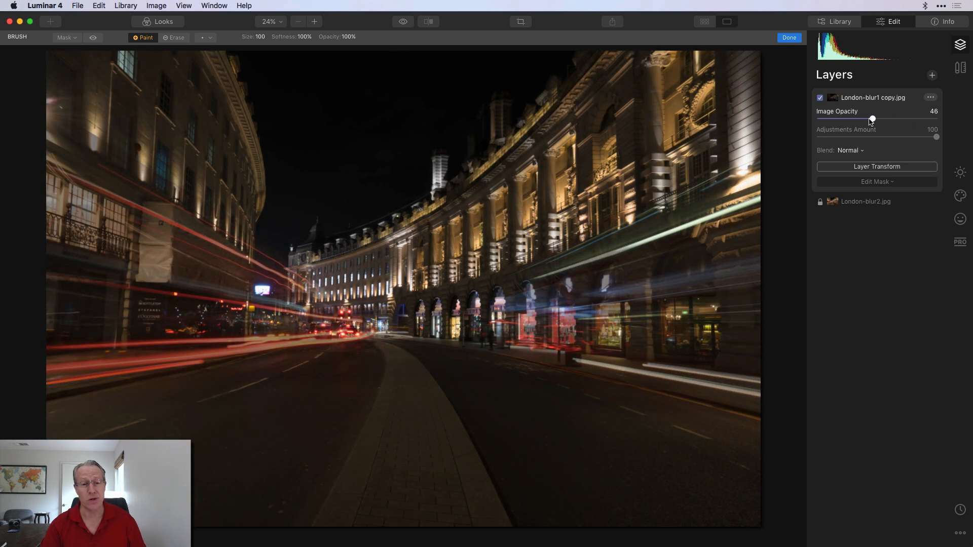
drag(870, 118, 874, 118)
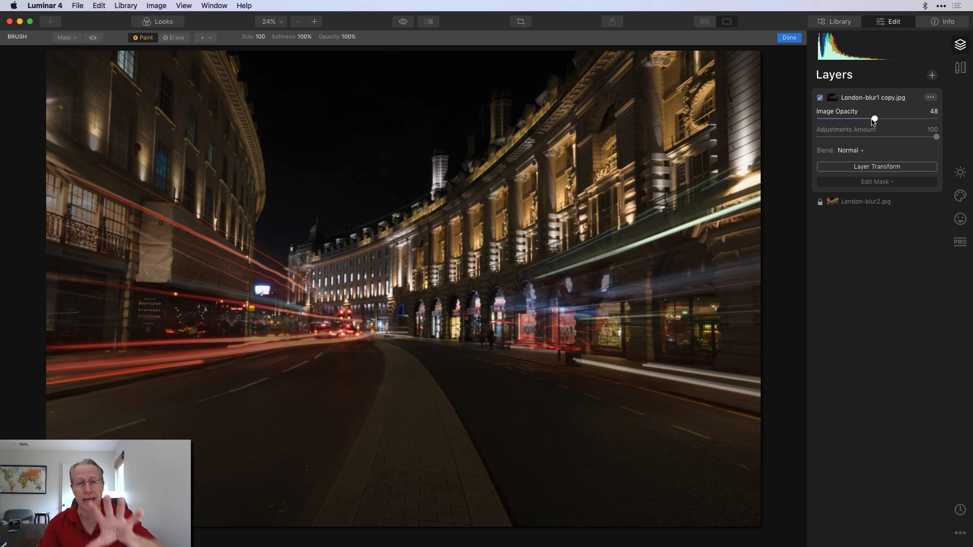
drag(873, 118, 833, 119)
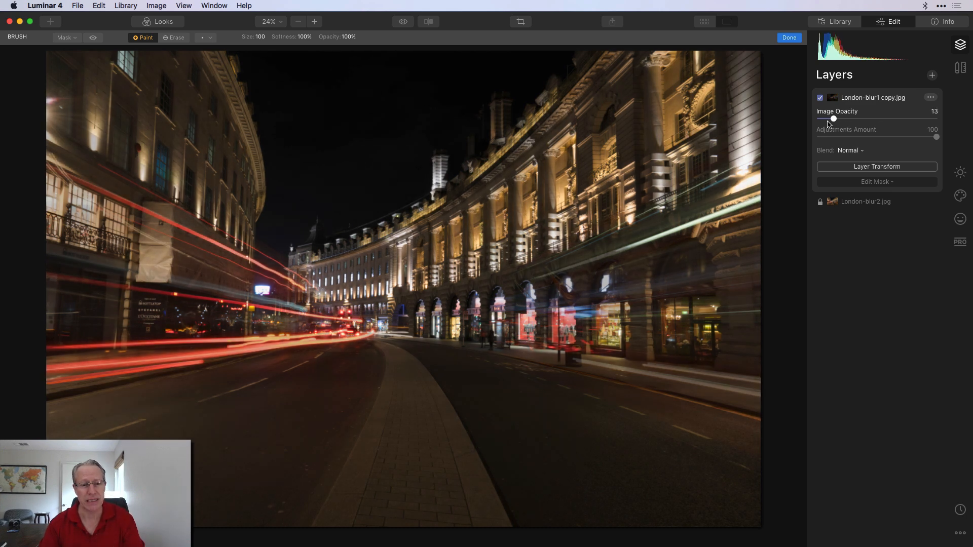
drag(833, 118, 817, 118)
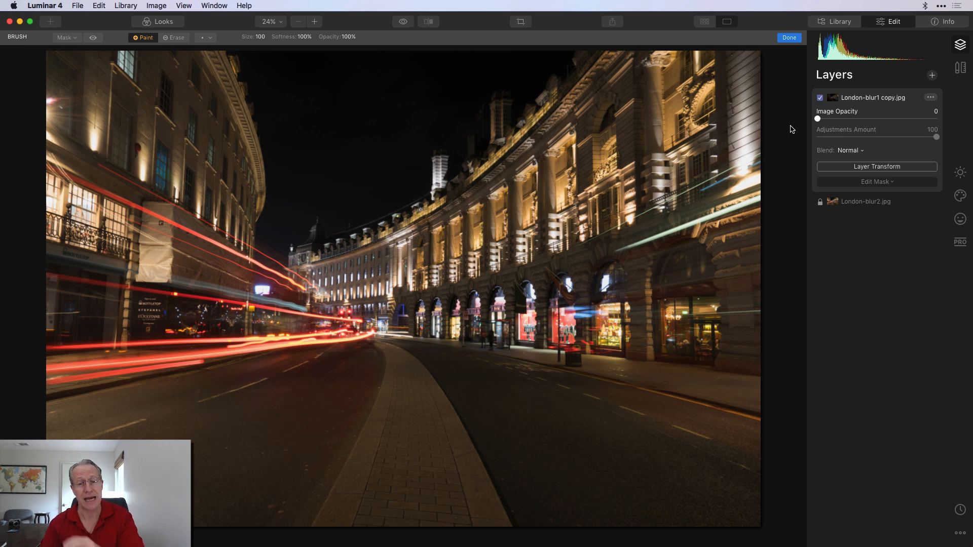
drag(818, 119, 936, 118)
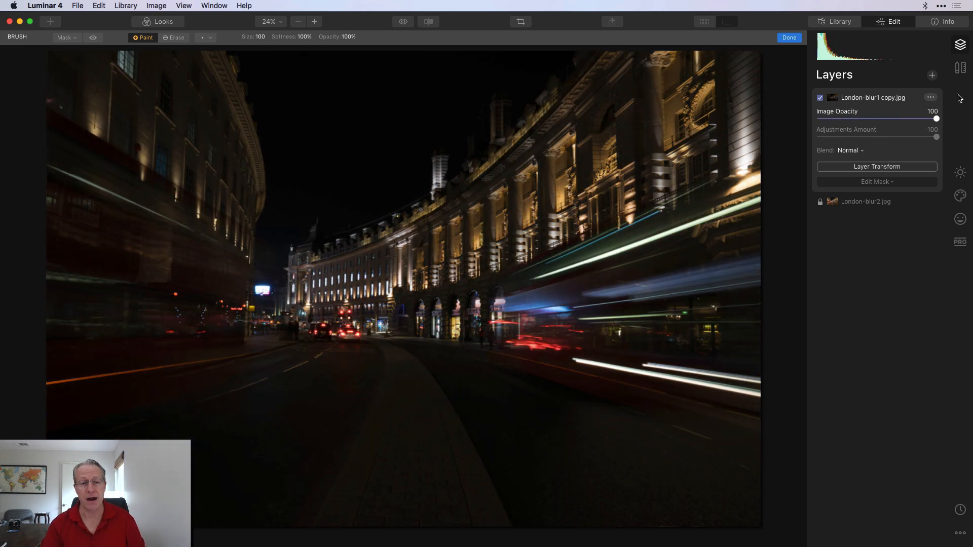
drag(936, 118, 893, 119)
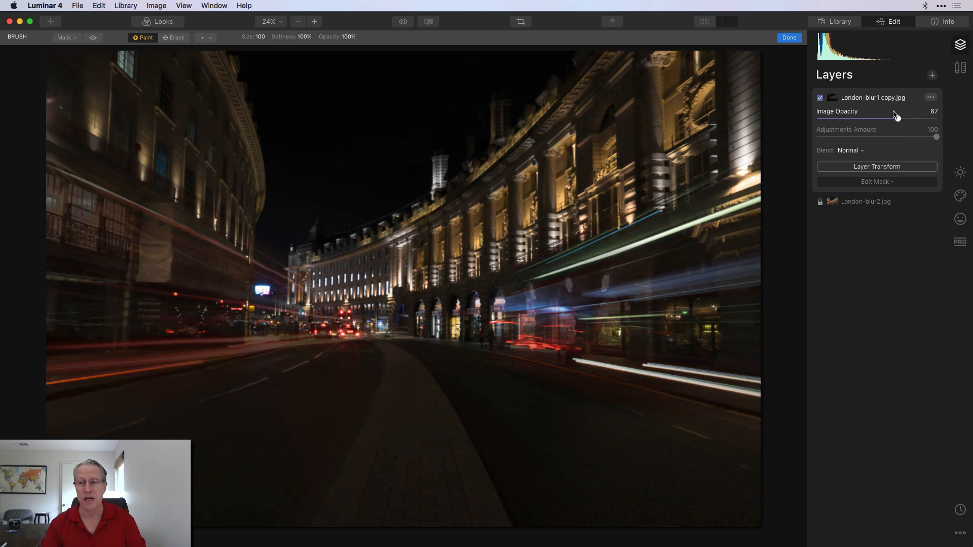
drag(893, 111, 875, 111)
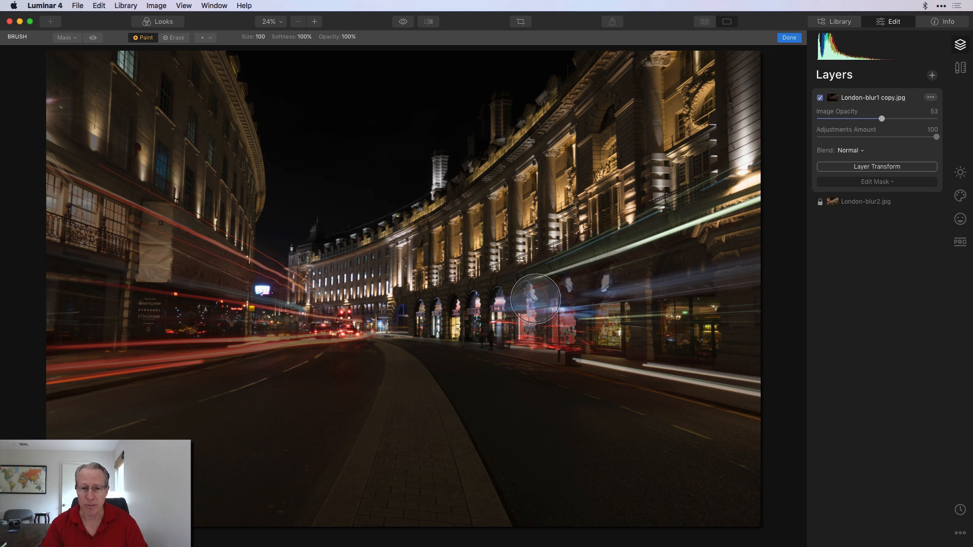
Paint the mask over the right-side storefronts and street, then hide the red overlay.
drag(535, 298, 687, 215)
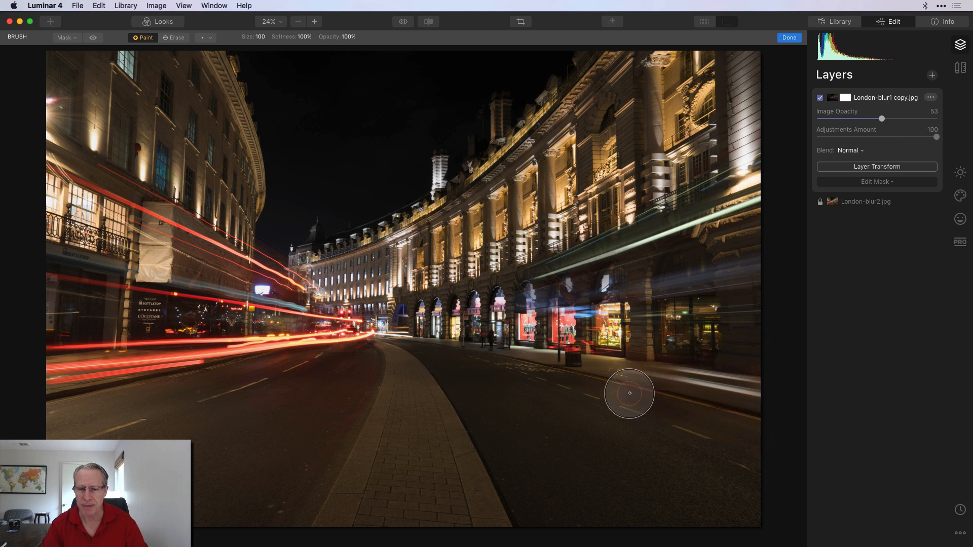
drag(628, 393, 672, 348)
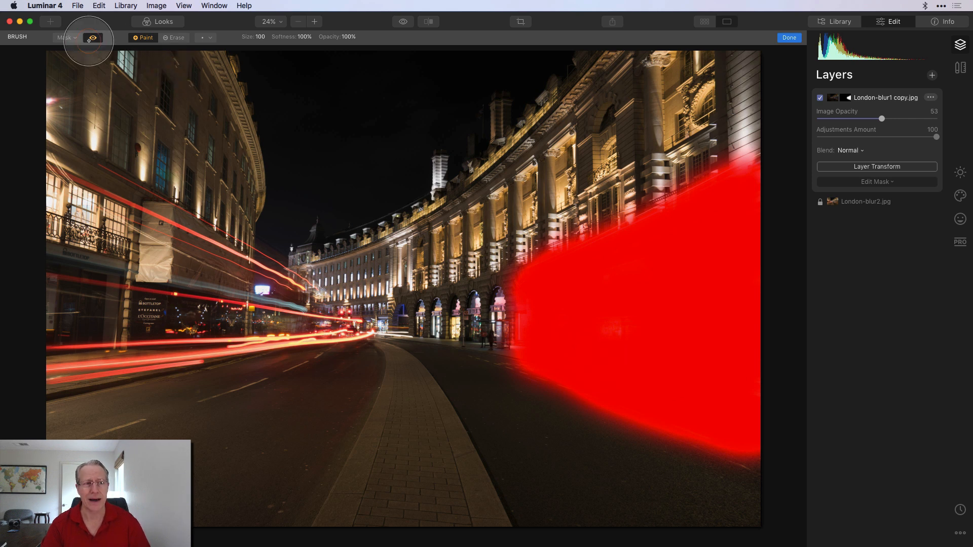
click(93, 37)
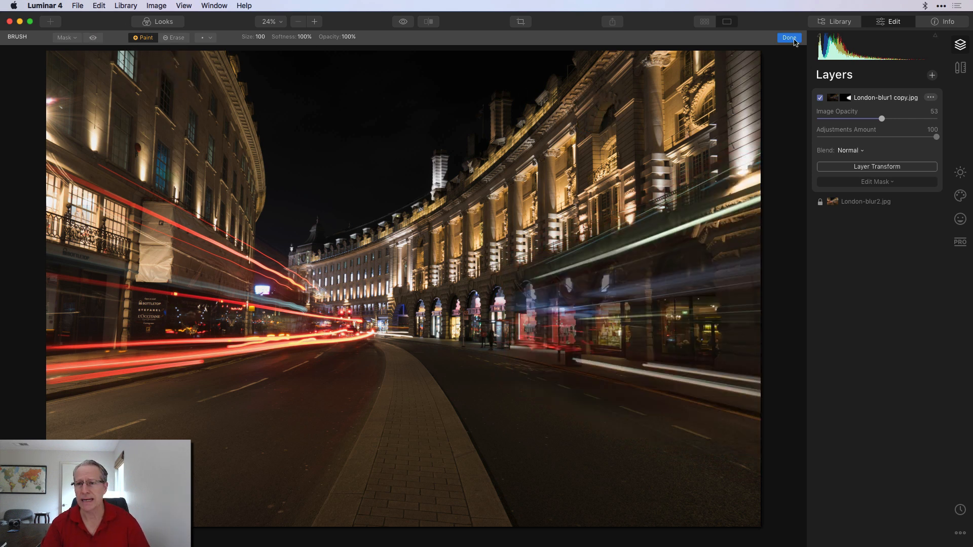
Finish the mask, raise the blurred layer's opacity to 84, and add an adjustment layer.
click(788, 37)
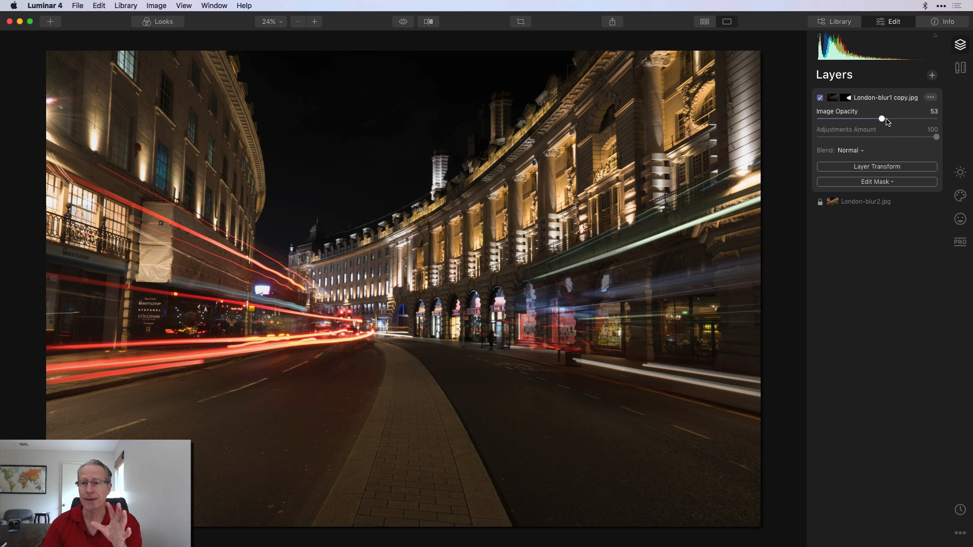
drag(881, 119, 892, 119)
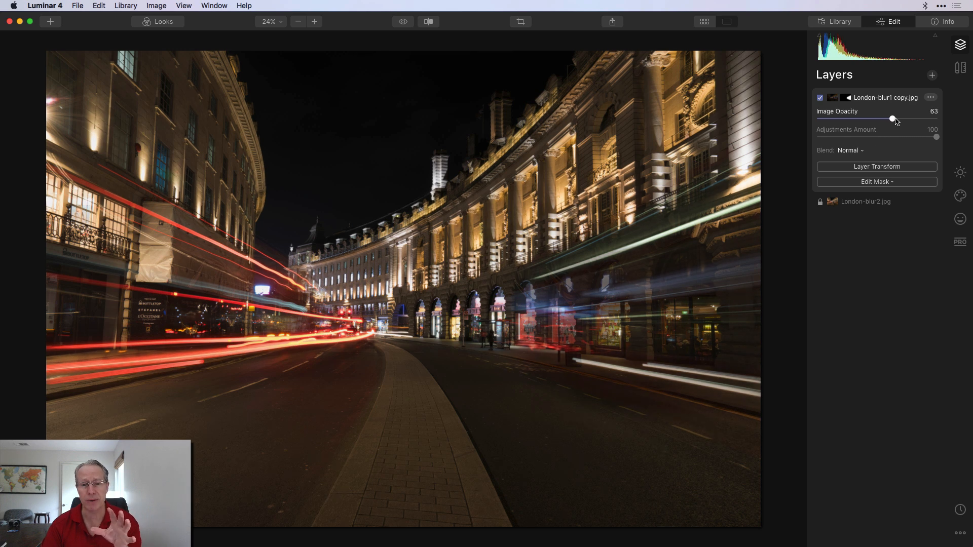
drag(892, 119, 918, 119)
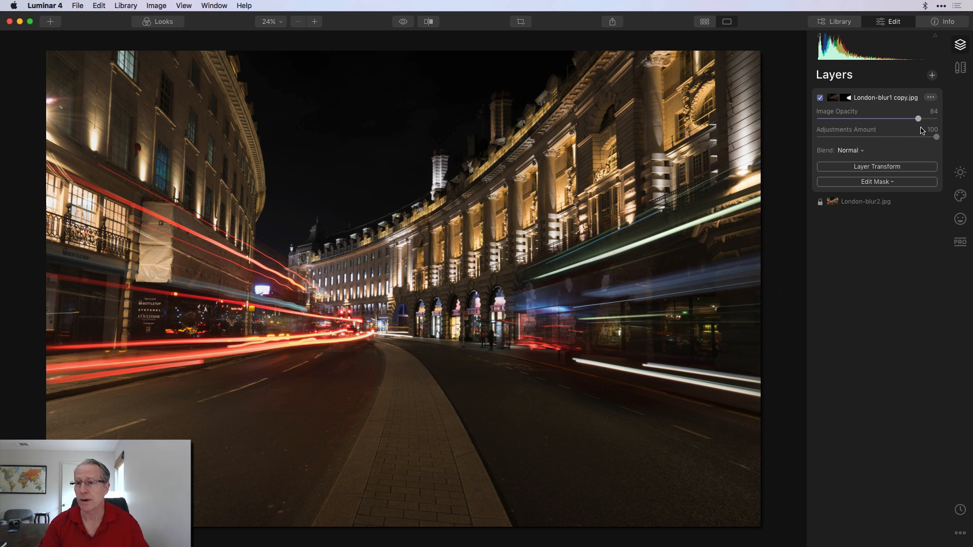
click(931, 75)
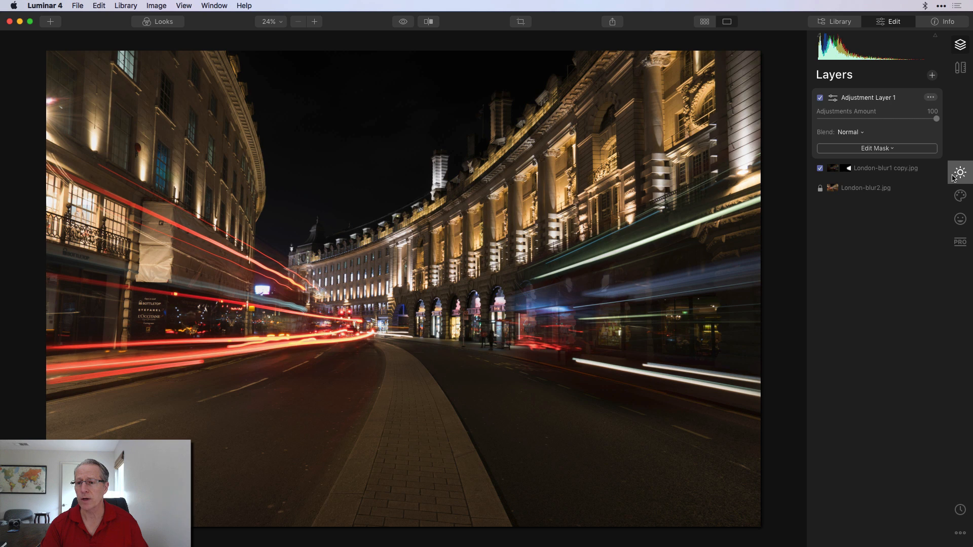
Cool the adjustment layer's temperature to -22 in Essentials.
click(959, 172)
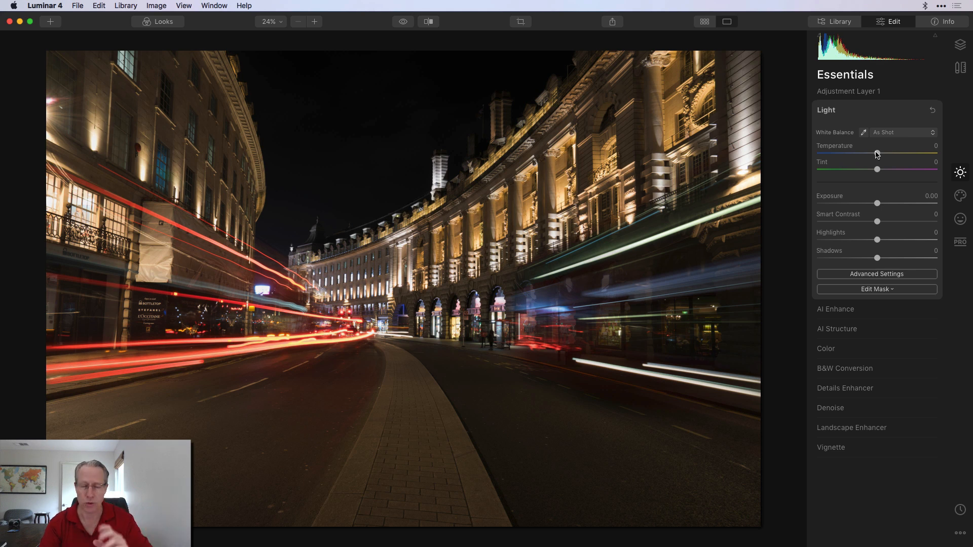
drag(877, 154, 871, 154)
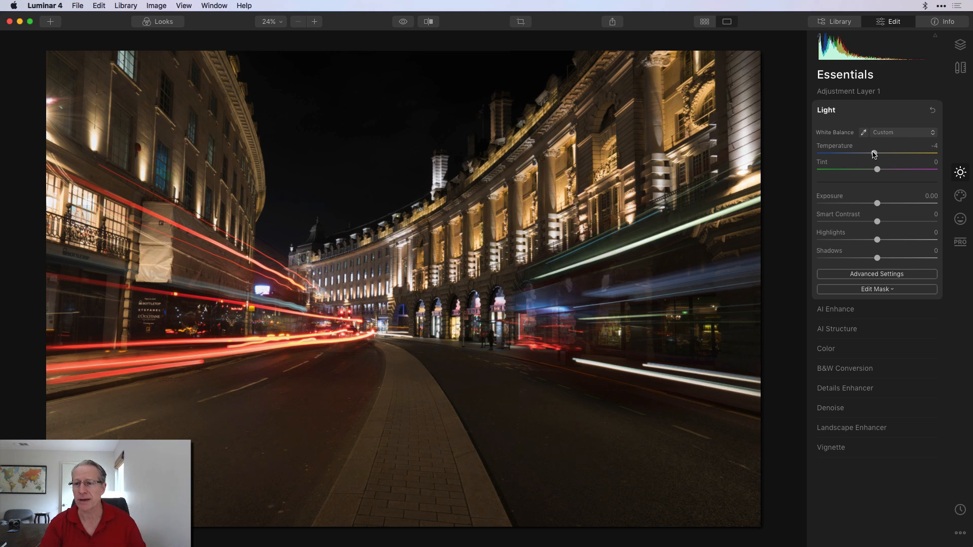
drag(876, 153, 864, 153)
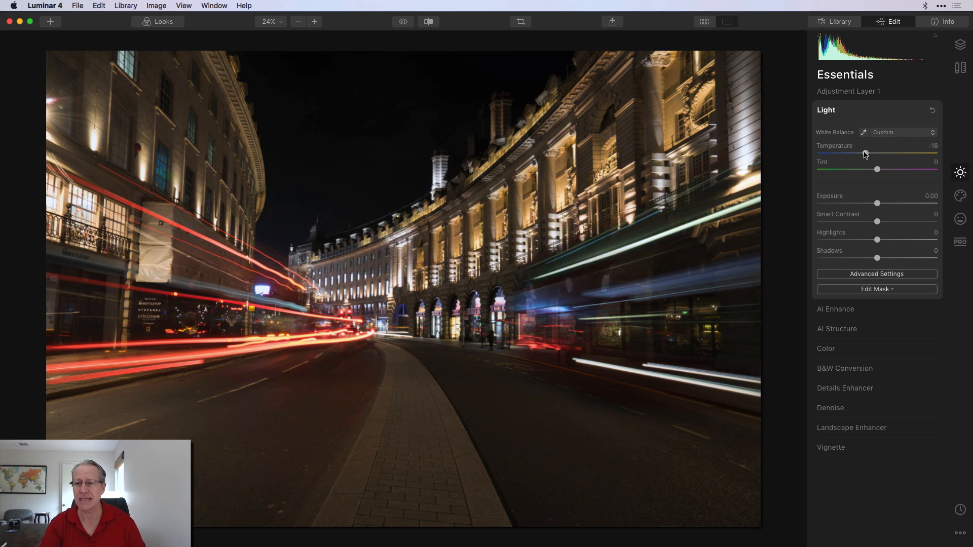
drag(865, 154, 862, 154)
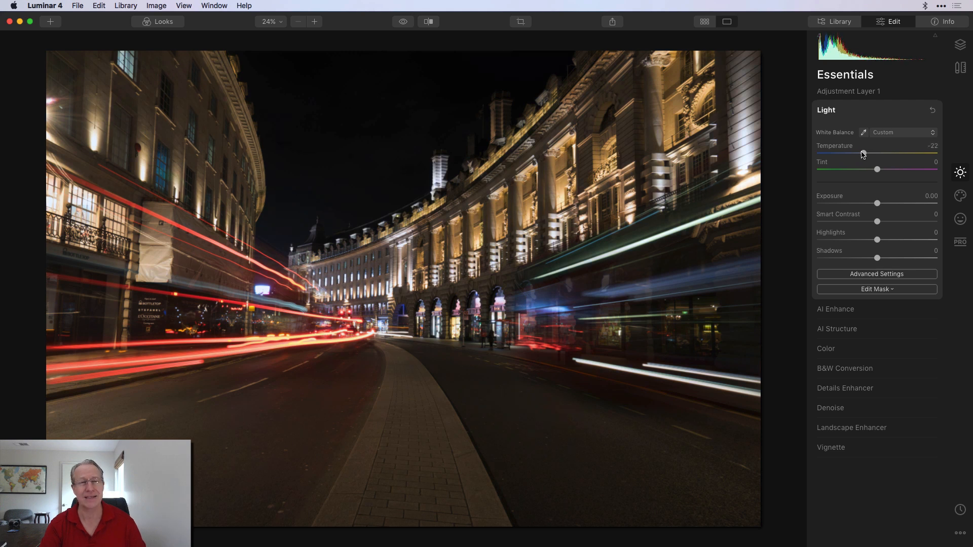
drag(862, 153, 862, 153)
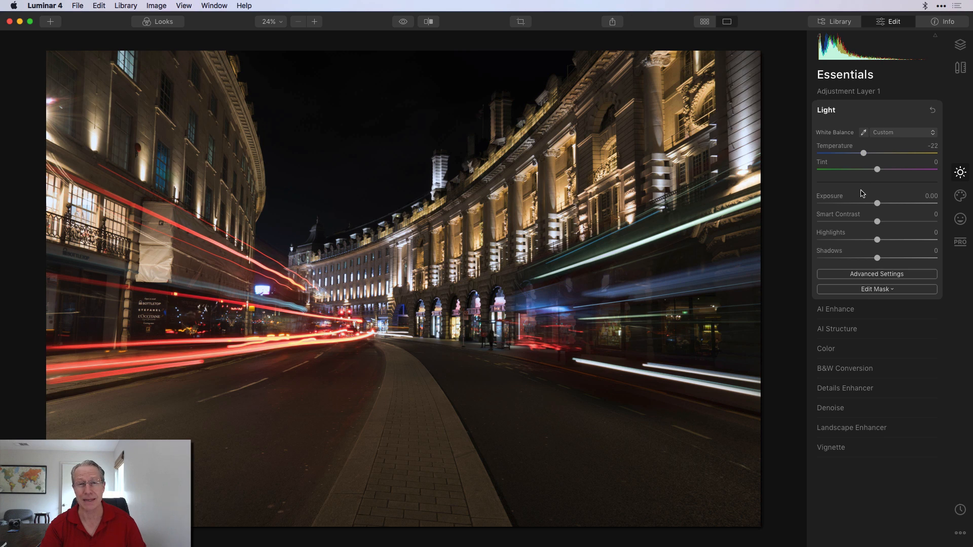
Set exposure 0.33, Smart Contrast 37 and highlights -28, then compare before and after.
drag(876, 203, 880, 204)
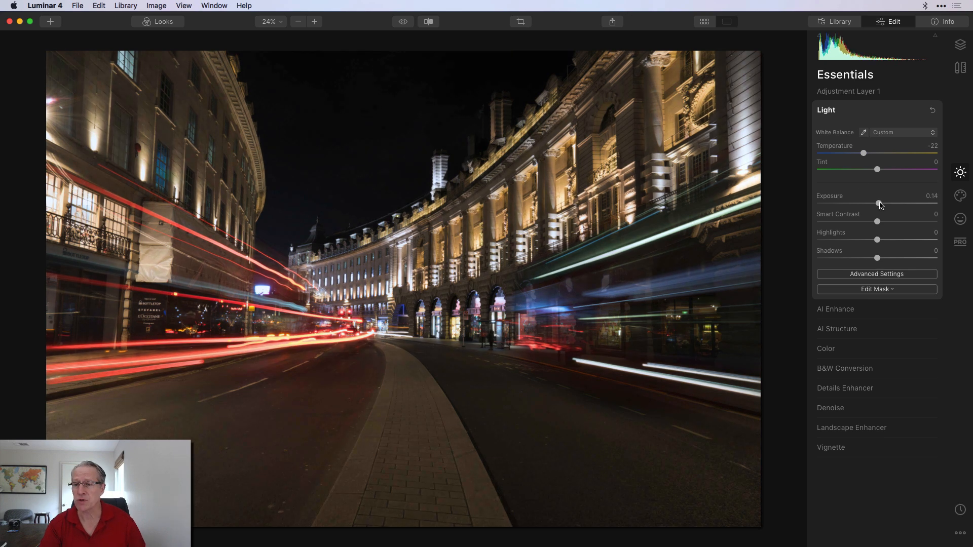
drag(878, 204, 882, 204)
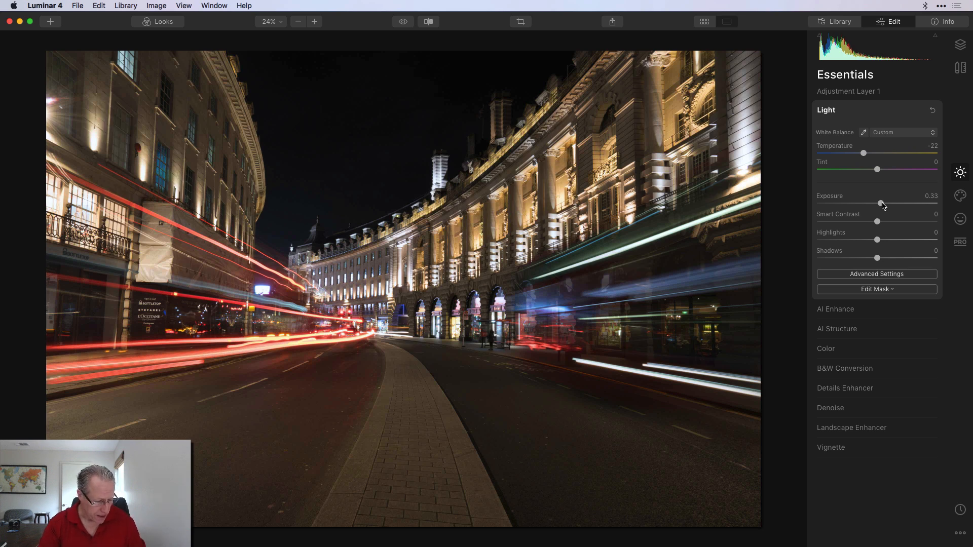
drag(876, 222, 892, 221)
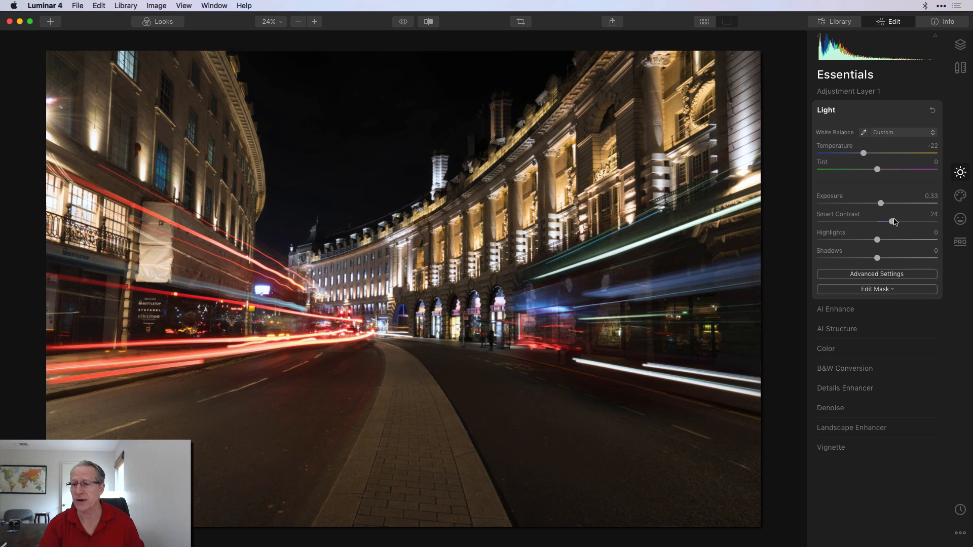
drag(892, 222, 902, 222)
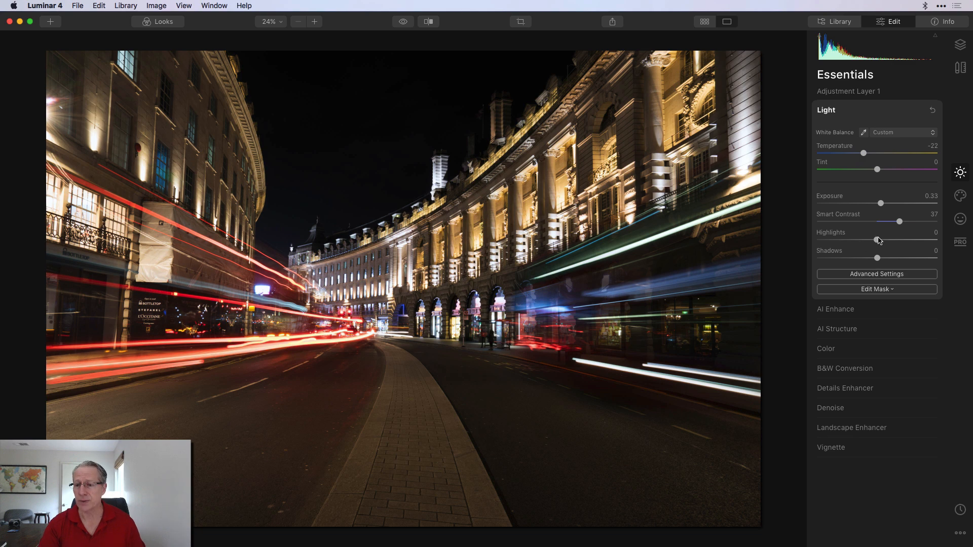
drag(878, 240, 861, 240)
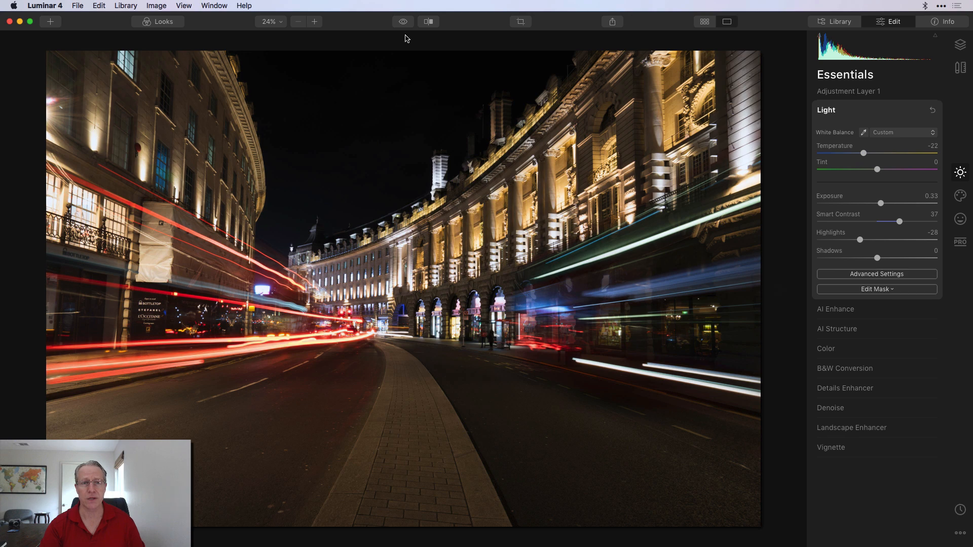
click(401, 22)
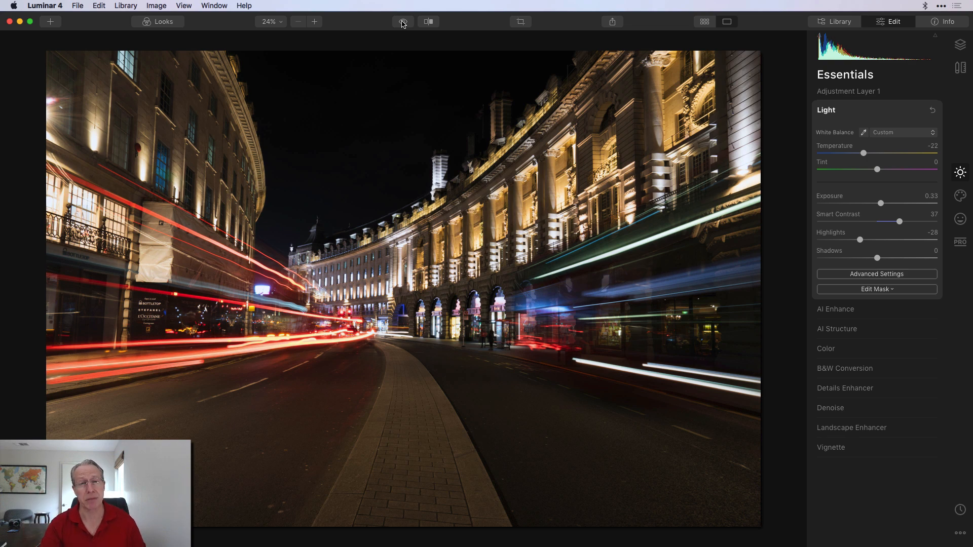
Boost AI Accent to 45, toggle the layer to compare, and expand AI Structure.
click(834, 309)
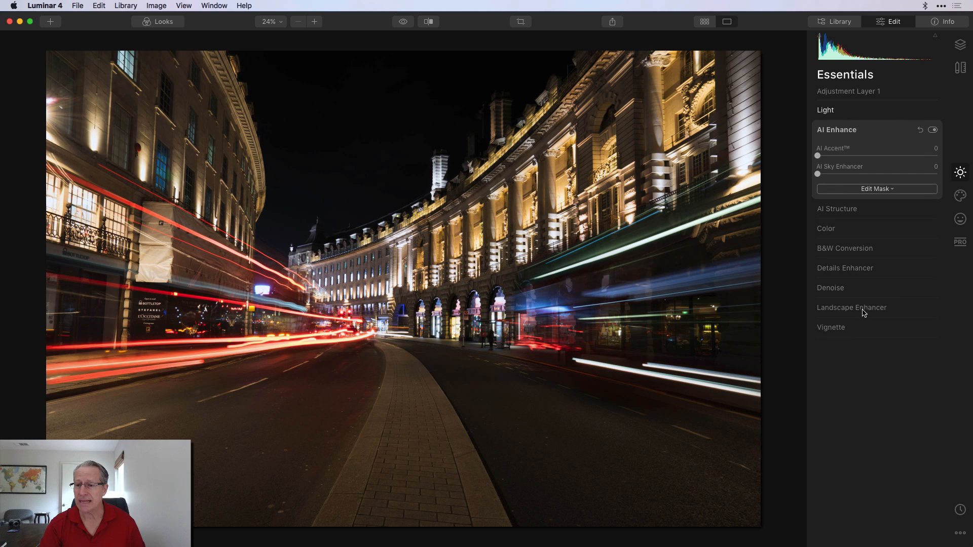
drag(817, 156, 866, 156)
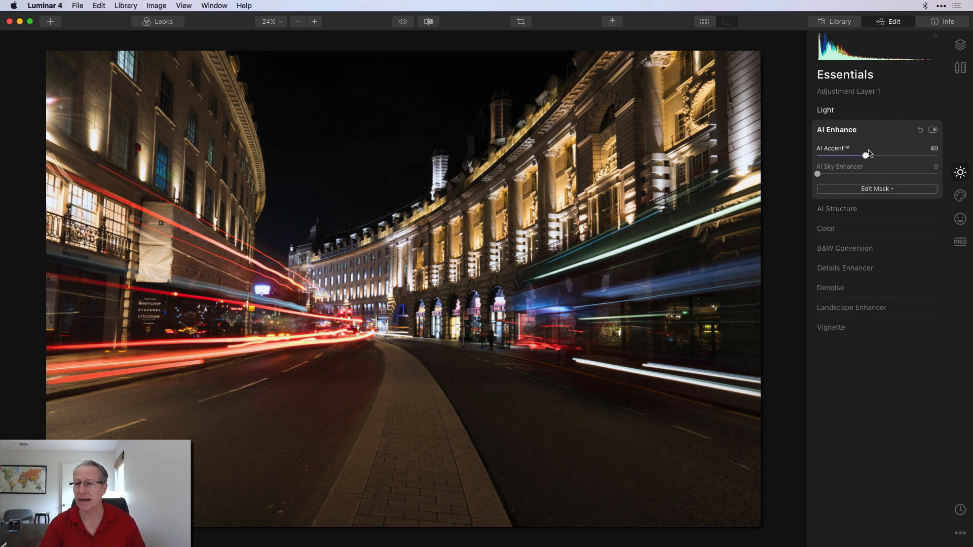
drag(866, 156, 873, 157)
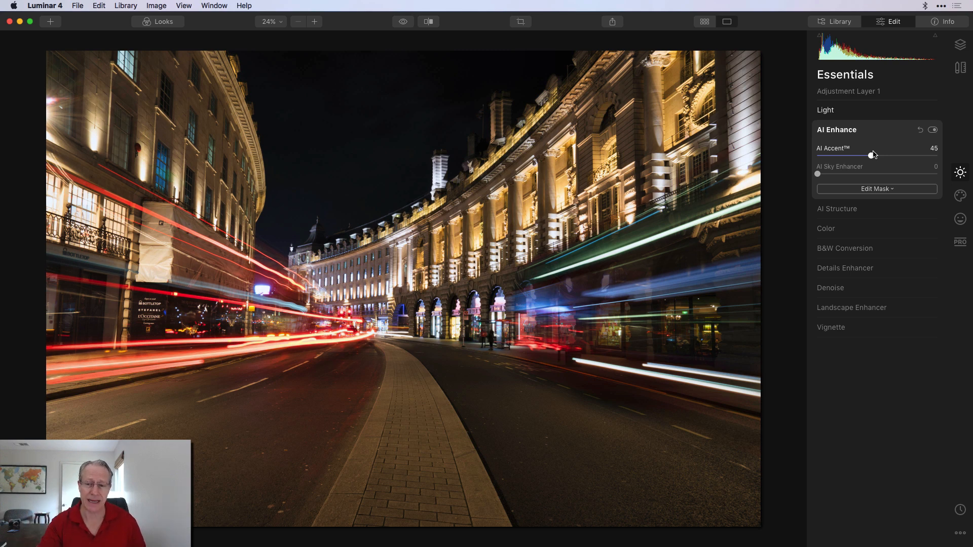
click(931, 130)
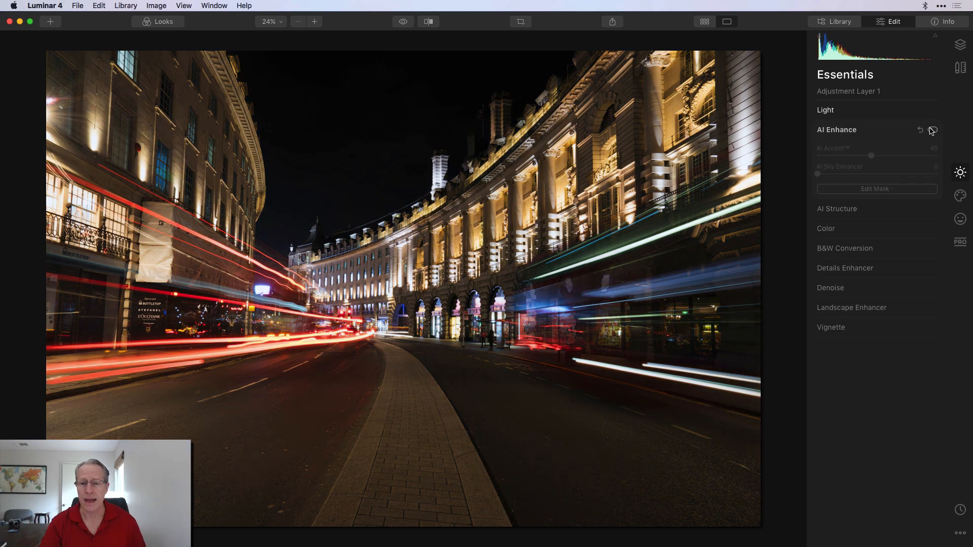
click(932, 130)
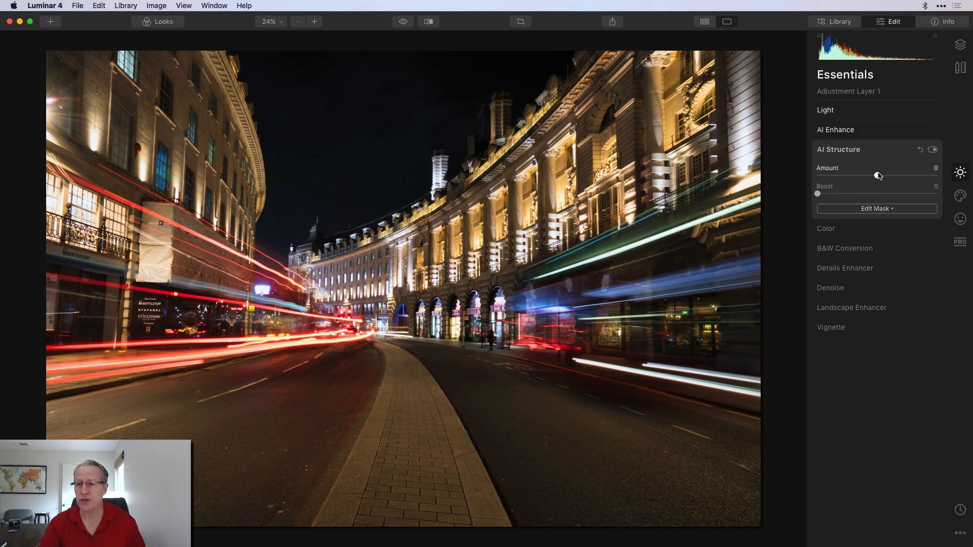
Set AI Structure Amount to 40 and choose to brush its mask by hand.
drag(878, 176, 898, 176)
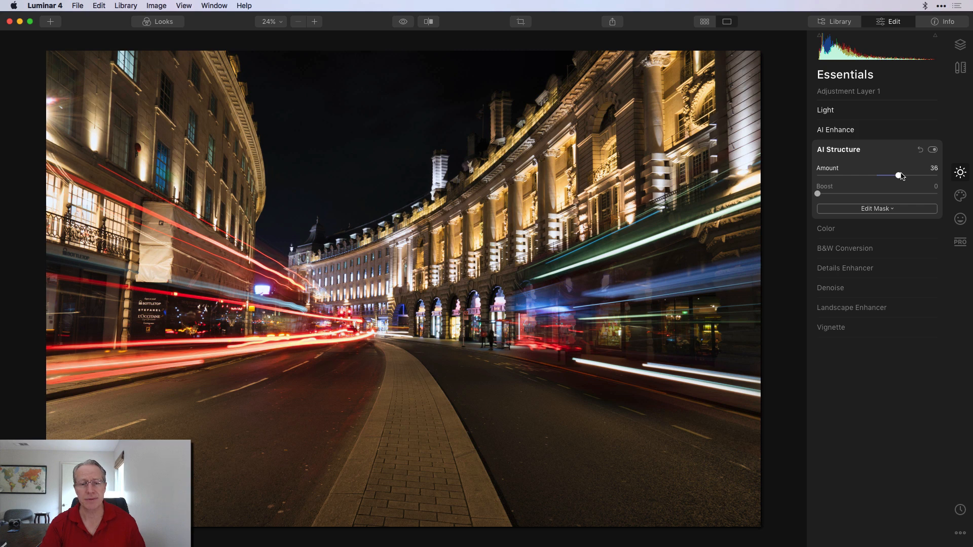
drag(897, 176, 901, 176)
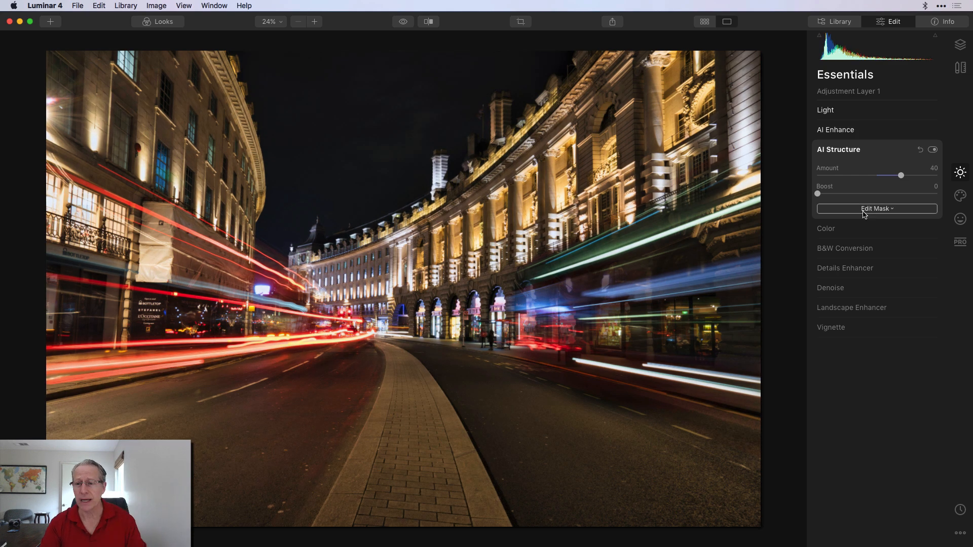
click(875, 208)
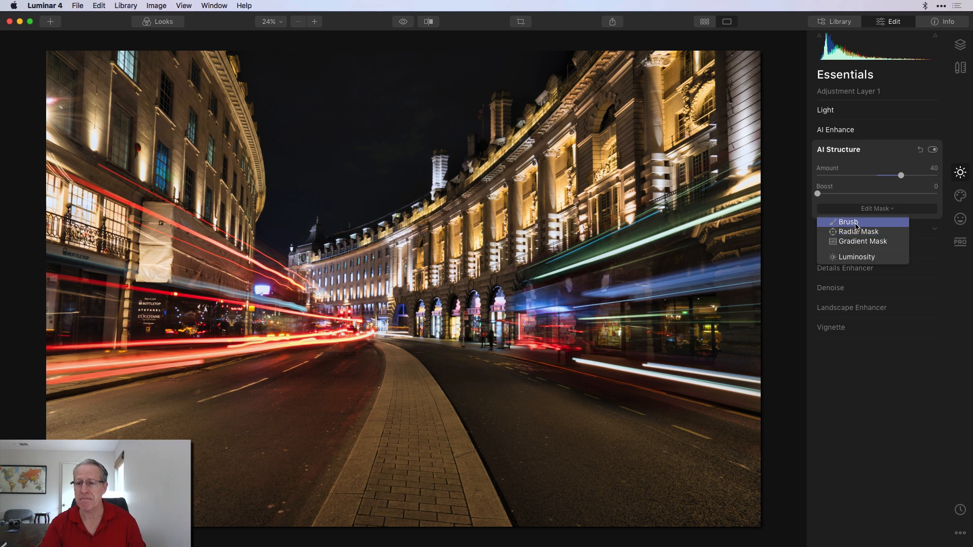
click(848, 222)
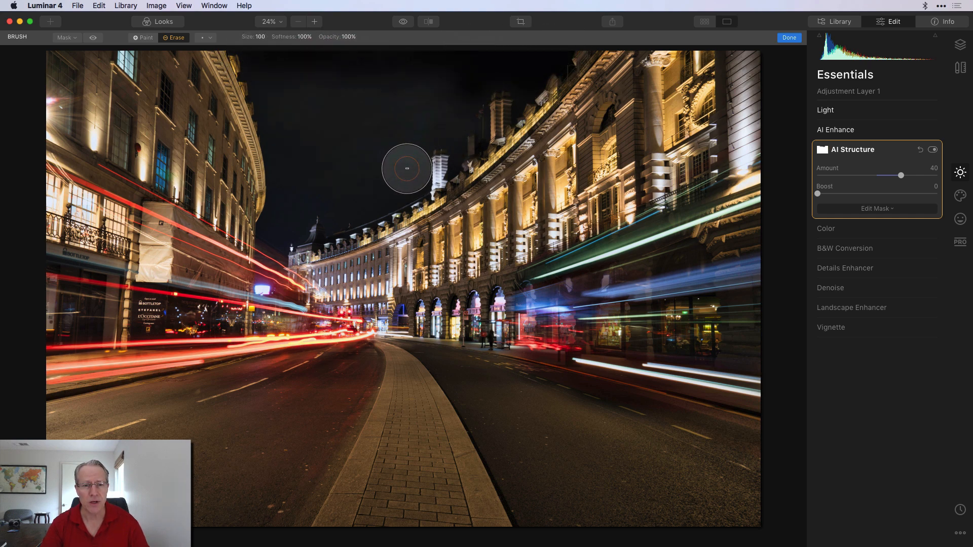
mouse_move(285, 127)
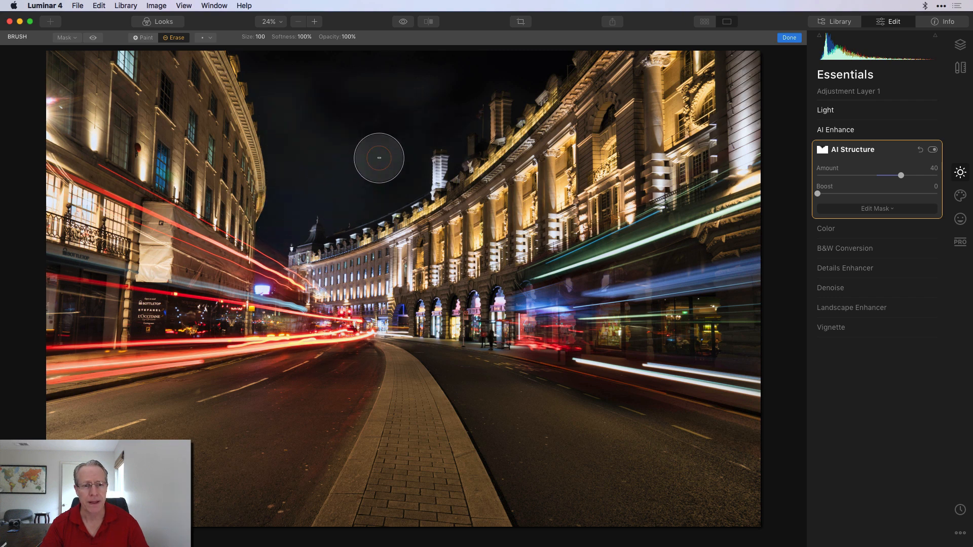
mouse_move(286, 199)
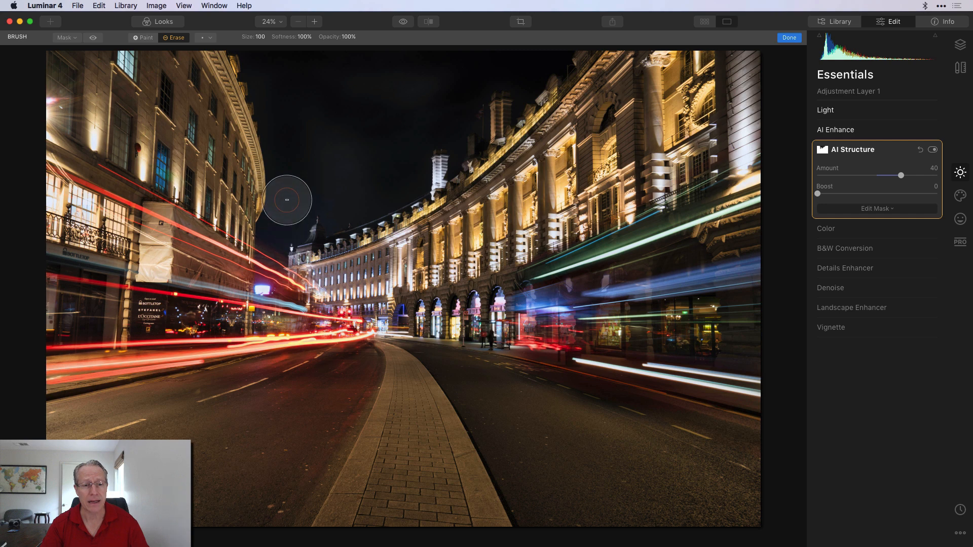
mouse_move(451, 70)
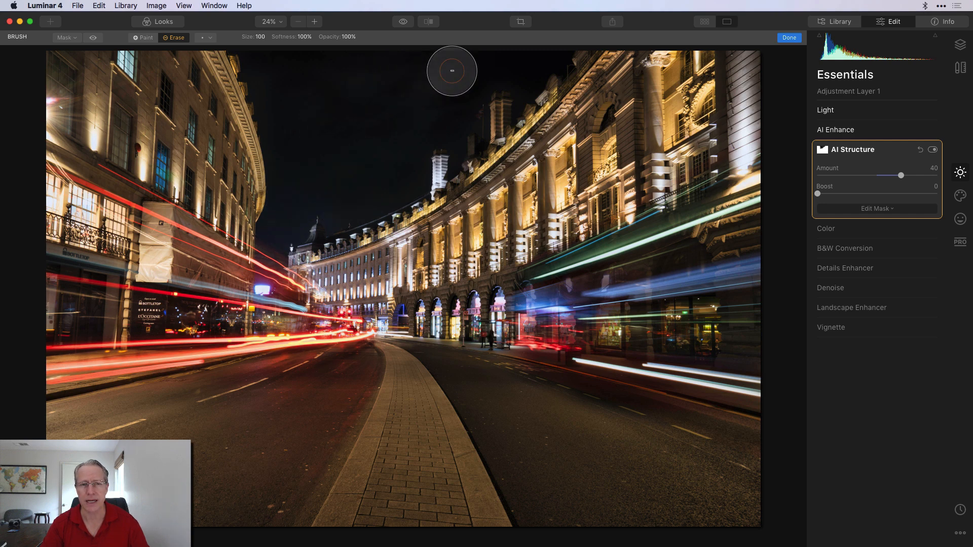
mouse_move(392, 172)
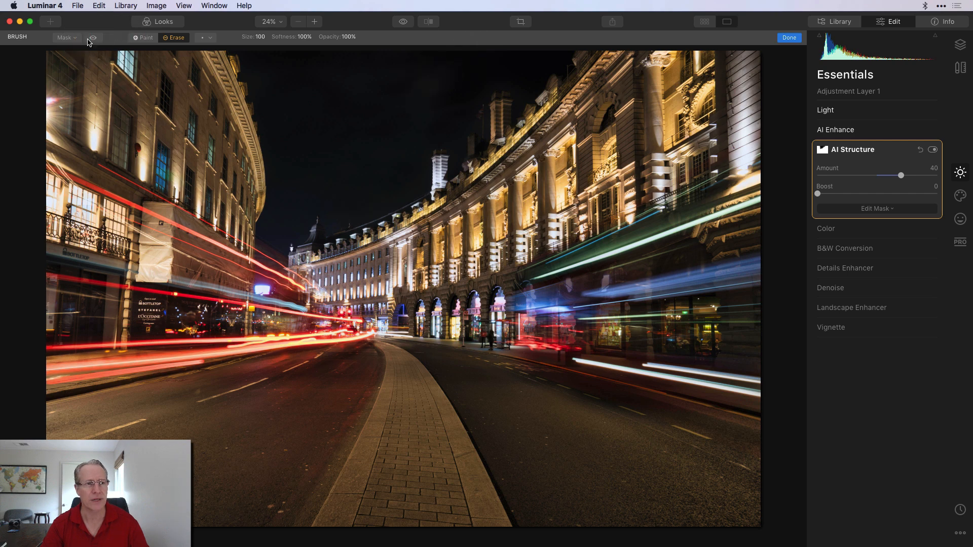
Check the sky mask overlay, finish masking, and toggle AI Structure to compare.
click(92, 37)
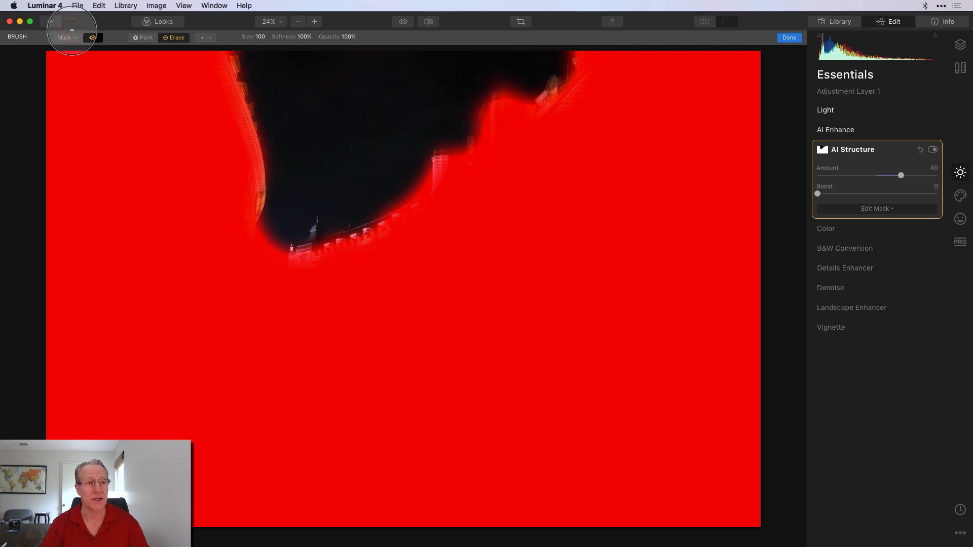
click(789, 37)
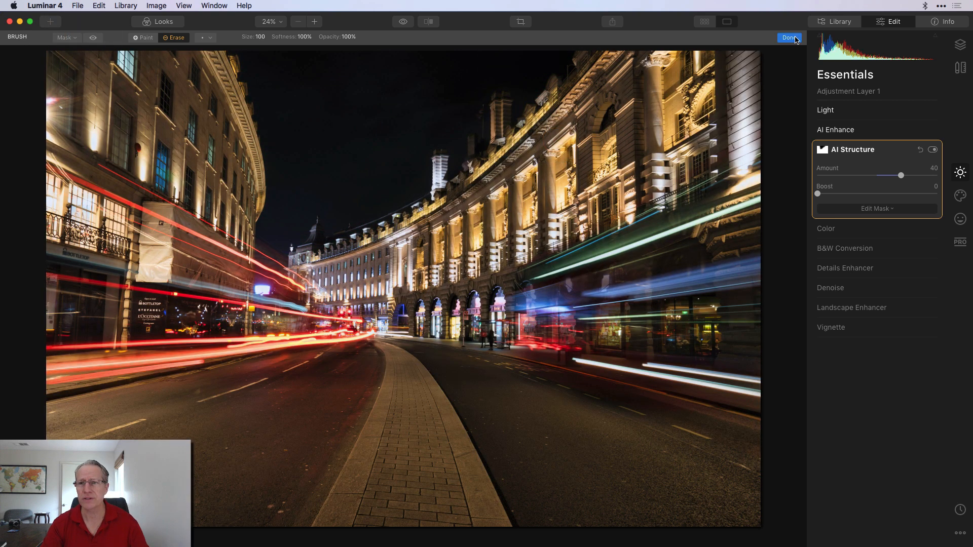
click(789, 37)
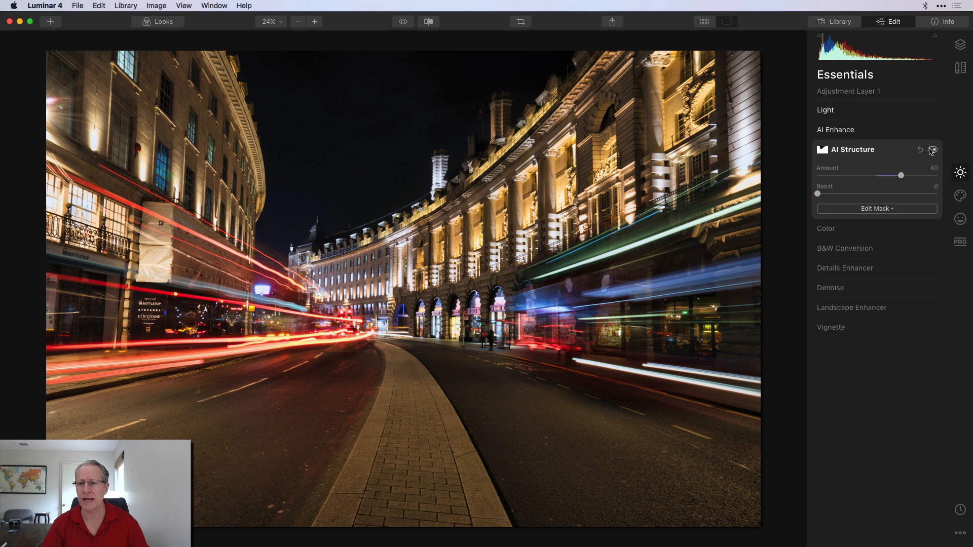
click(931, 149)
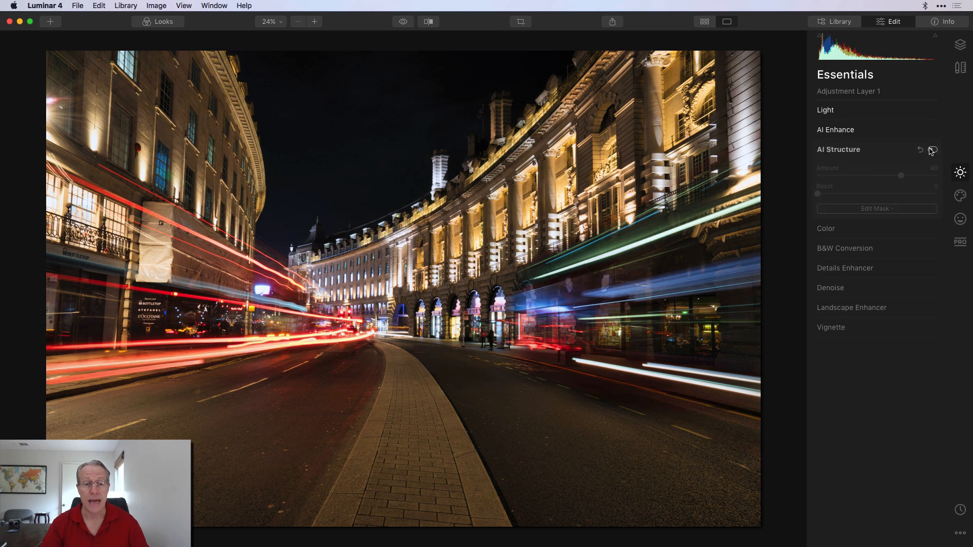
click(823, 150)
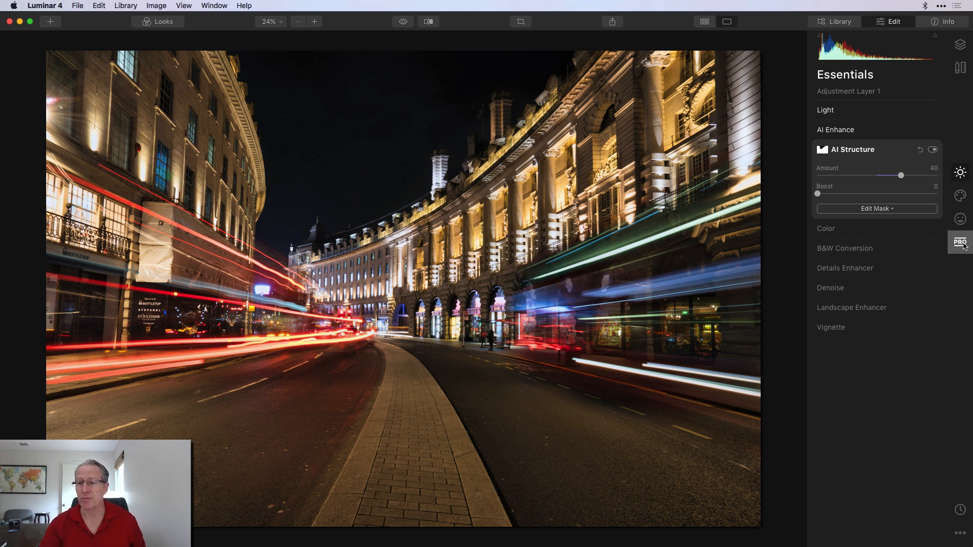
Add an Adjustable Gradient from the PRO tools and confirm its position.
click(959, 242)
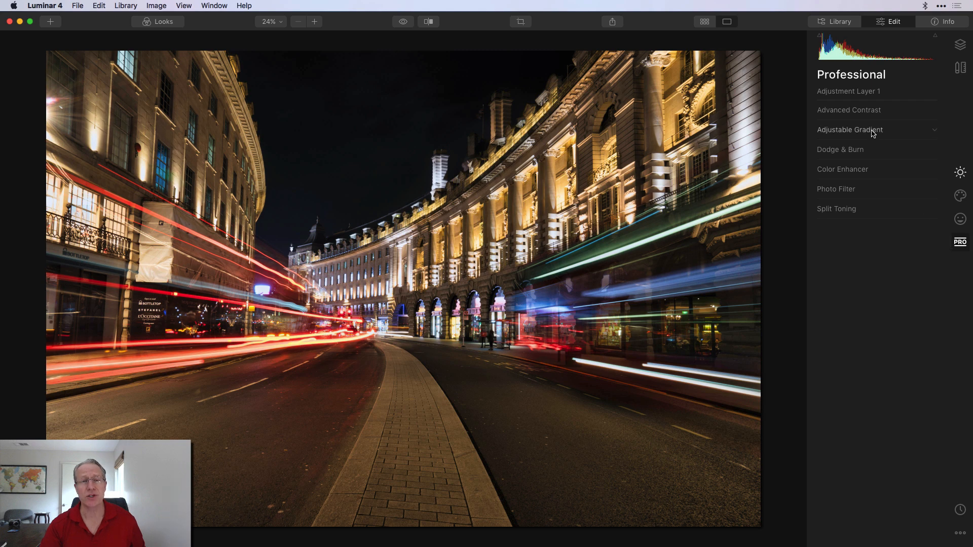
click(850, 129)
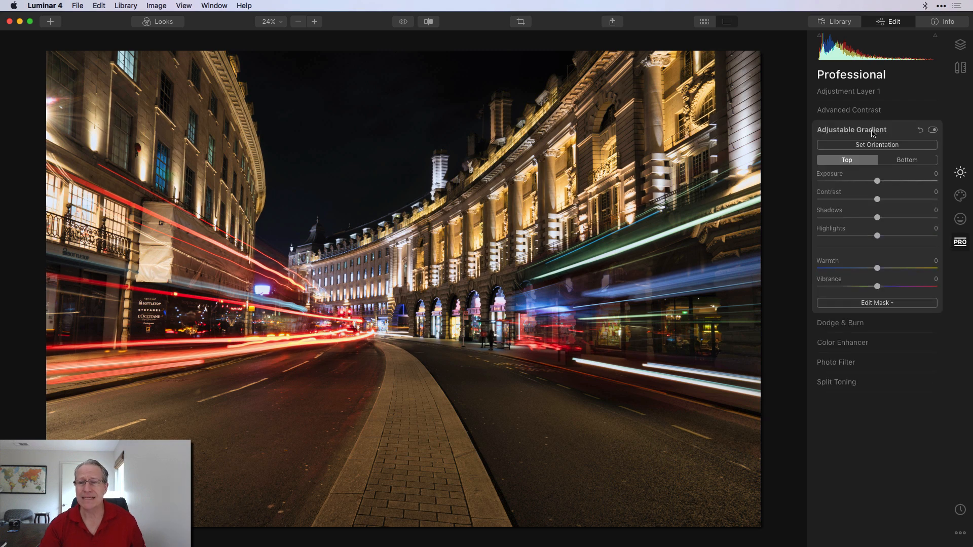
click(876, 145)
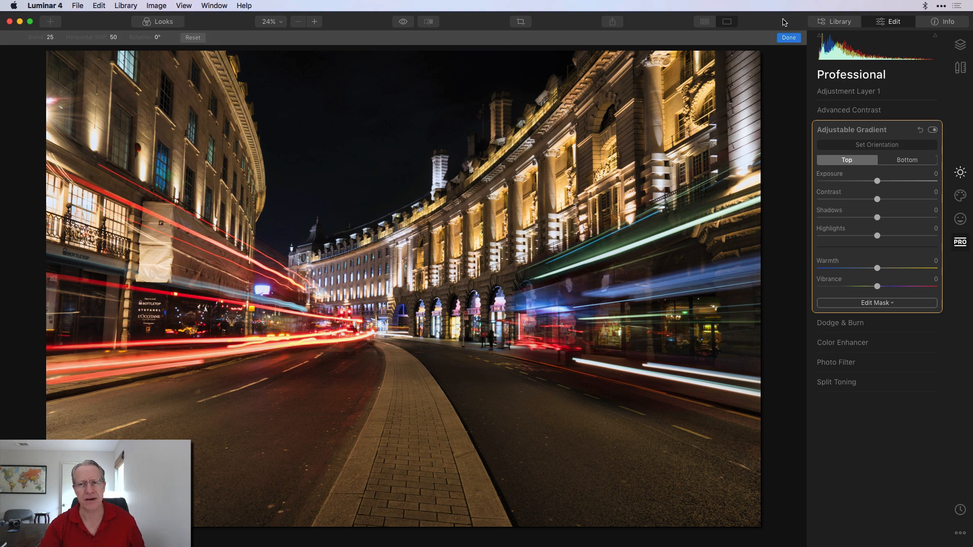
click(788, 36)
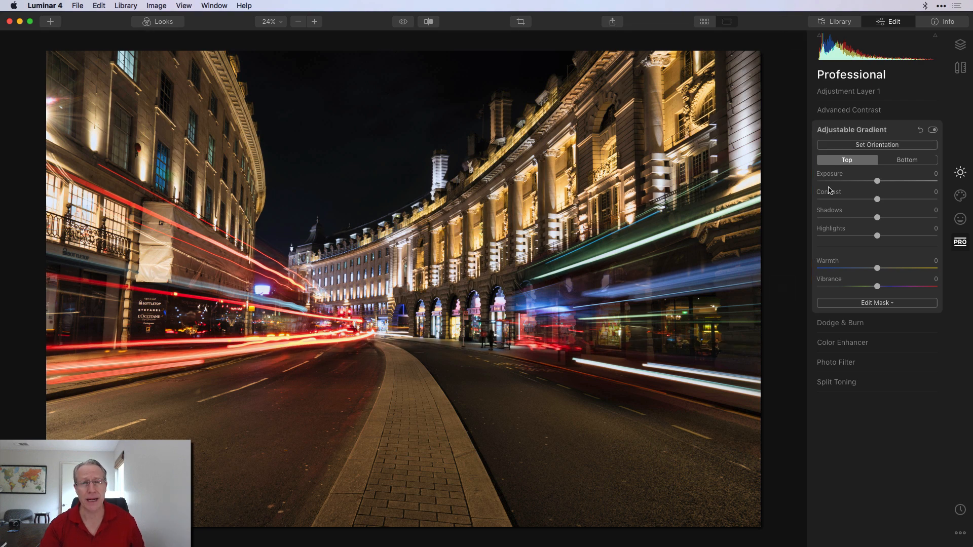
mouse_move(877, 181)
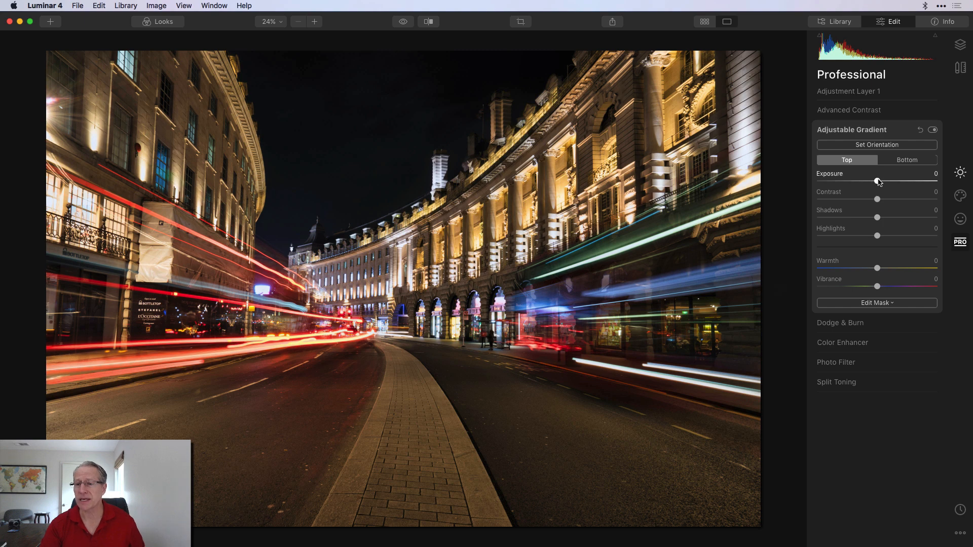
Set the gradient's top Exposure to -10 and Warmth to -32.
drag(879, 181, 874, 180)
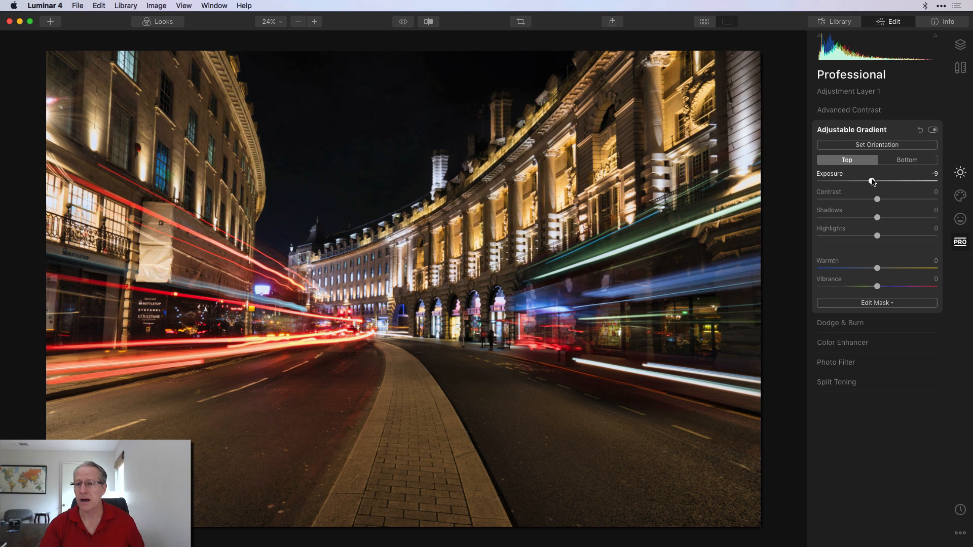
drag(871, 181, 869, 180)
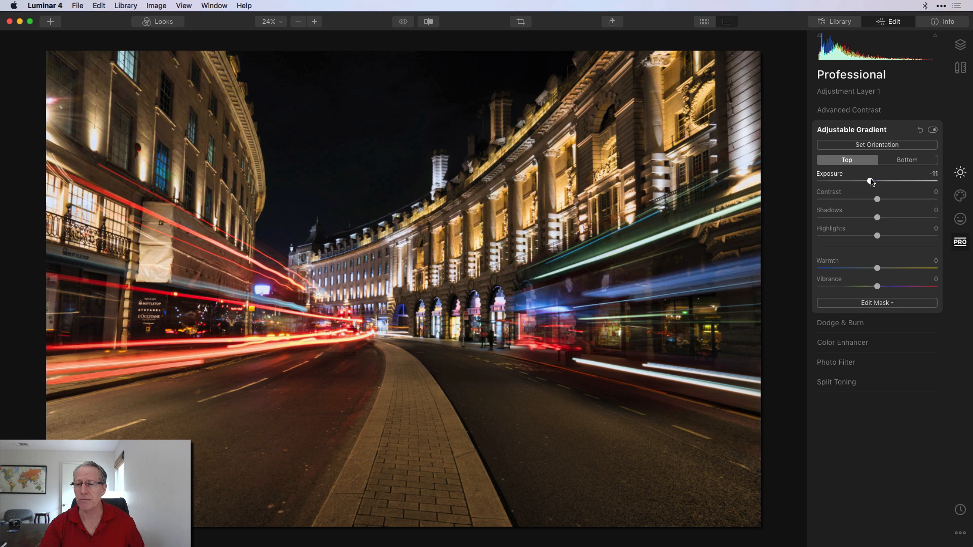
drag(870, 181, 872, 180)
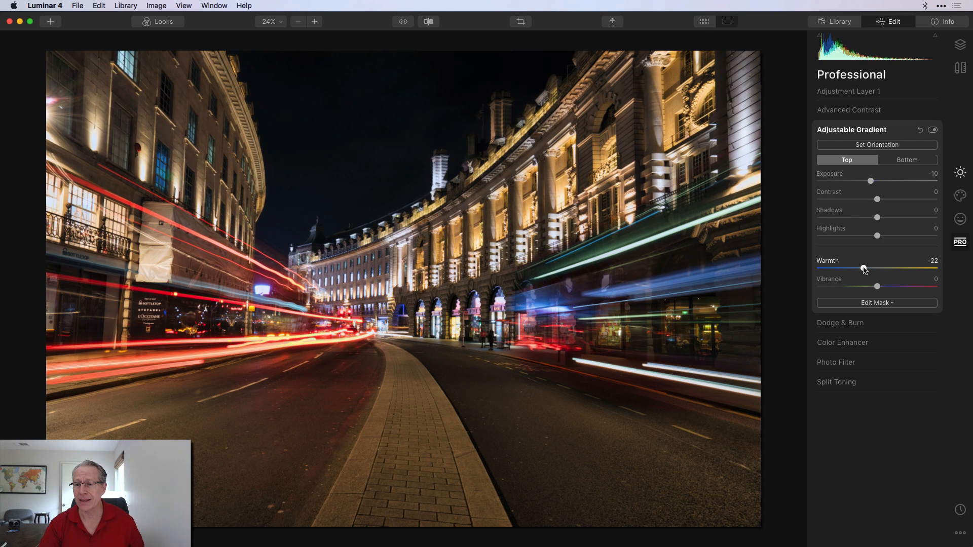
drag(864, 269, 856, 269)
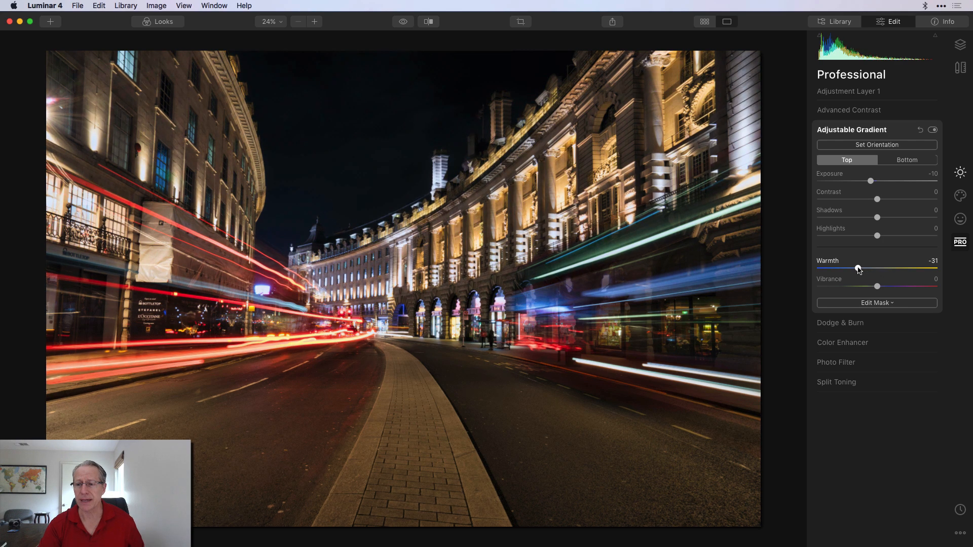
drag(859, 268, 858, 268)
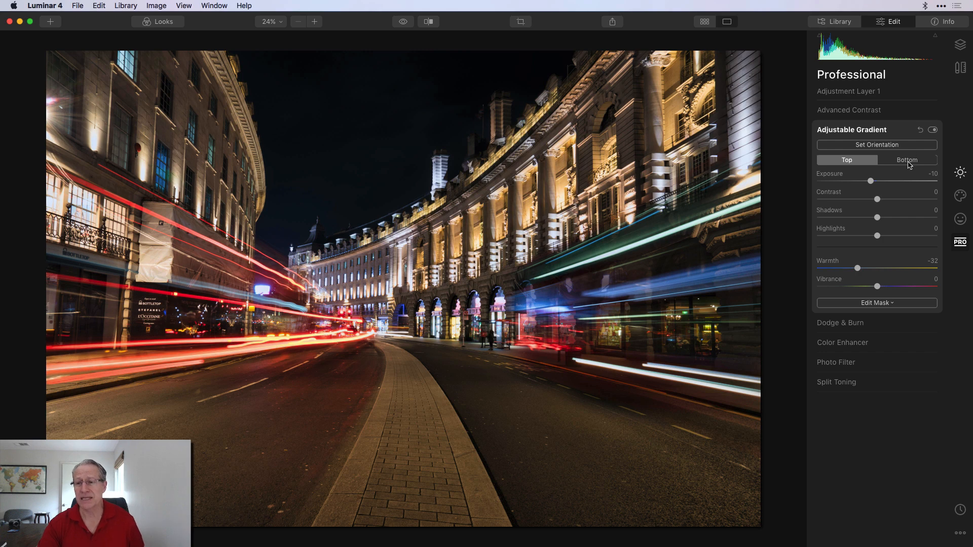
Give the gradient's bottom half Contrast 28 and Warmth -55, then expand Dodge & Burn.
click(906, 160)
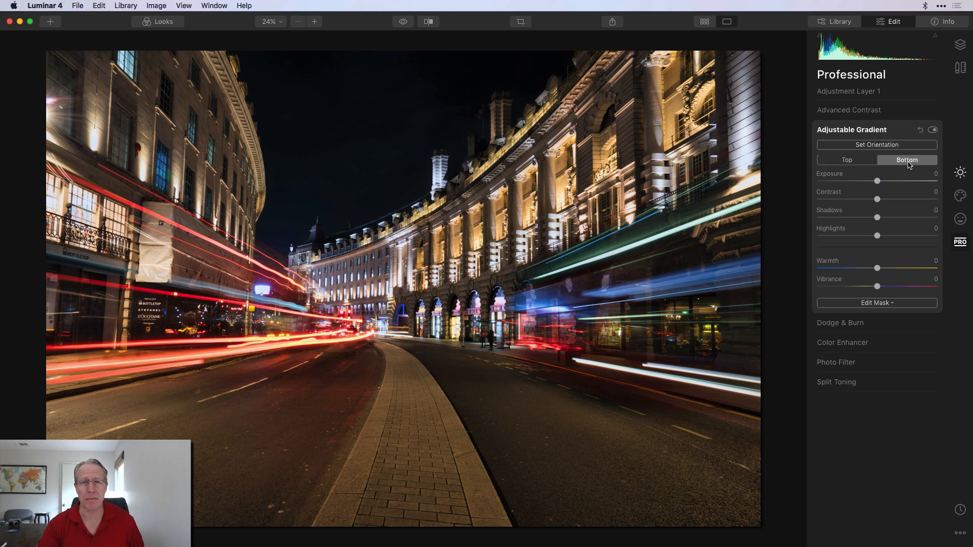
drag(877, 199, 886, 199)
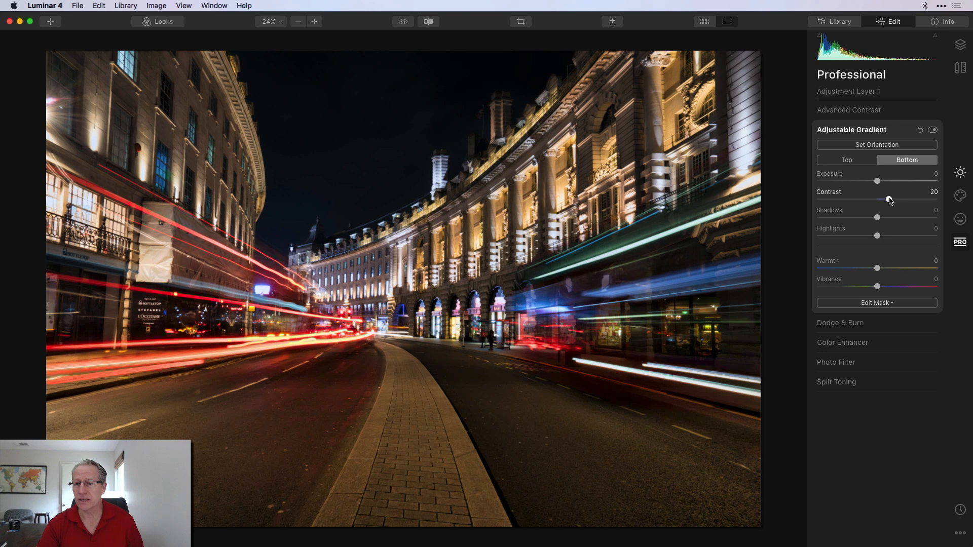
drag(885, 198, 893, 199)
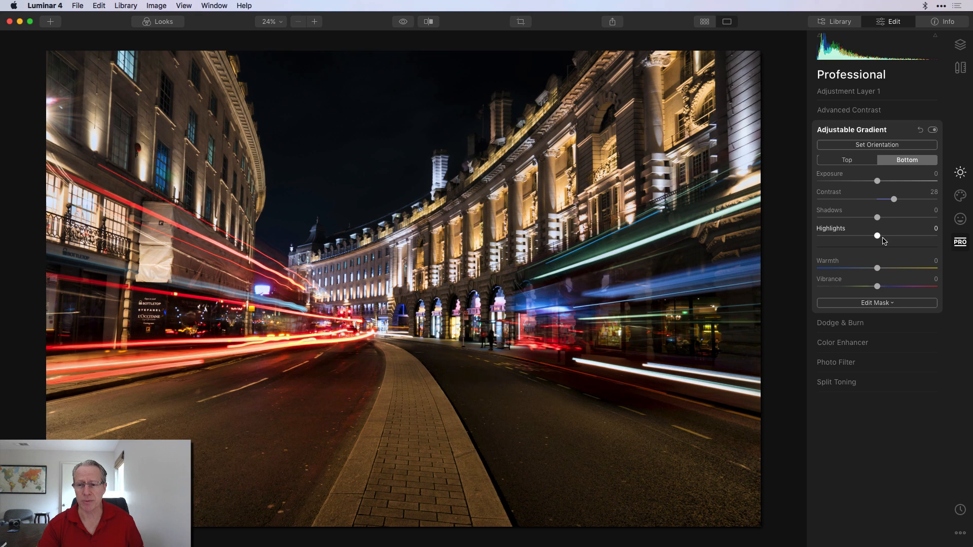
drag(875, 268, 853, 268)
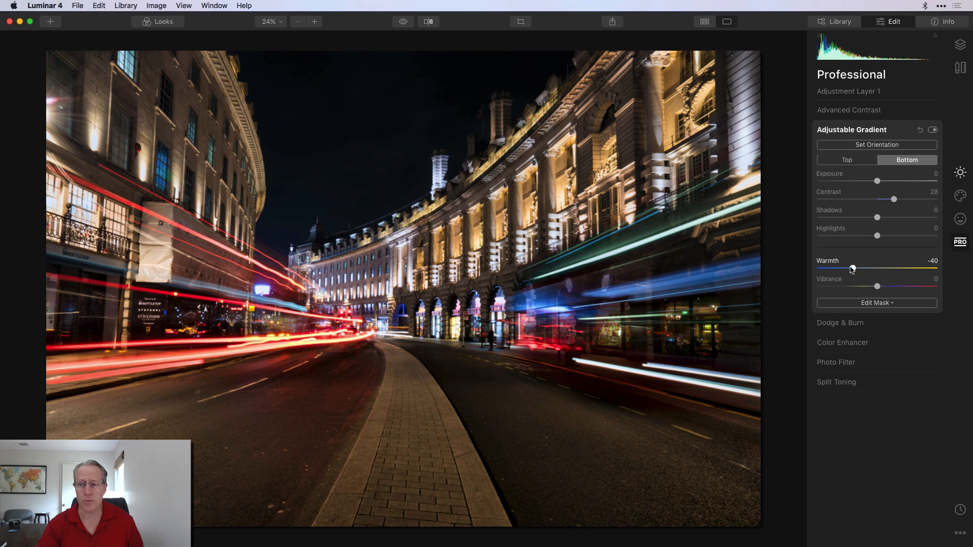
drag(854, 268, 845, 267)
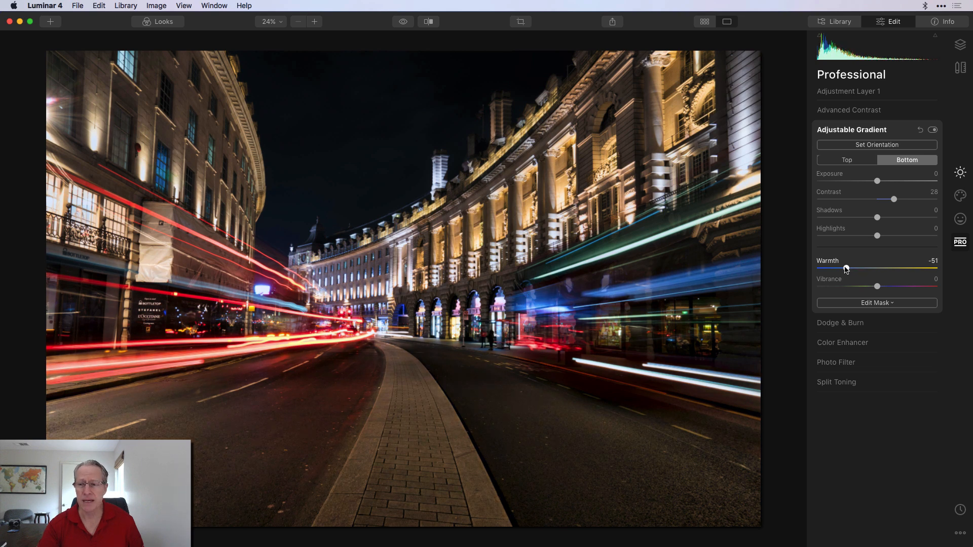
drag(846, 269, 840, 269)
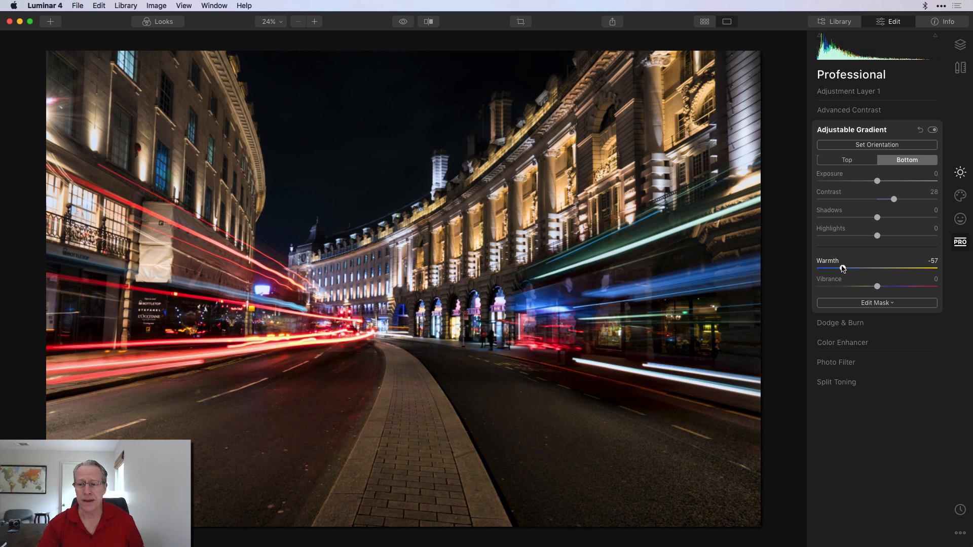
drag(843, 269, 845, 268)
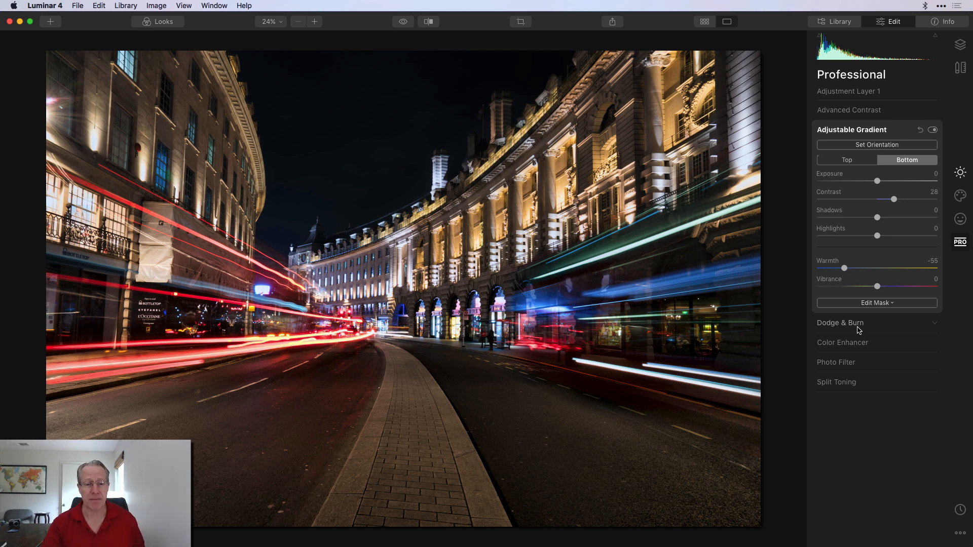
click(840, 323)
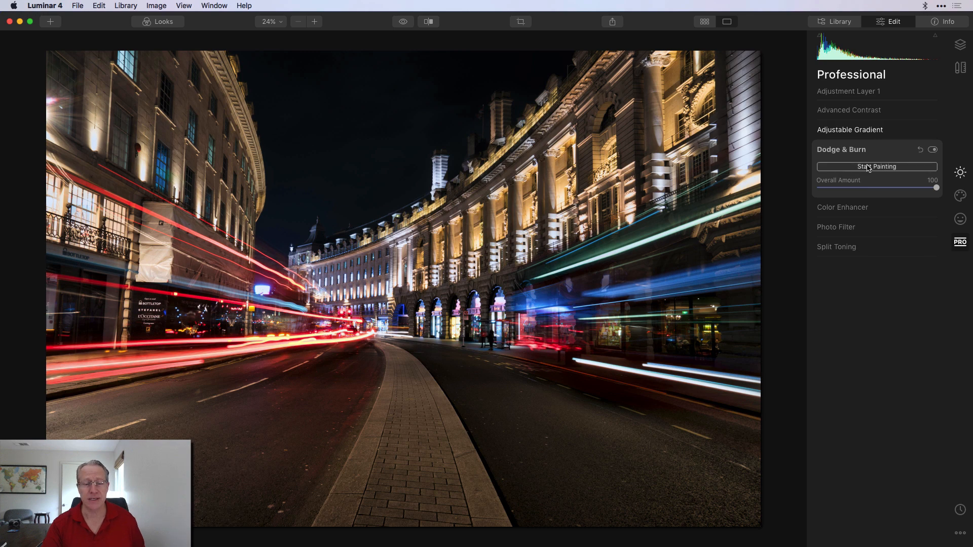
Paint Darken over the road at about 15% strength, later raised to 26%.
click(876, 166)
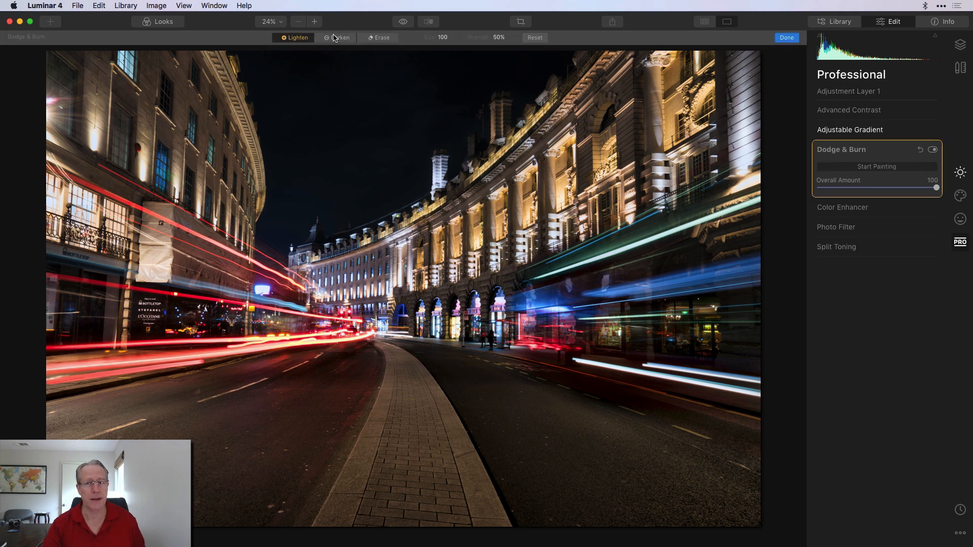
click(339, 38)
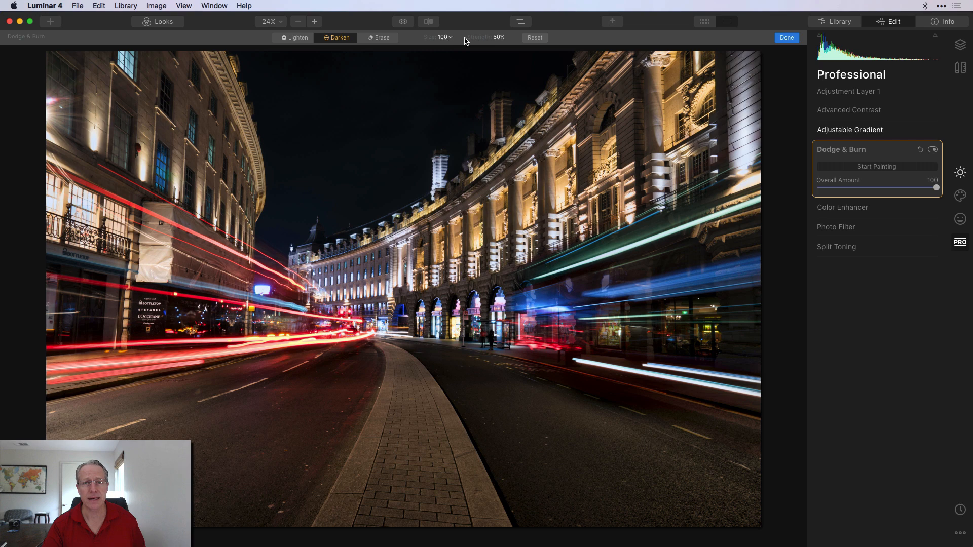
drag(503, 50, 498, 50)
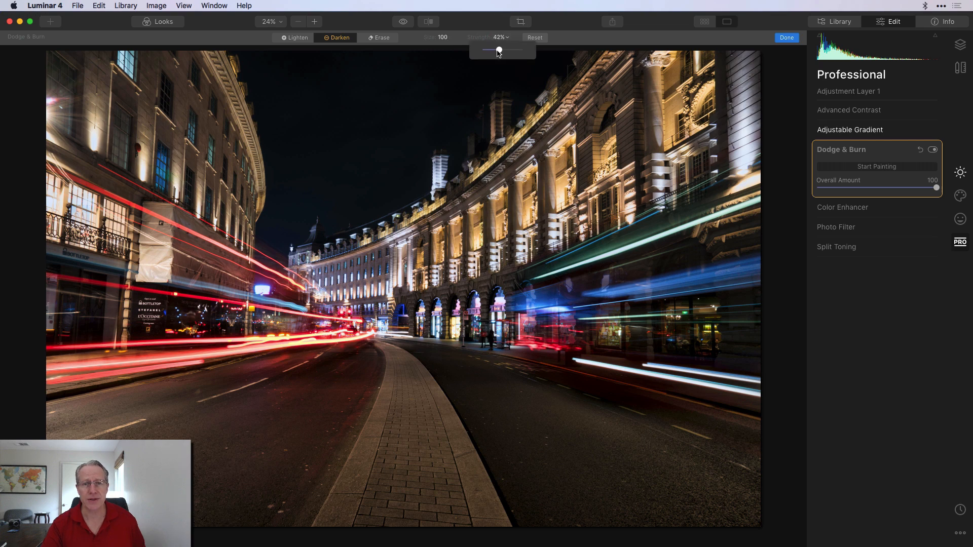
drag(498, 49, 489, 50)
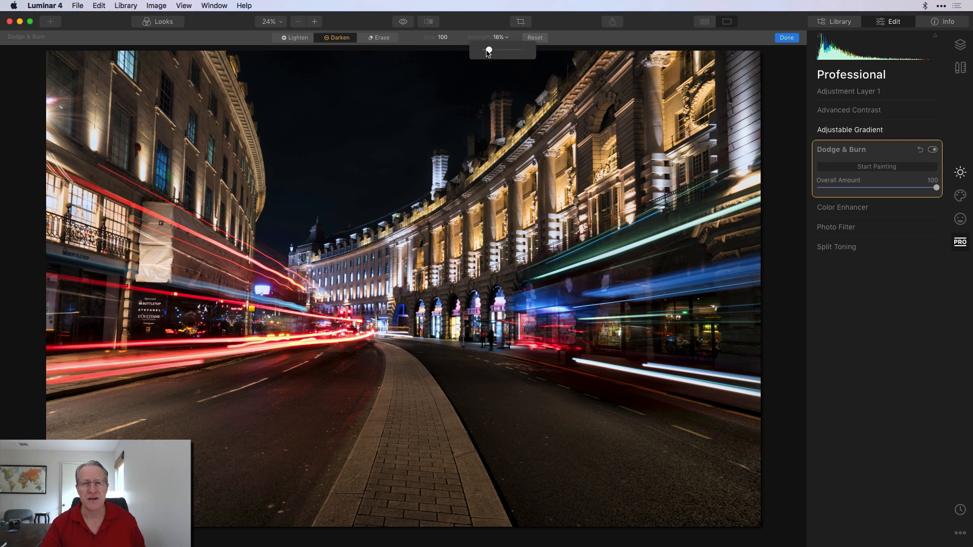
drag(488, 50, 487, 50)
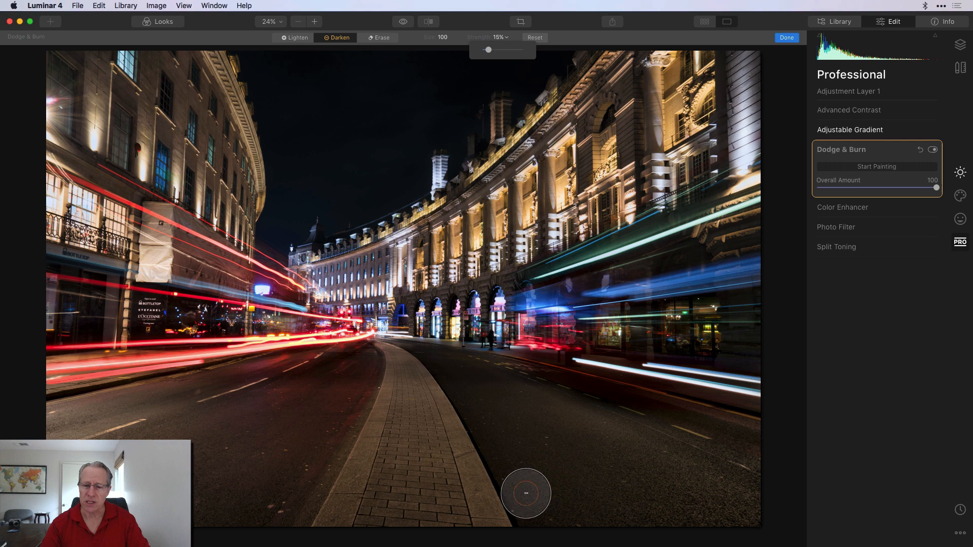
mouse_move(191, 403)
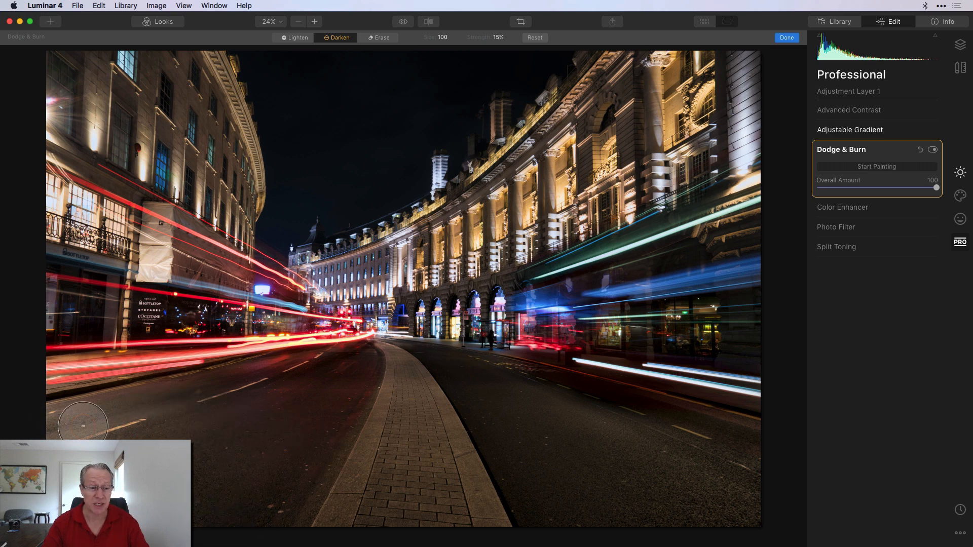
mouse_move(527, 411)
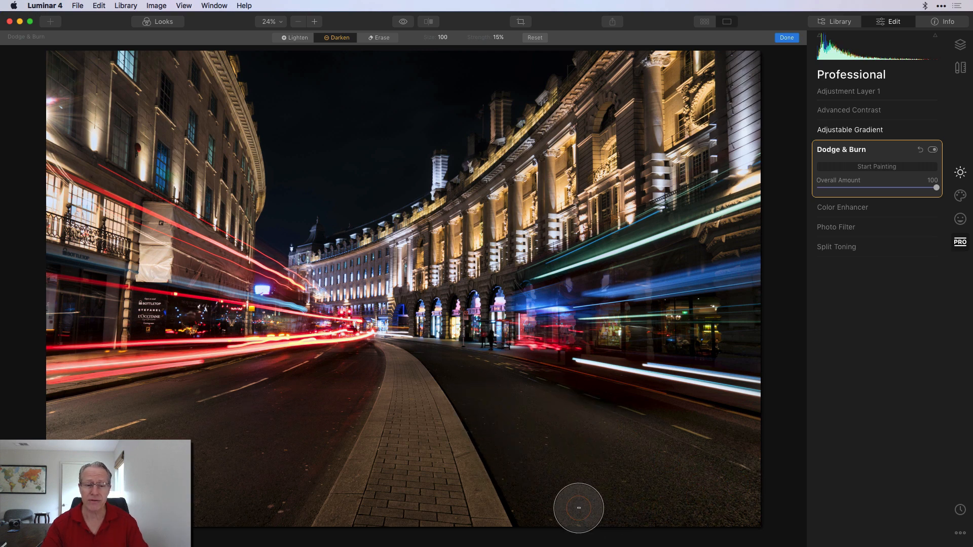
mouse_move(492, 475)
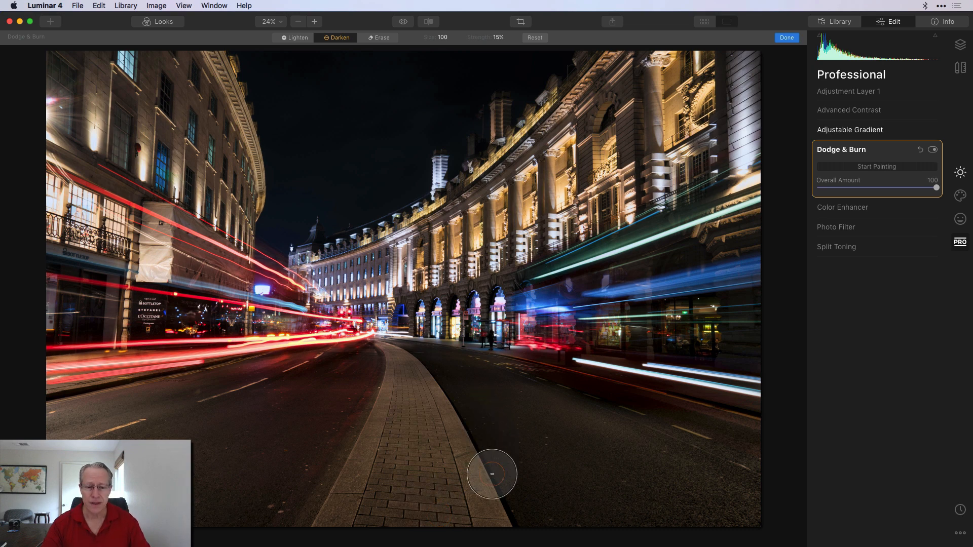
mouse_move(495, 397)
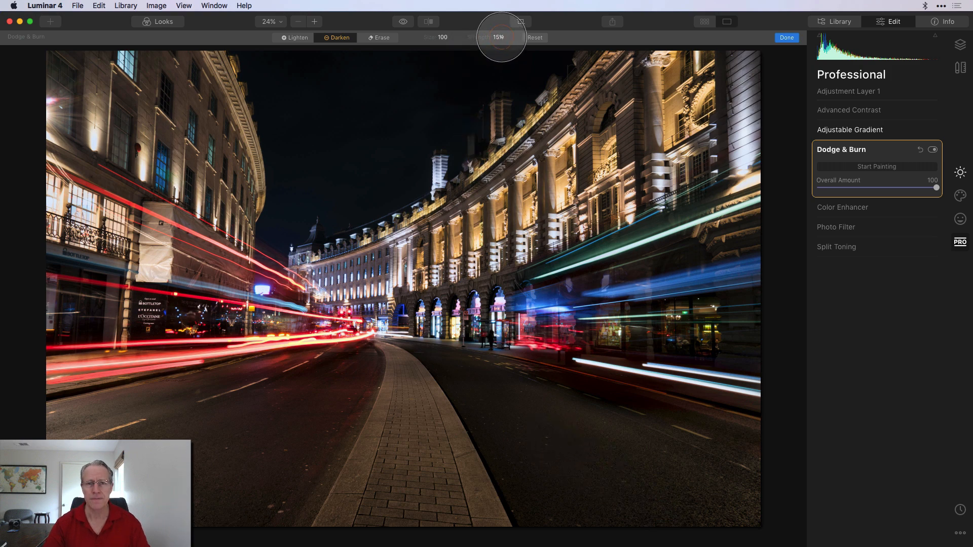
drag(500, 50, 508, 50)
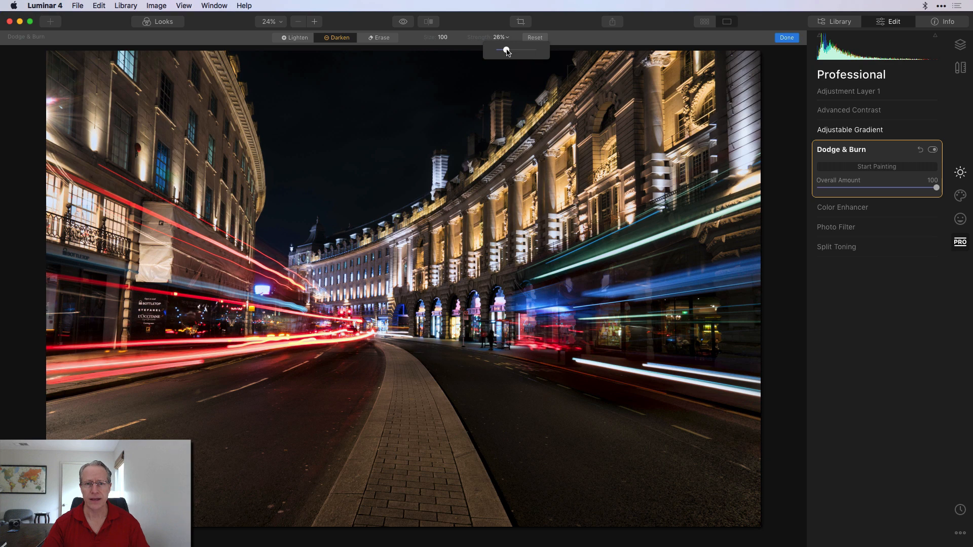
drag(506, 50, 500, 50)
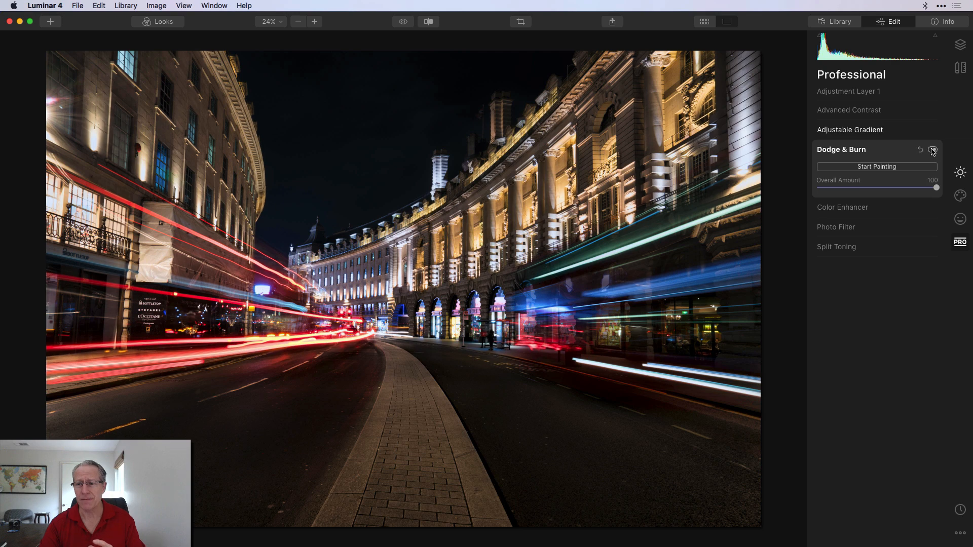
Lower Dodge & Burn Overall Amount from 100 to 65, comparing on/off before and after.
click(931, 150)
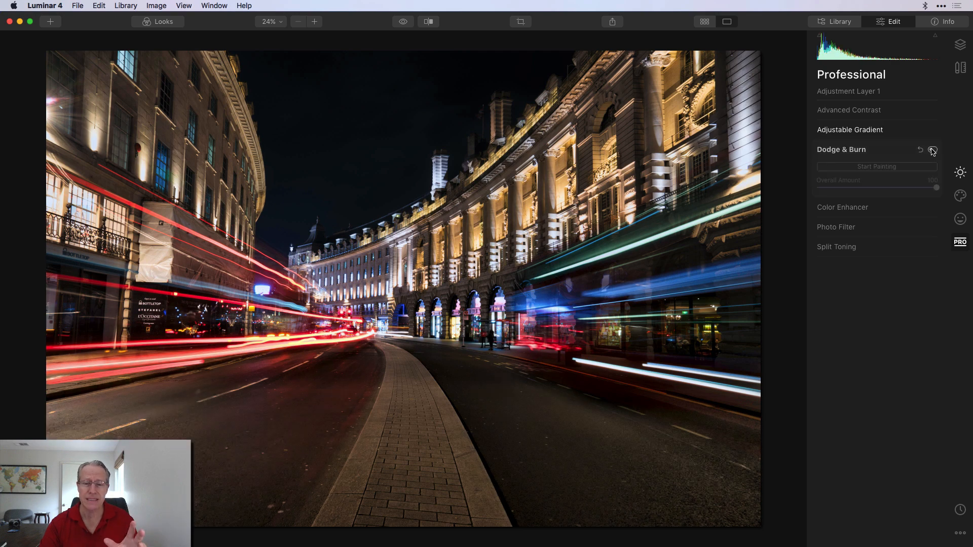
click(932, 151)
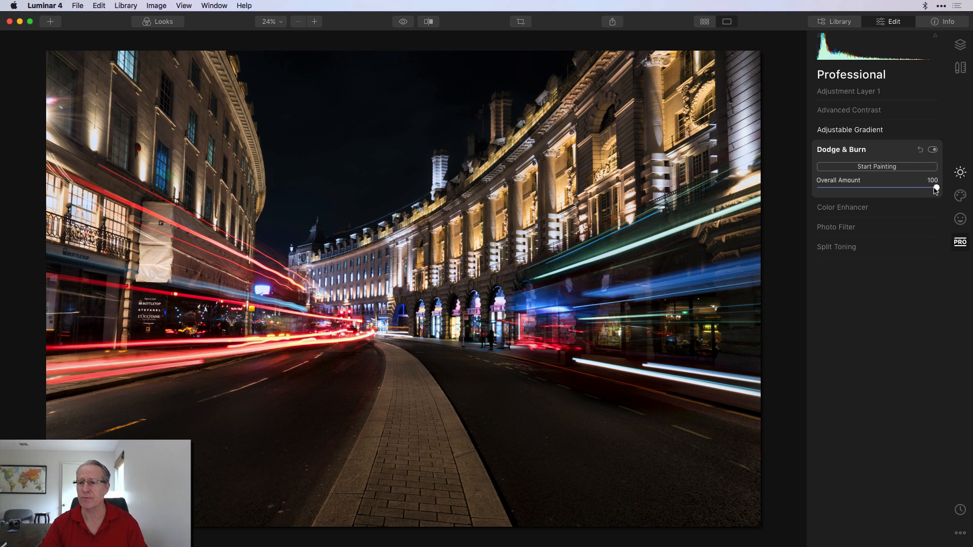
drag(935, 189, 918, 189)
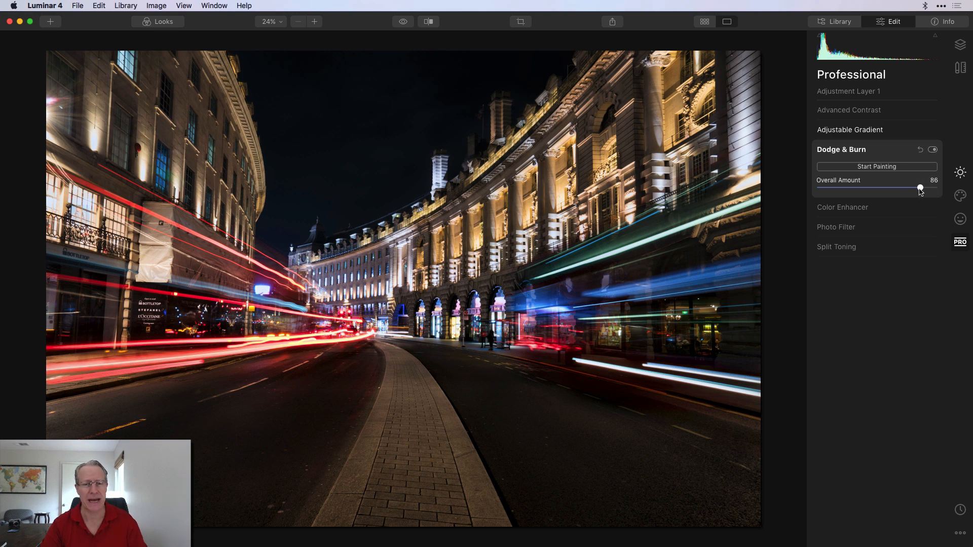
drag(918, 187, 898, 187)
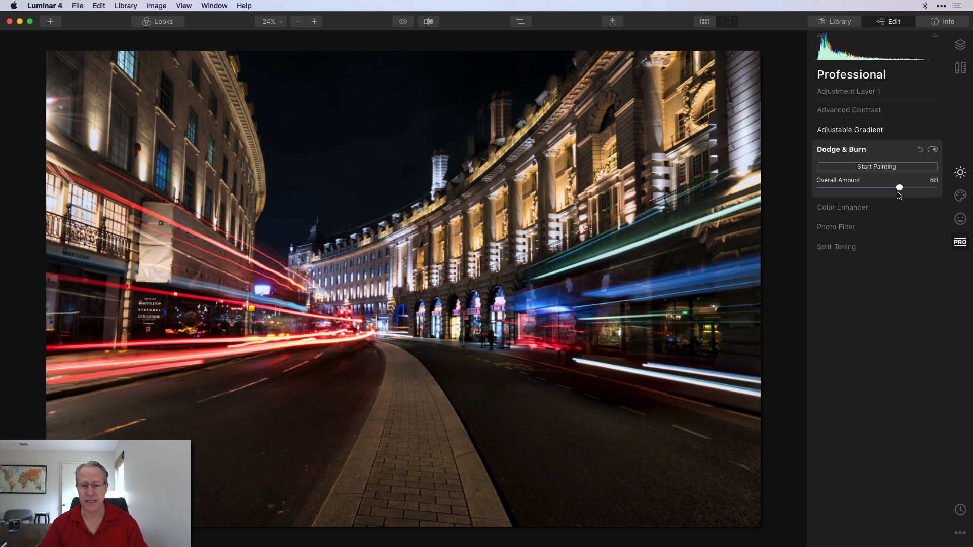
drag(900, 188, 895, 188)
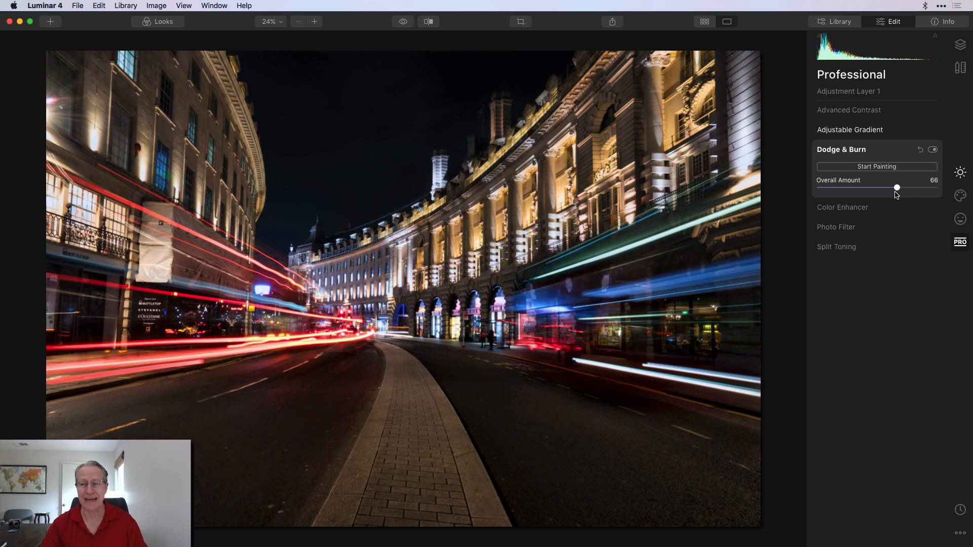
drag(896, 187, 895, 188)
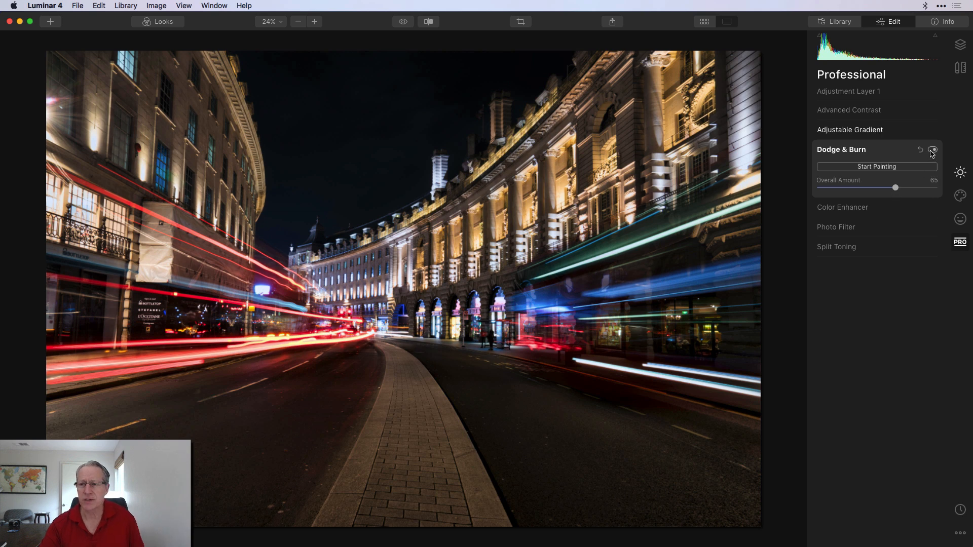
click(931, 150)
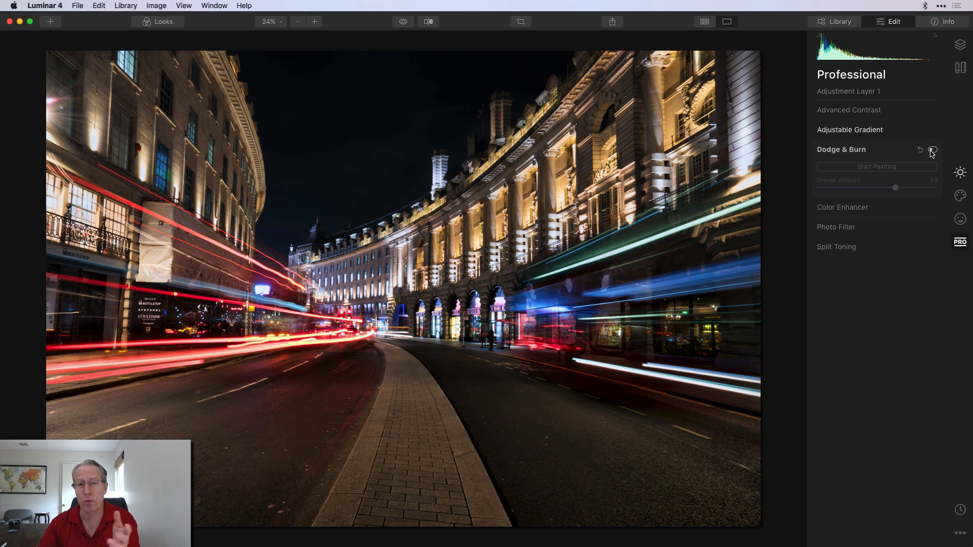
click(931, 151)
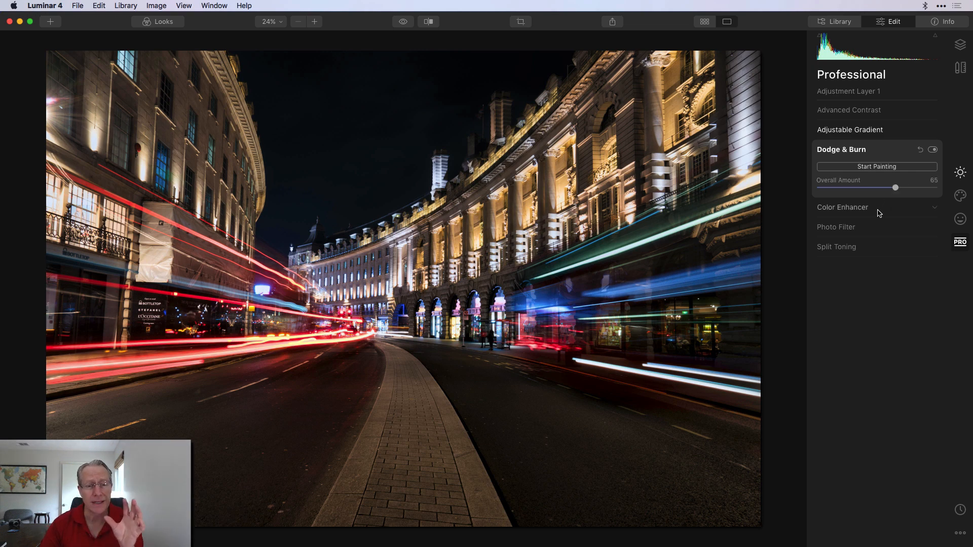
click(842, 207)
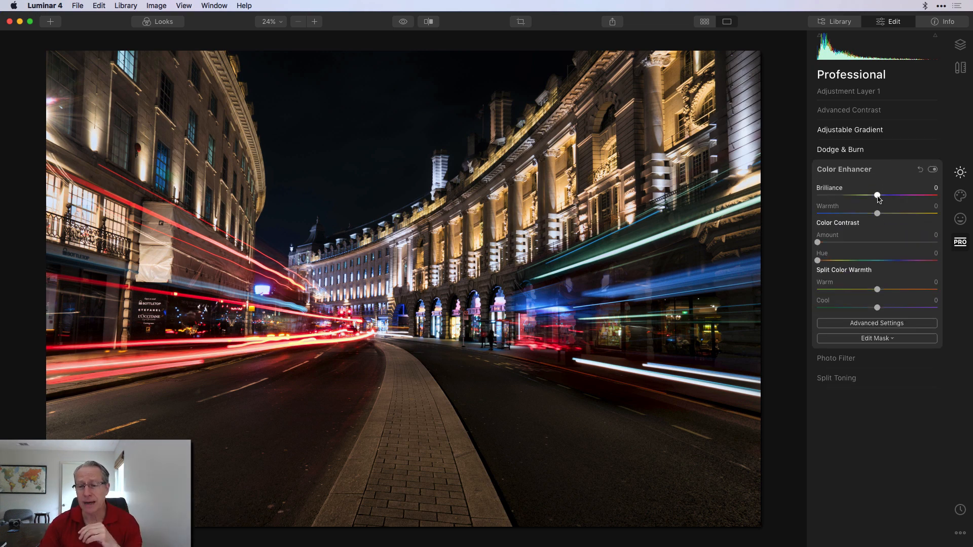
Set Color Enhancer Brilliance to 10 and Warmth to -11, then select highlight Color Balance.
drag(876, 196, 884, 196)
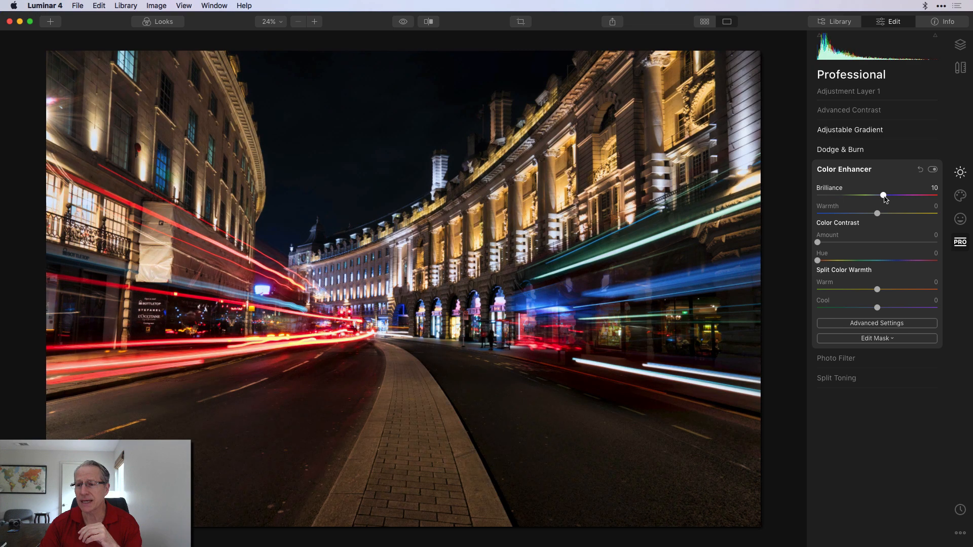
drag(894, 213, 869, 213)
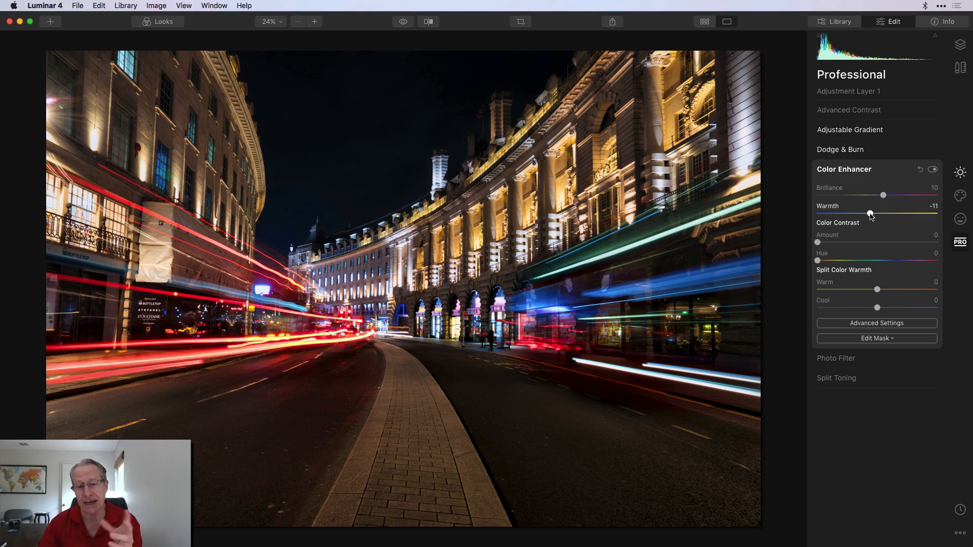
mouse_move(871, 249)
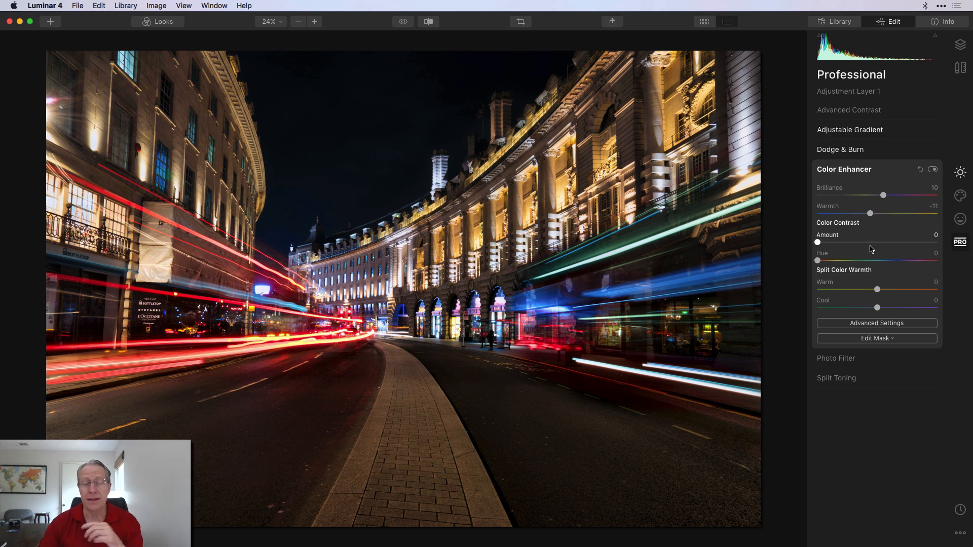
click(876, 322)
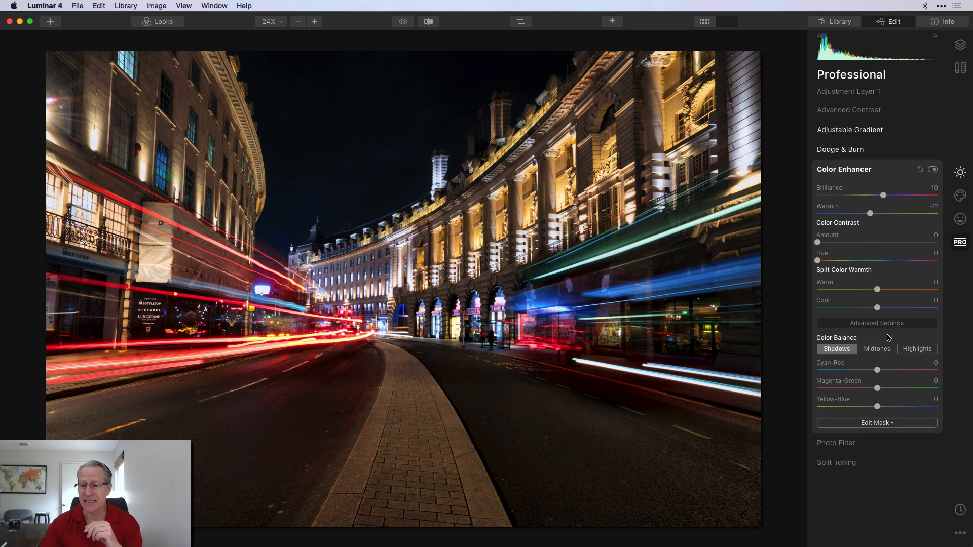
mouse_move(920, 352)
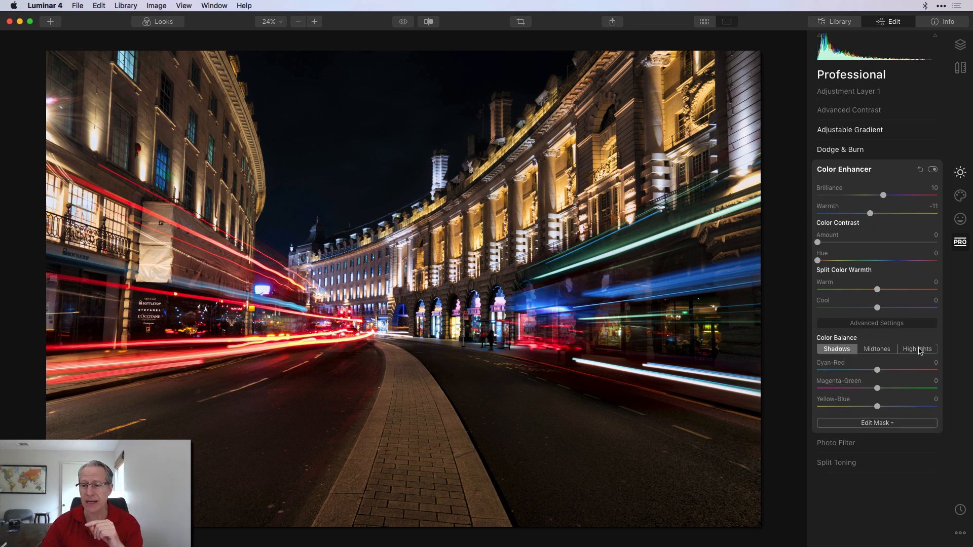
click(917, 348)
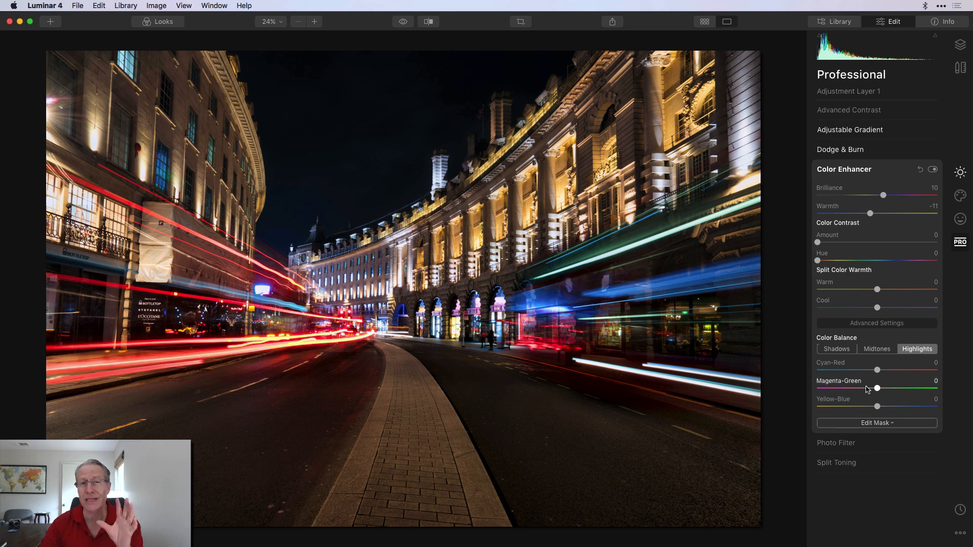
Set highlight Cyan-Red to -15 and Yellow-Blue to 12, then toggle to compare.
drag(876, 370, 875, 370)
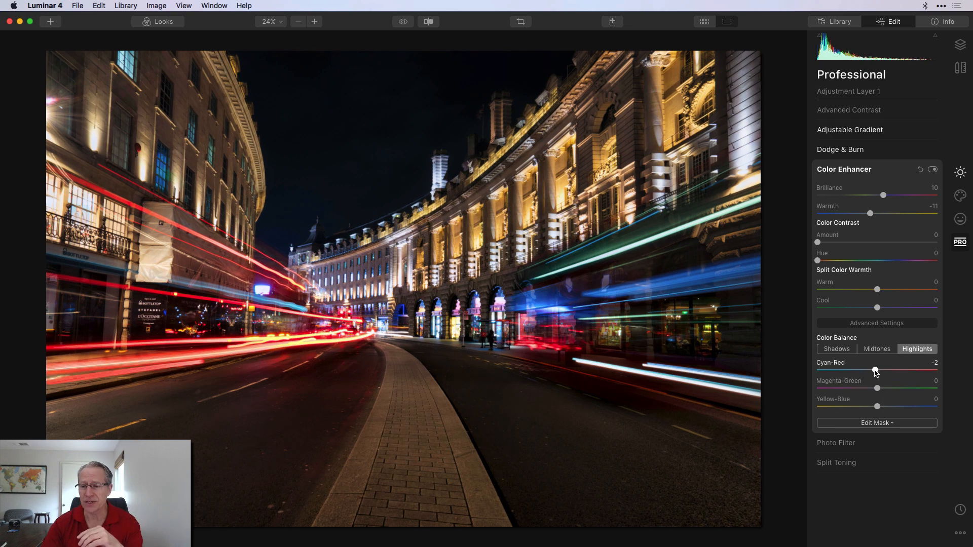
drag(874, 369, 868, 370)
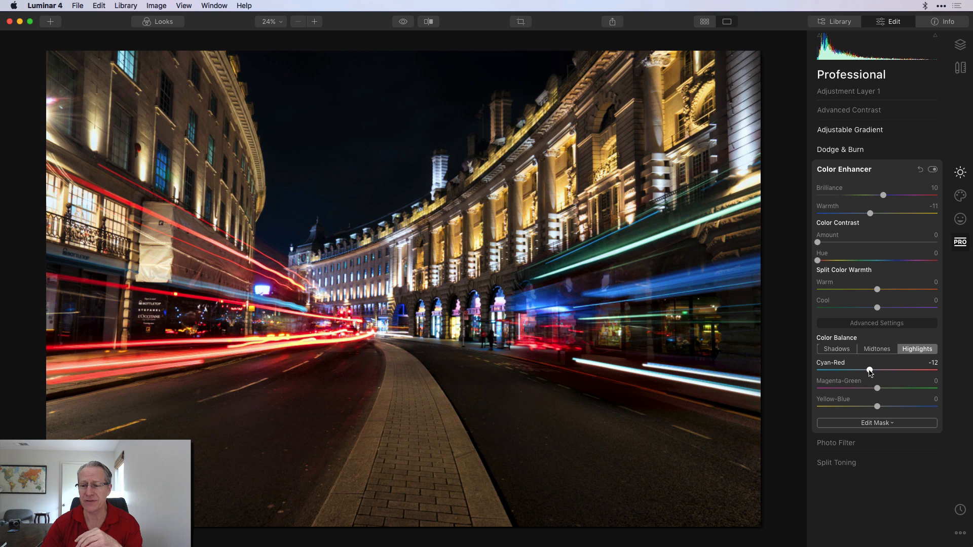
drag(870, 370, 866, 371)
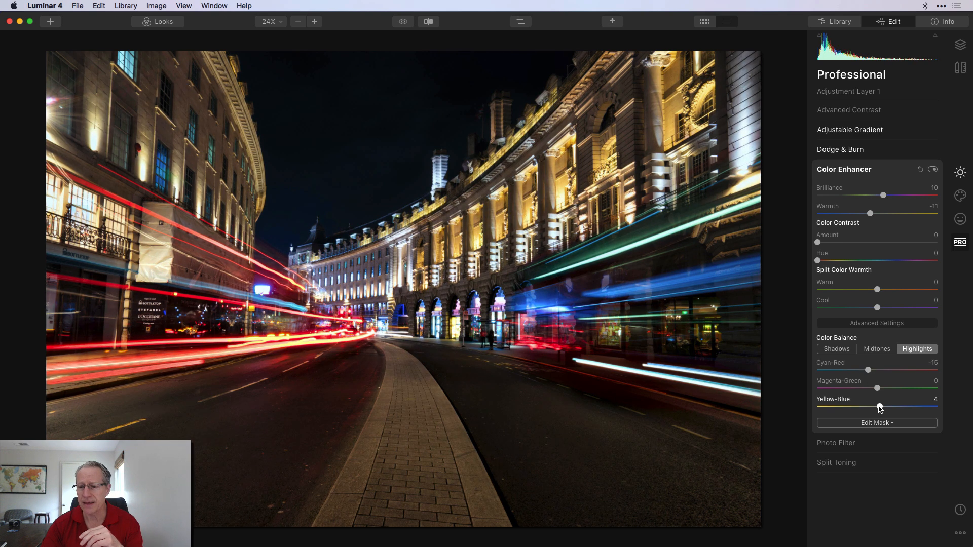
drag(879, 408, 884, 408)
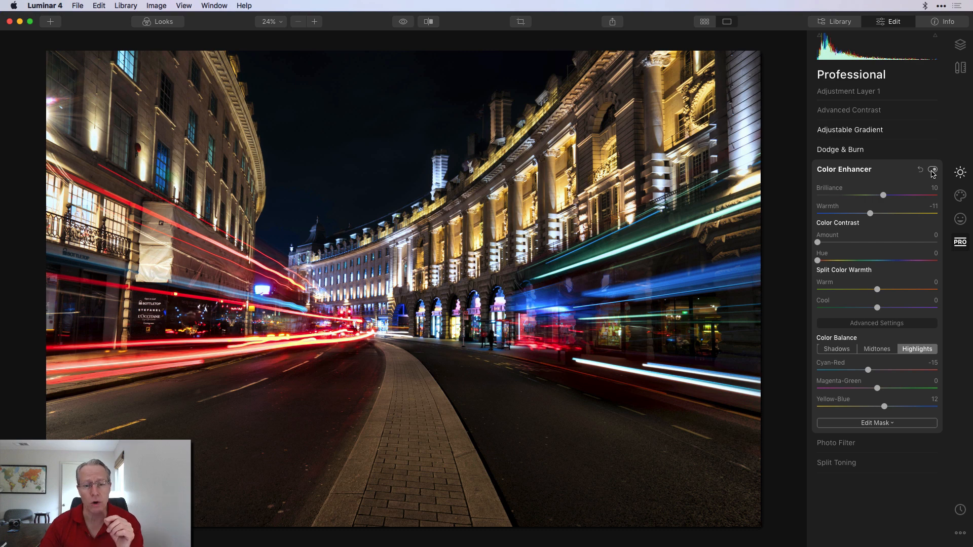
click(931, 172)
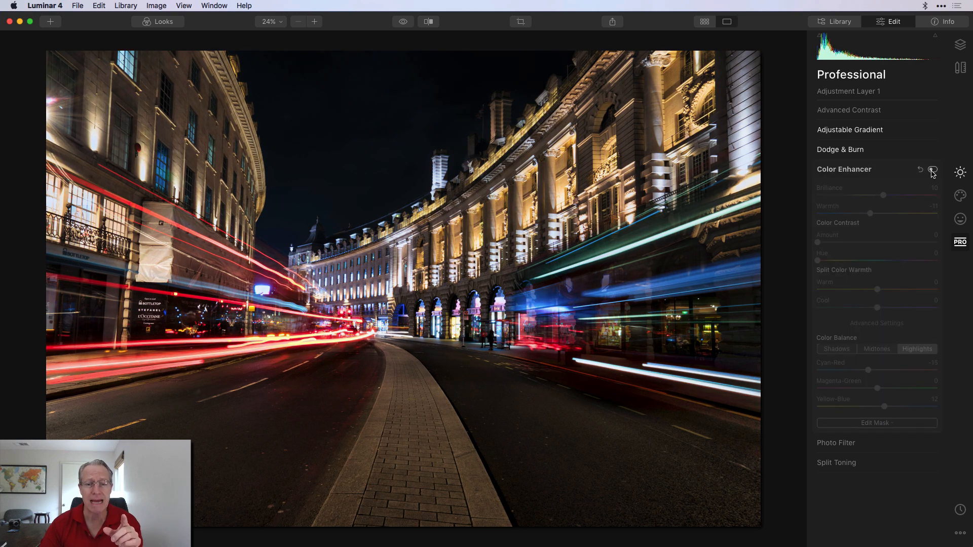
click(932, 171)
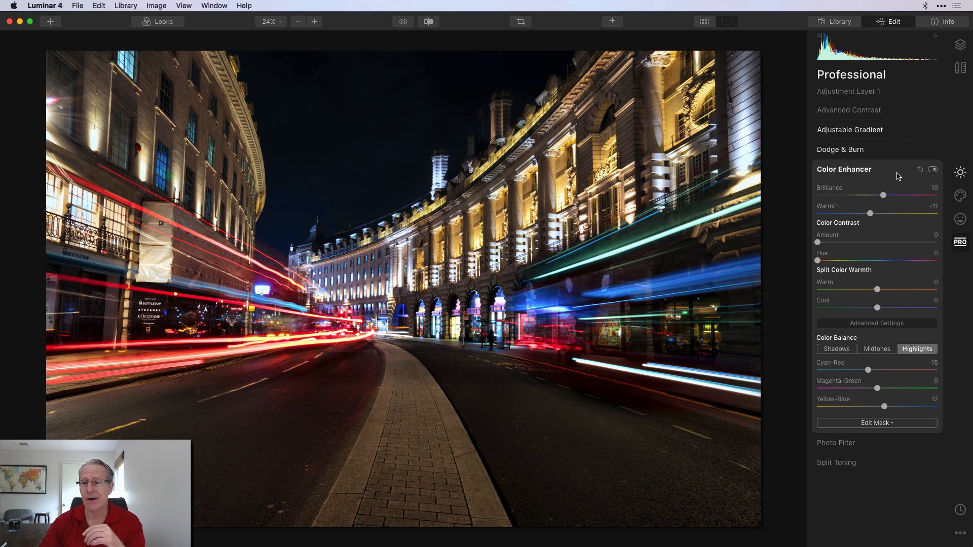
Add a vignette with Amount -55, Size 28 and Inner Light 41, then compare.
click(959, 172)
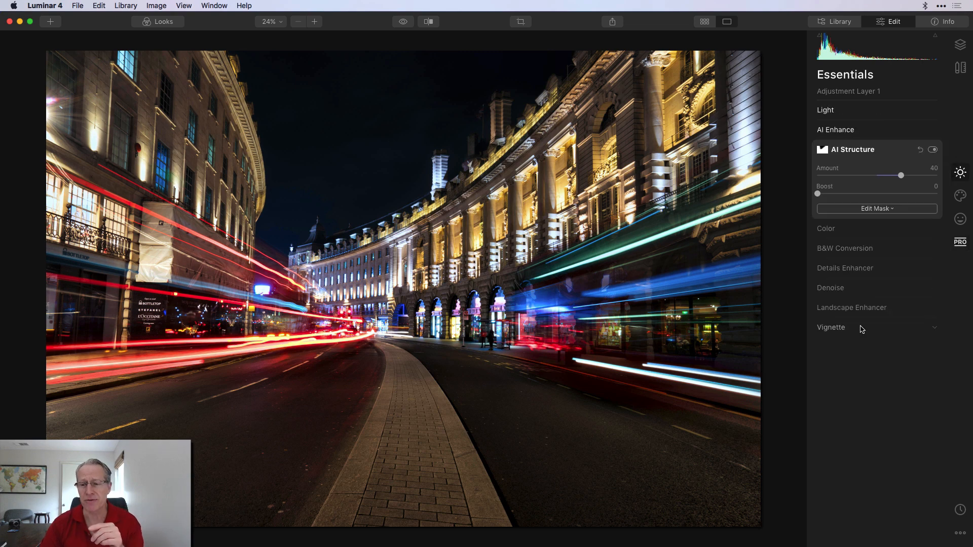
click(831, 327)
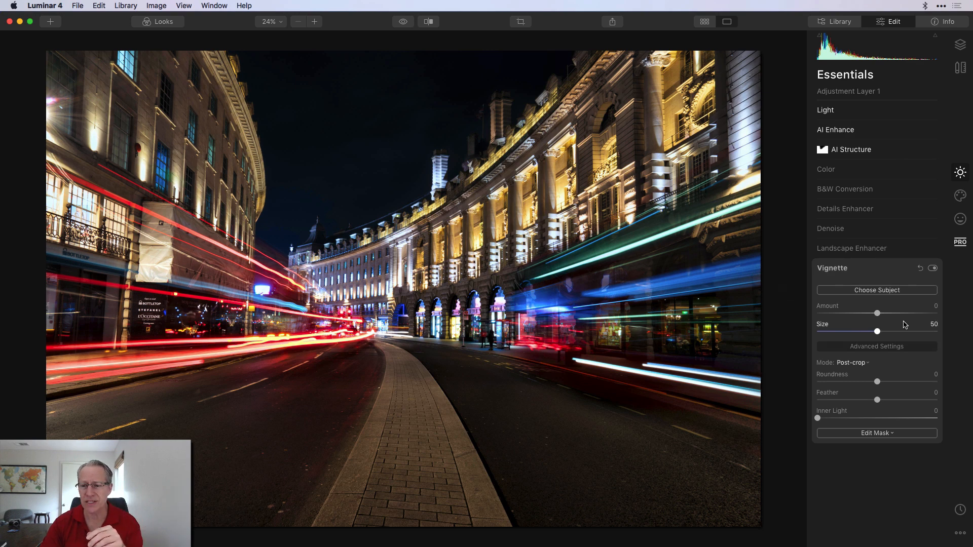
drag(876, 313, 845, 313)
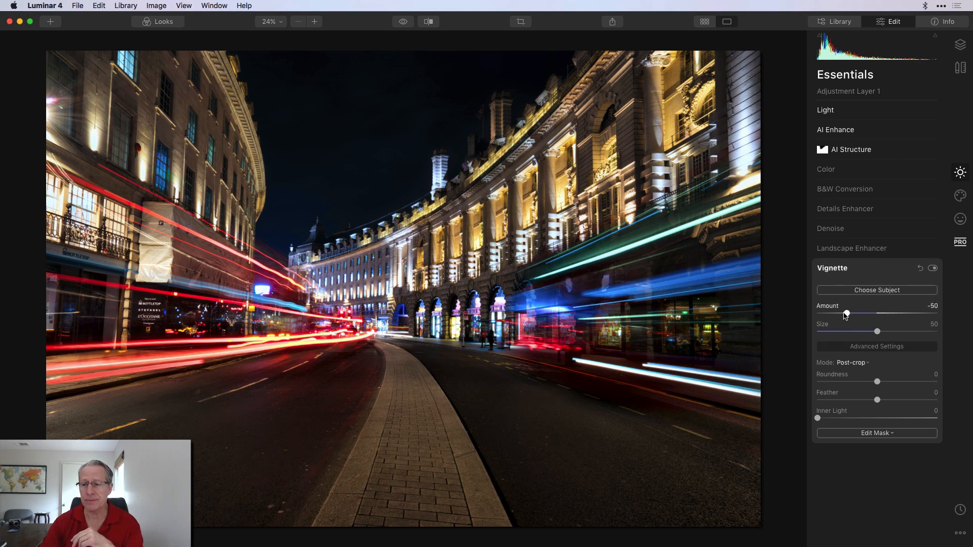
drag(845, 312, 844, 313)
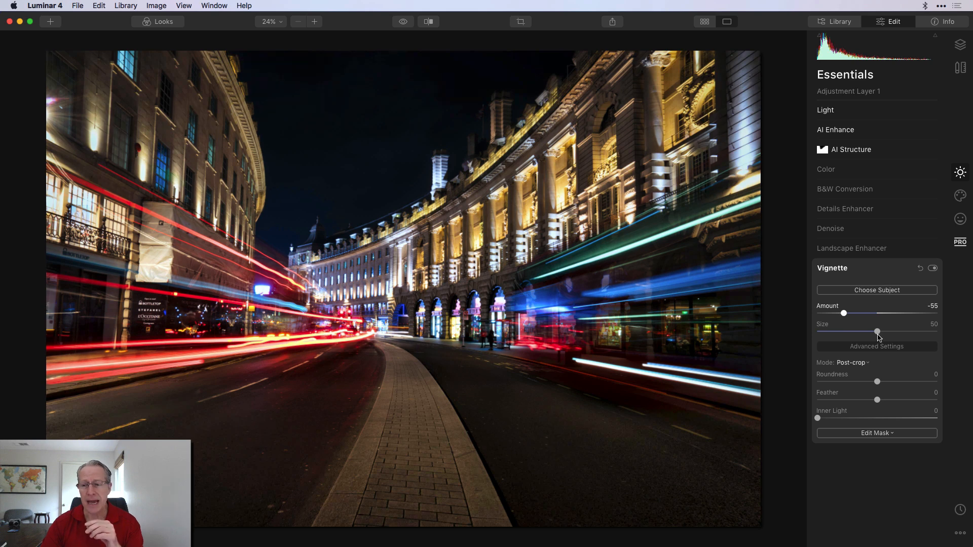
drag(876, 331, 856, 331)
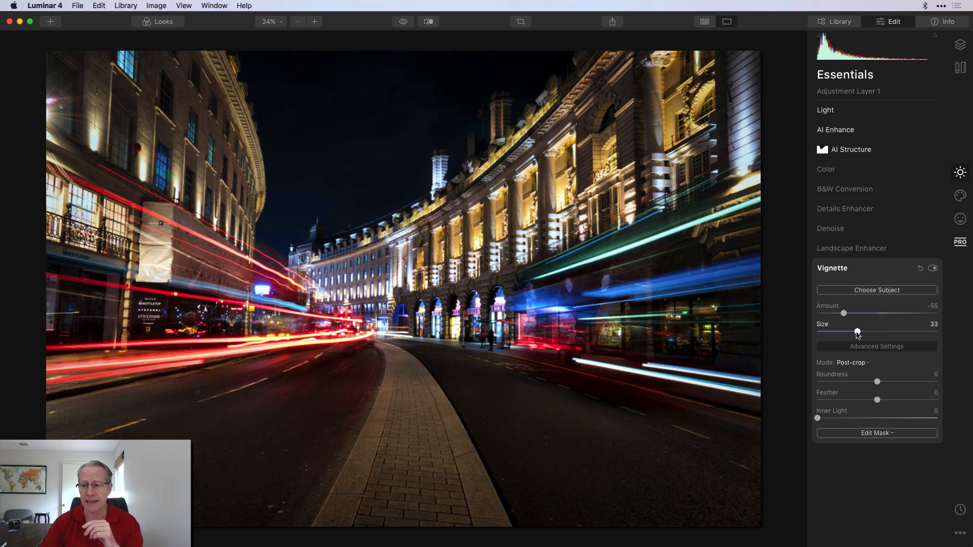
drag(857, 333, 850, 332)
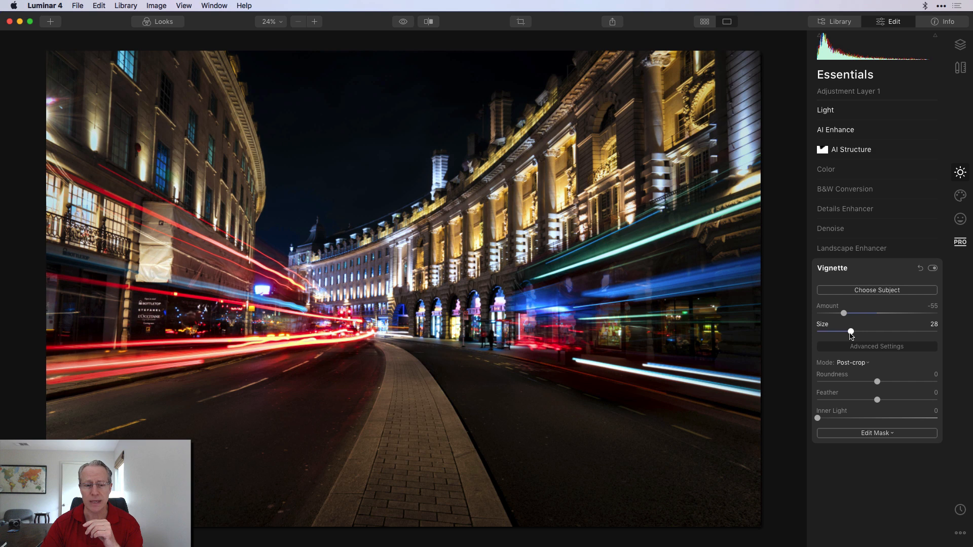
drag(817, 418, 844, 418)
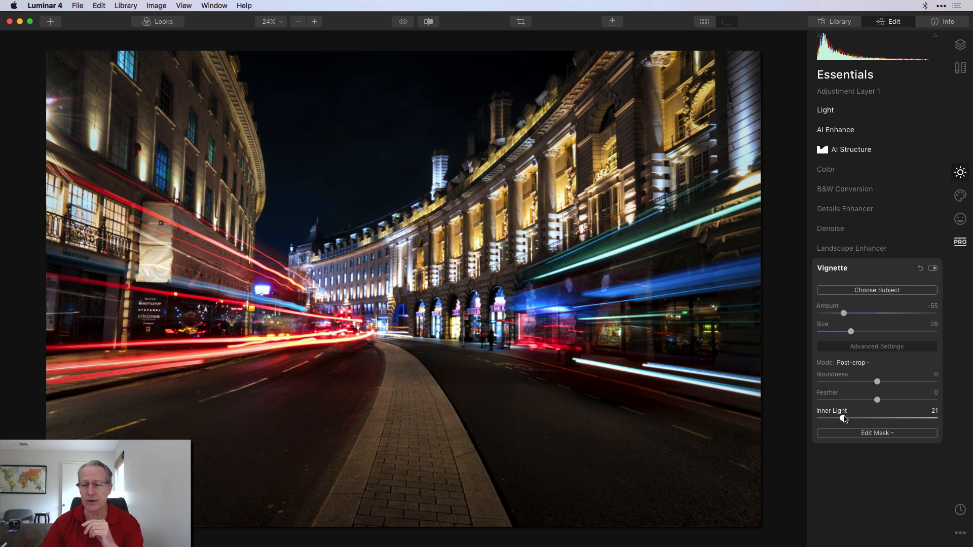
drag(842, 417, 868, 417)
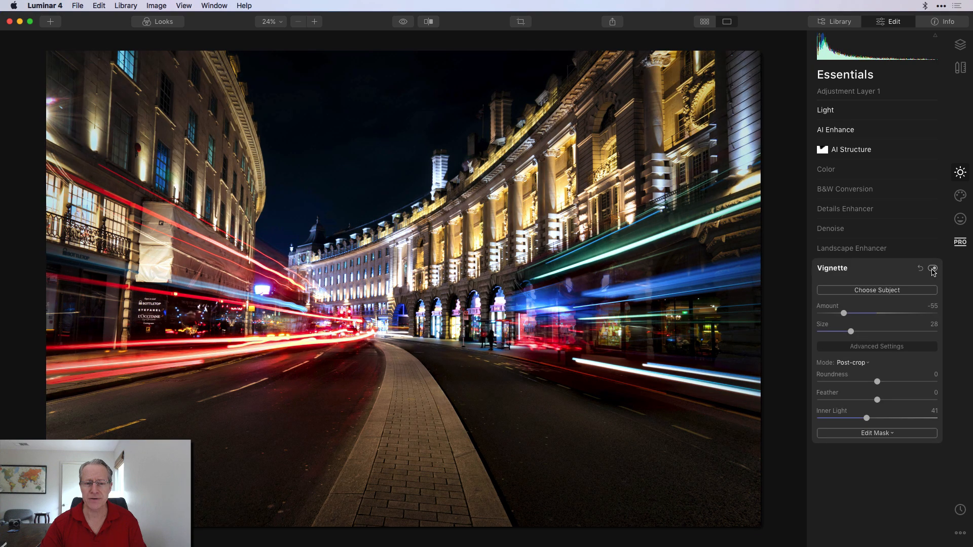
click(932, 268)
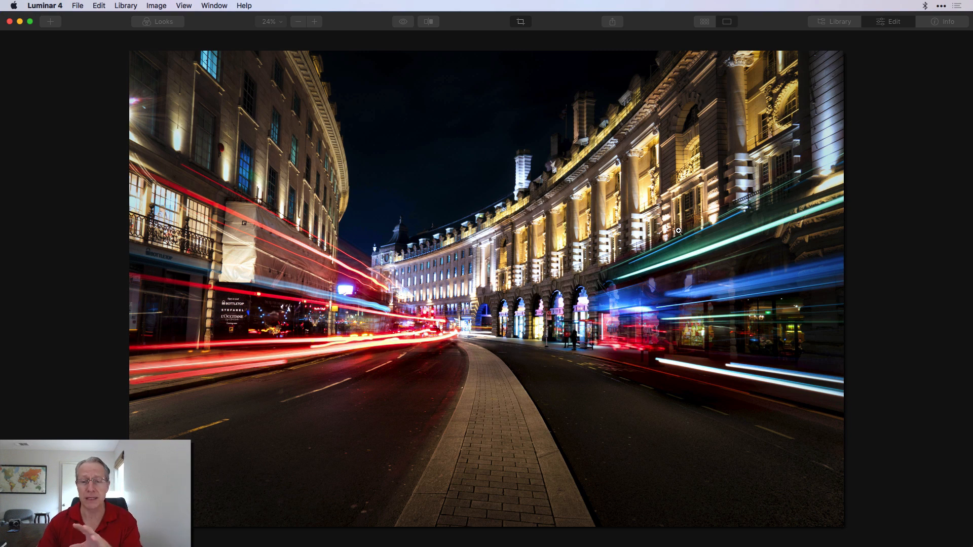
Straighten the photo by about -0.85° and apply the crop.
click(519, 22)
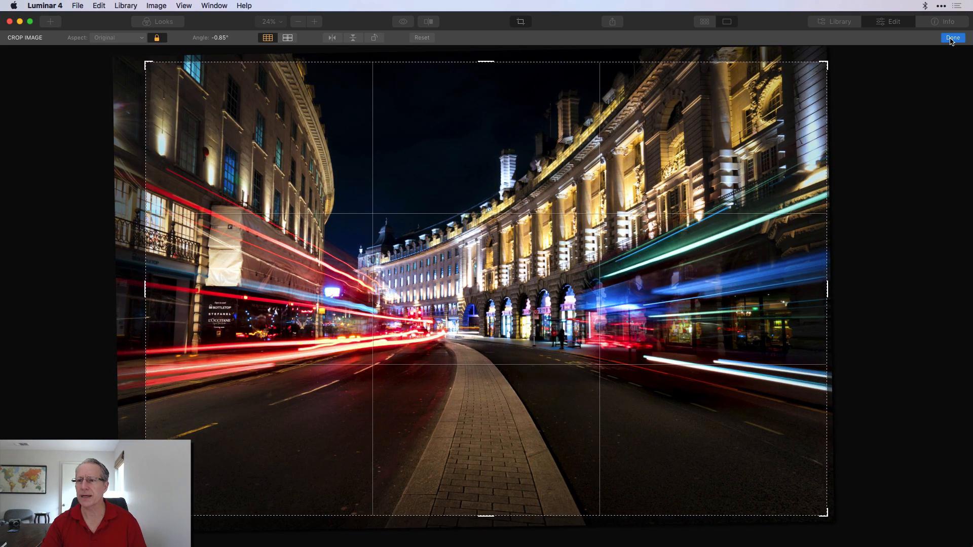
click(952, 38)
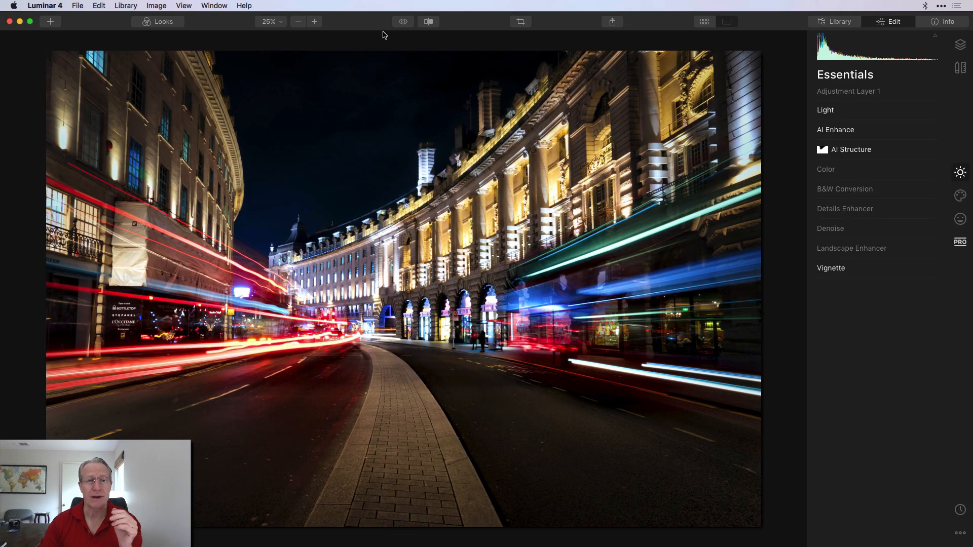
Compare the edit against the original in a before/after split, then open PRO tools.
click(402, 21)
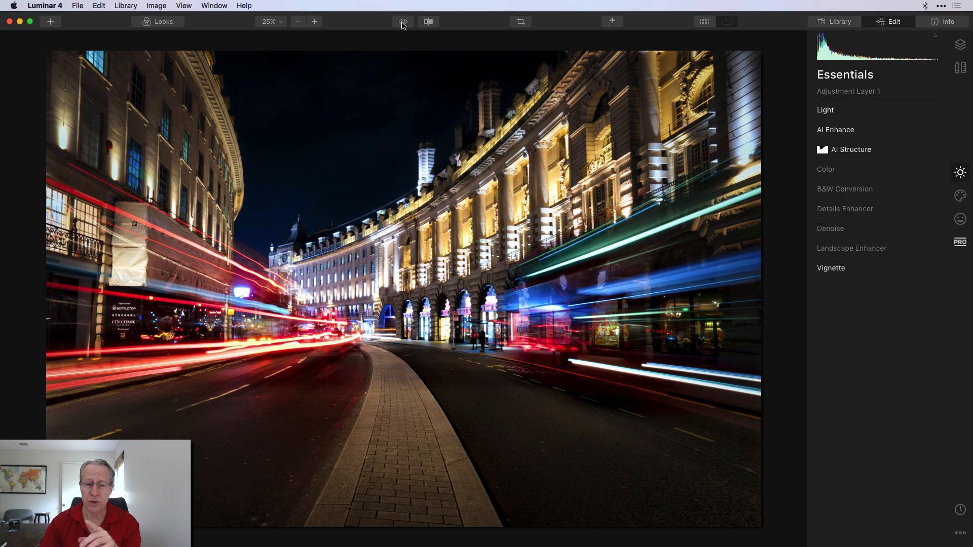
mouse_move(477, 20)
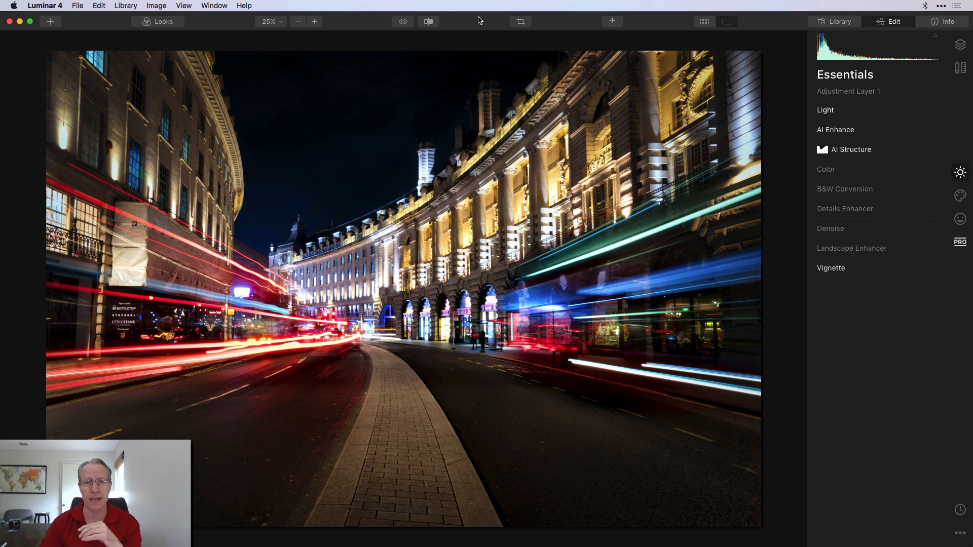
click(429, 21)
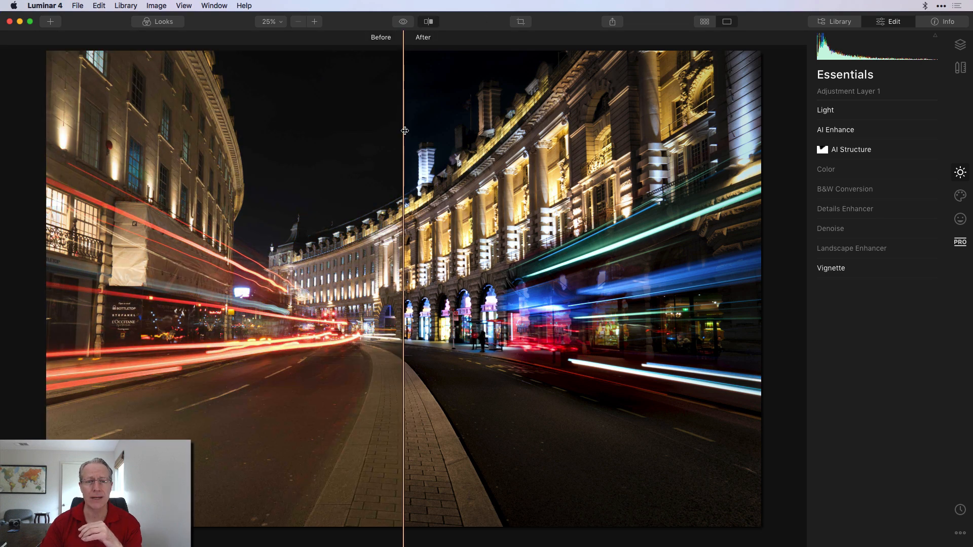
drag(403, 130, 155, 157)
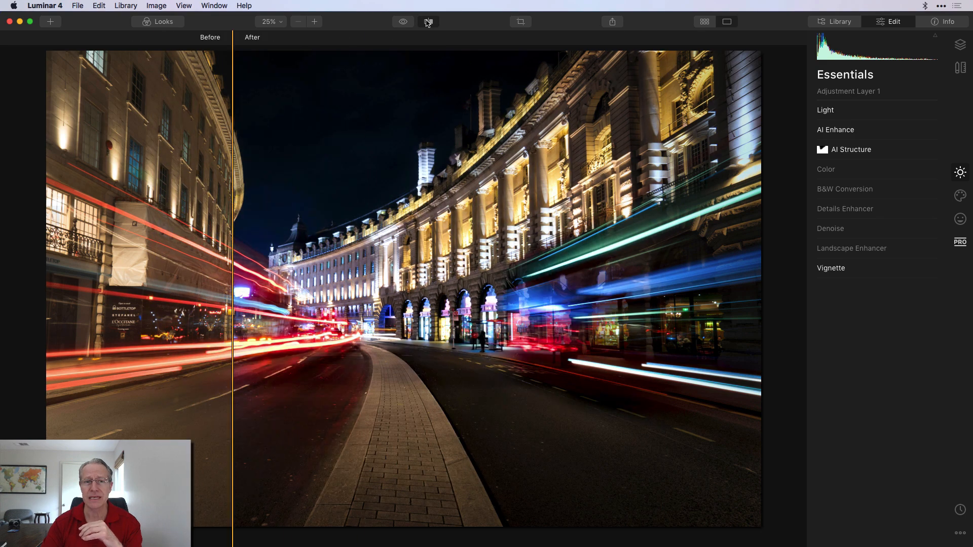
click(428, 22)
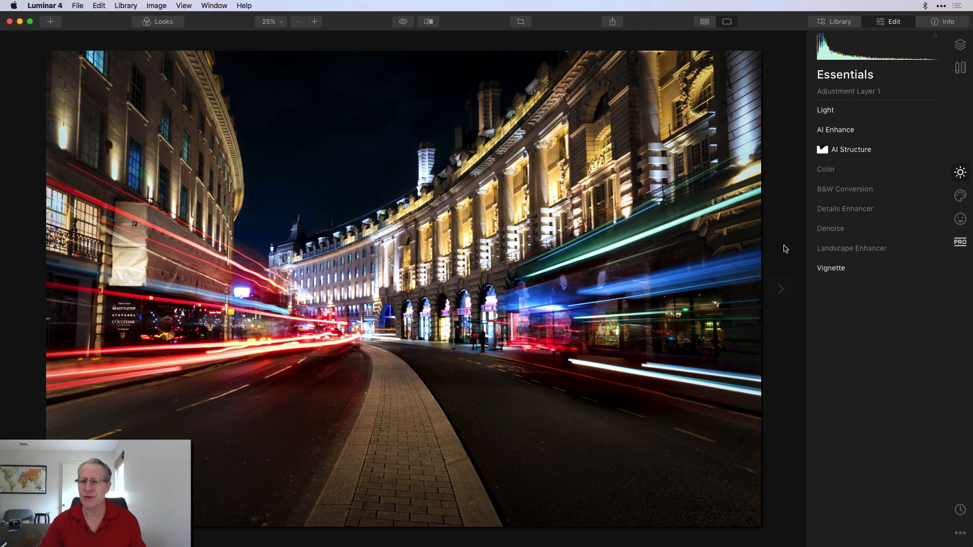
mouse_move(728, 231)
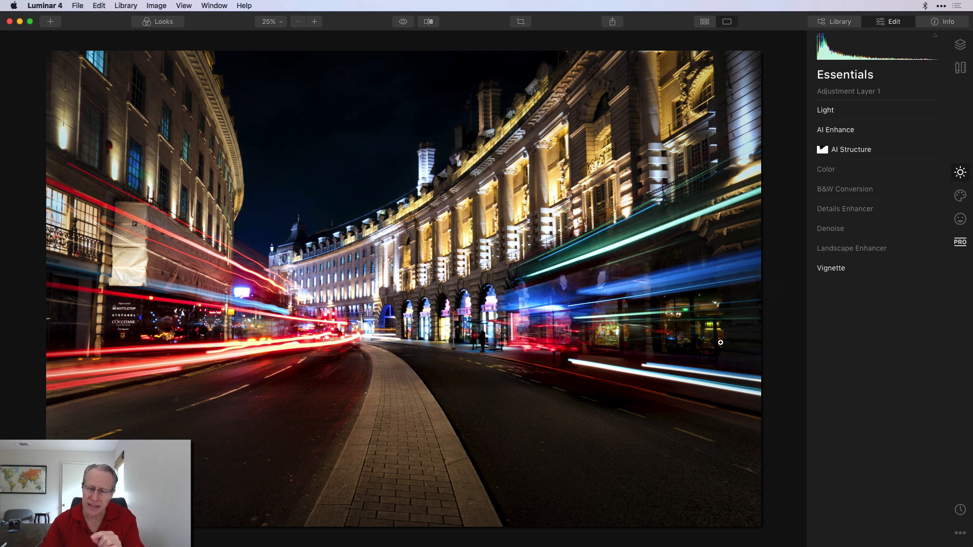
click(960, 243)
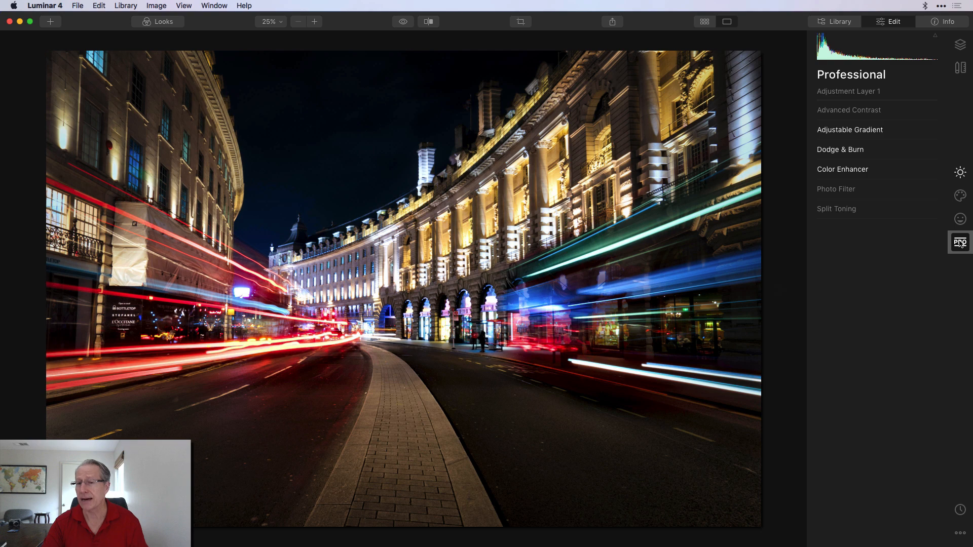
Start Dodge & Burn painting with a Lighten brush at 10% strength.
click(839, 149)
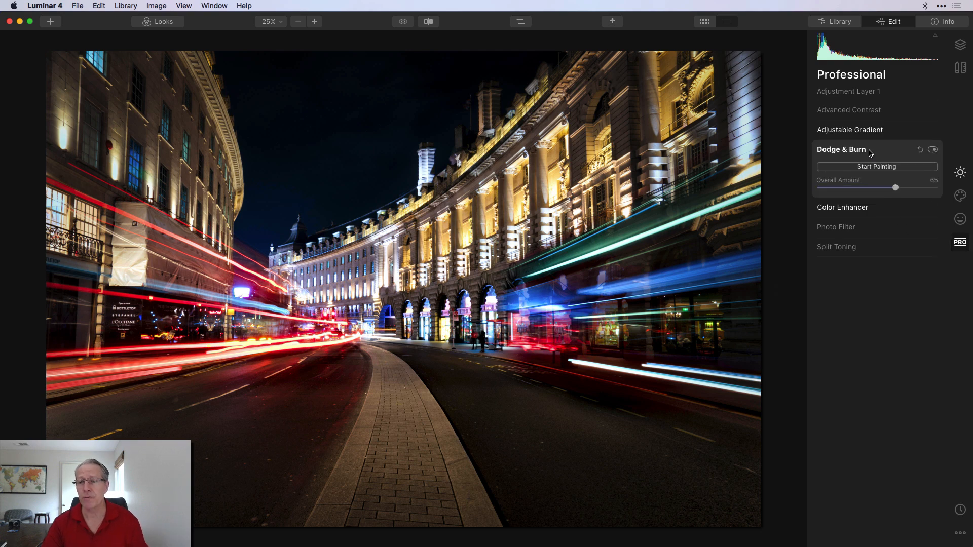
click(876, 166)
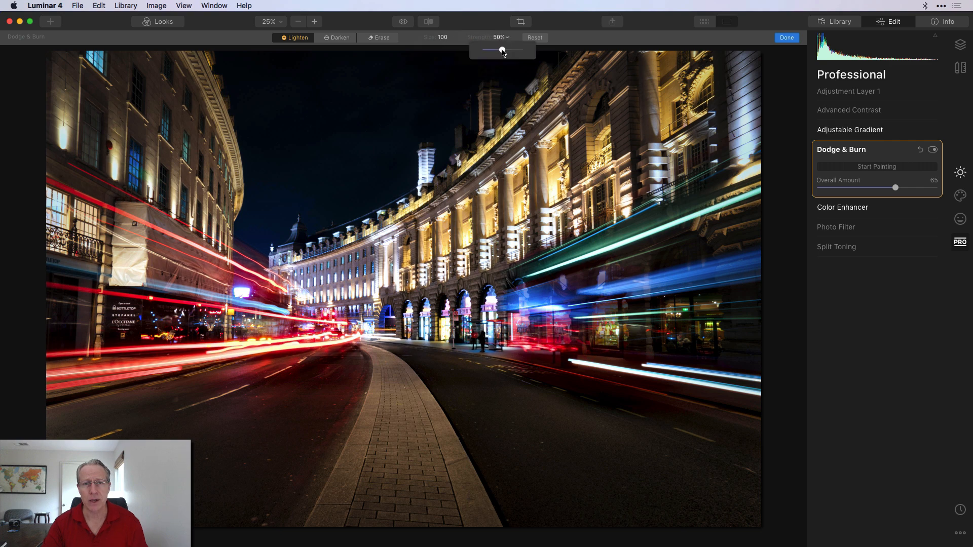
drag(503, 50, 486, 50)
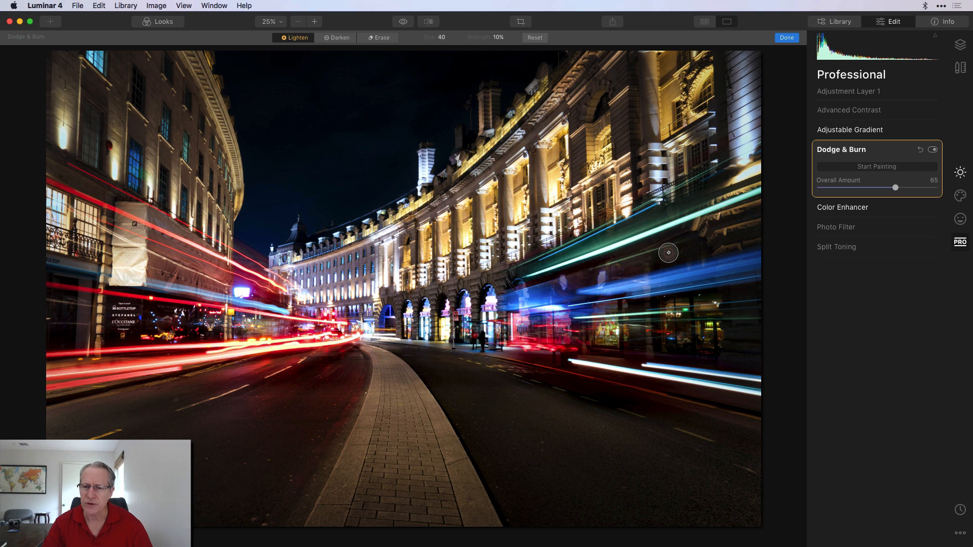
mouse_move(673, 260)
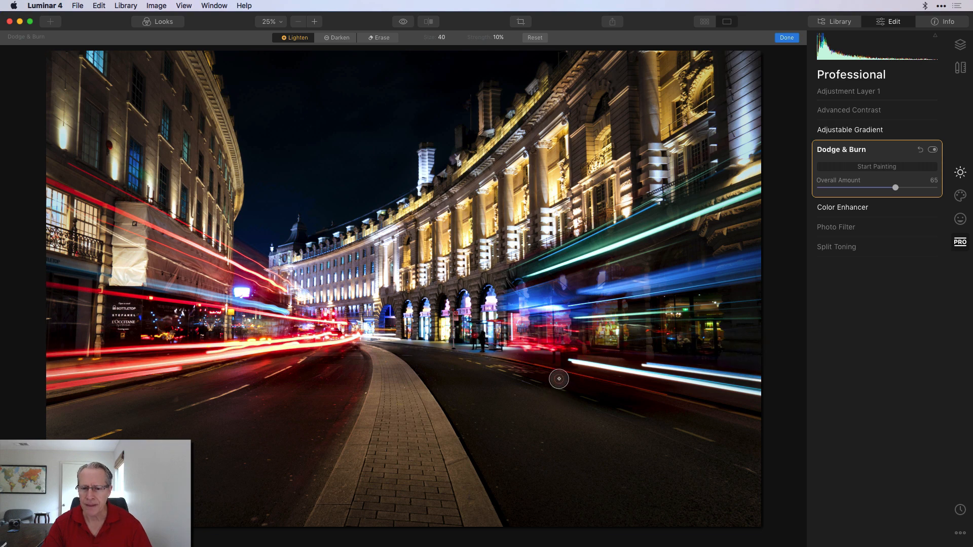
mouse_move(670, 420)
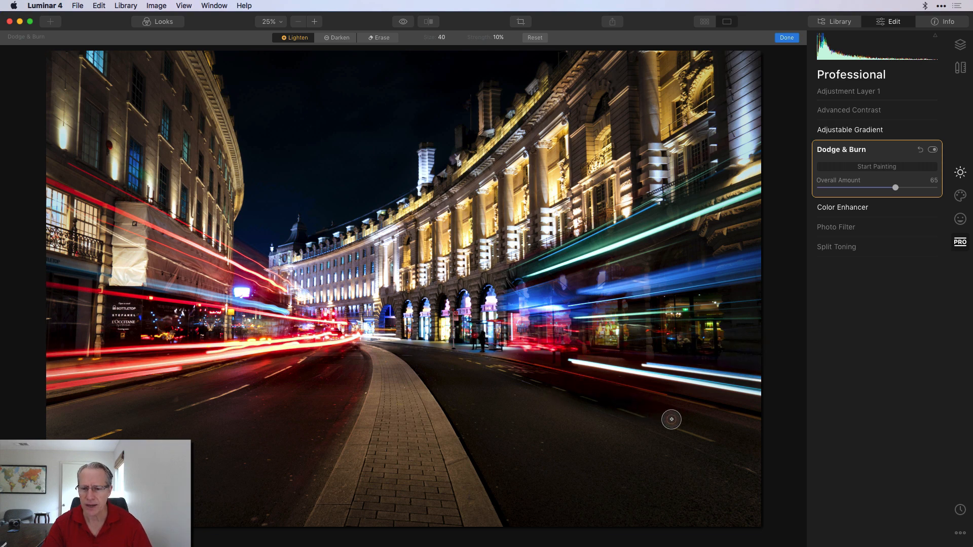
mouse_move(715, 329)
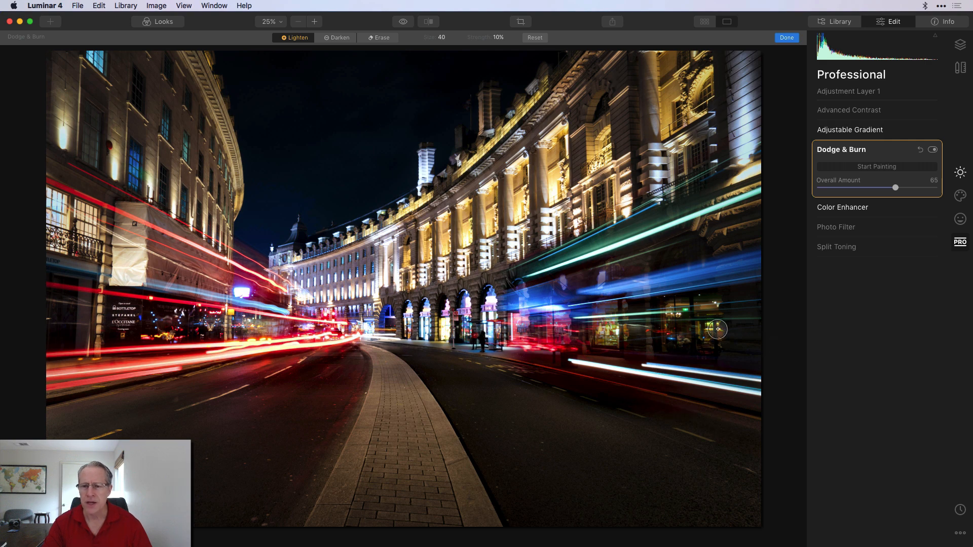